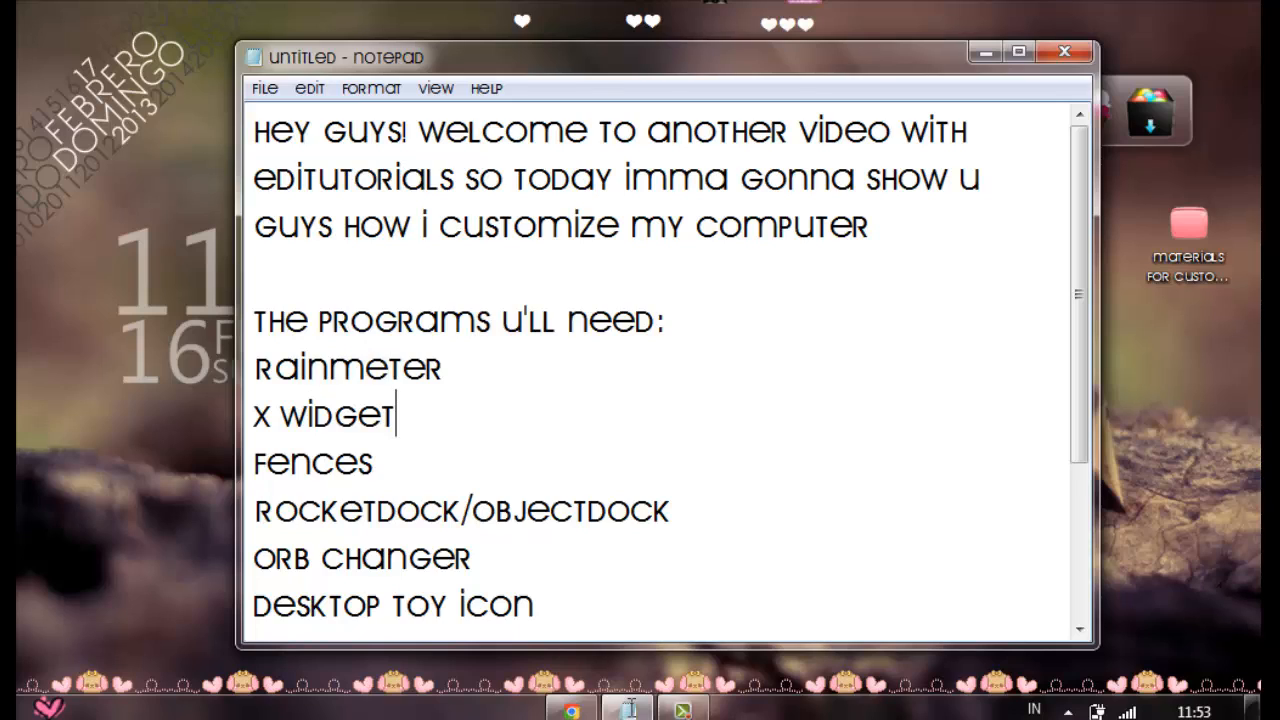
Set the vivimita (1) cherry-blossom photo as the desktop wallpaper
drag(252, 368, 396, 416)
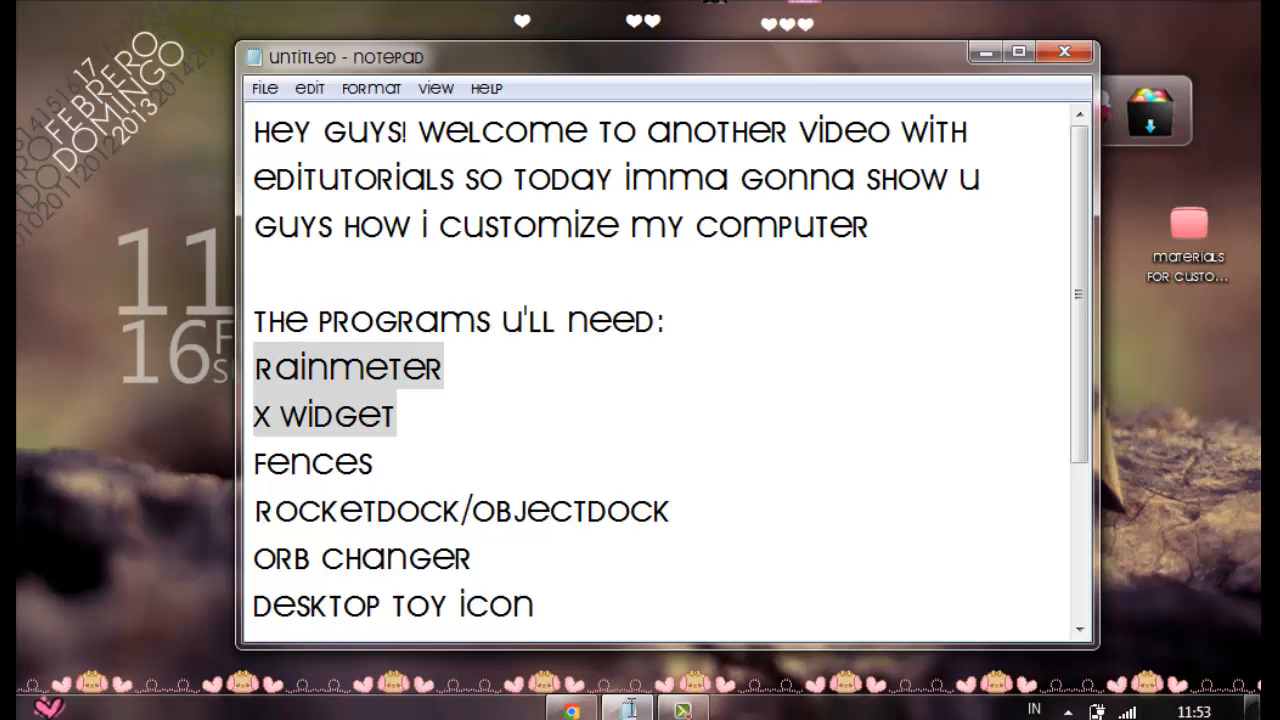
drag(328, 510, 608, 510)
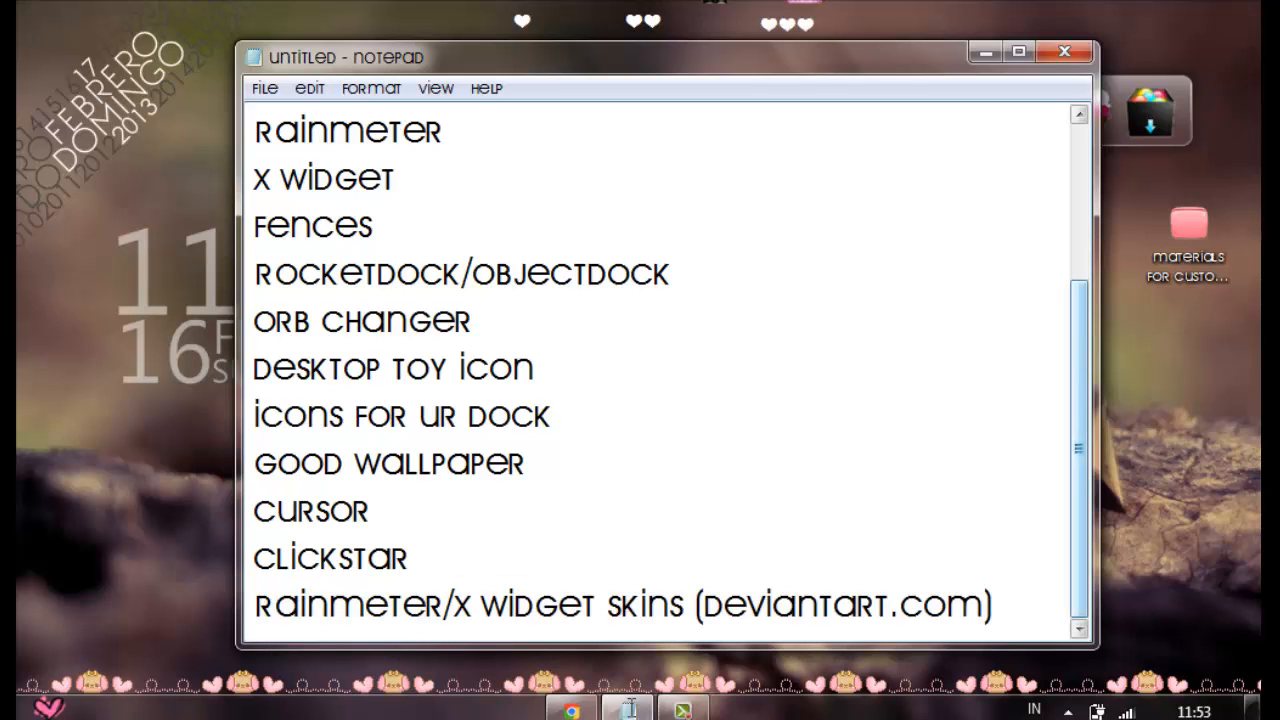
mouse_move(622, 710)
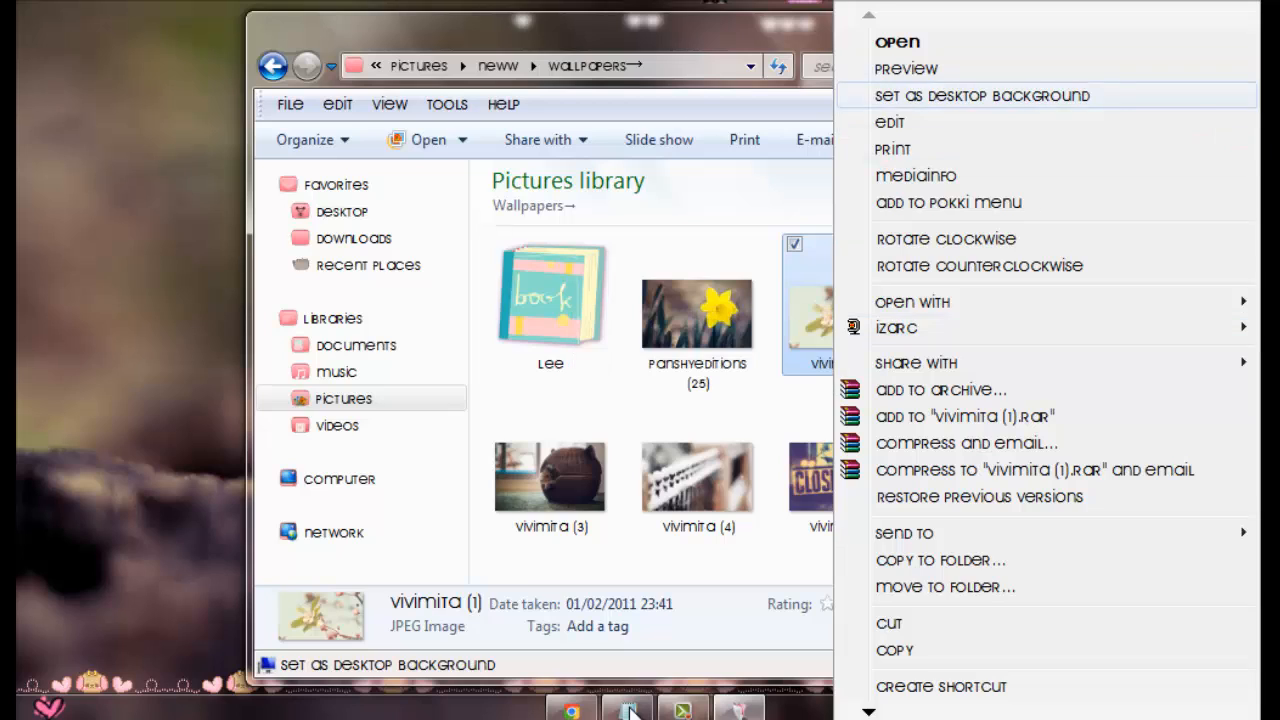
click(982, 96)
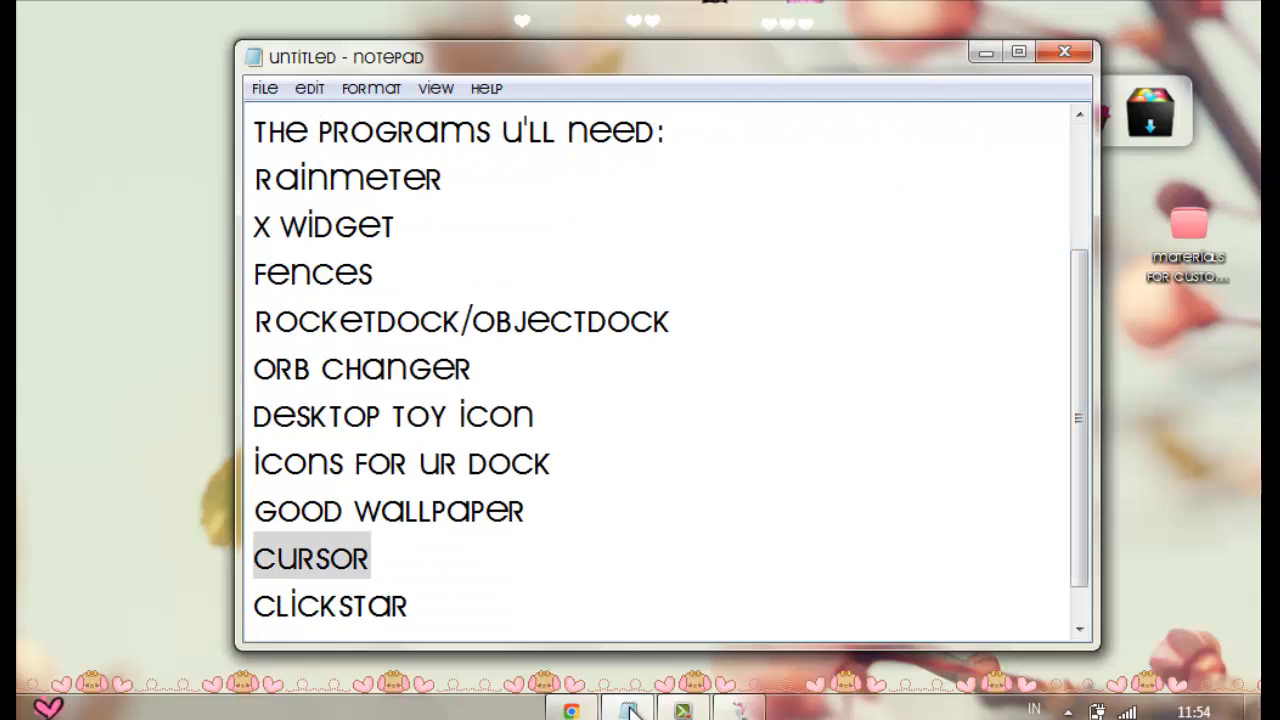
mouse_move(70, 664)
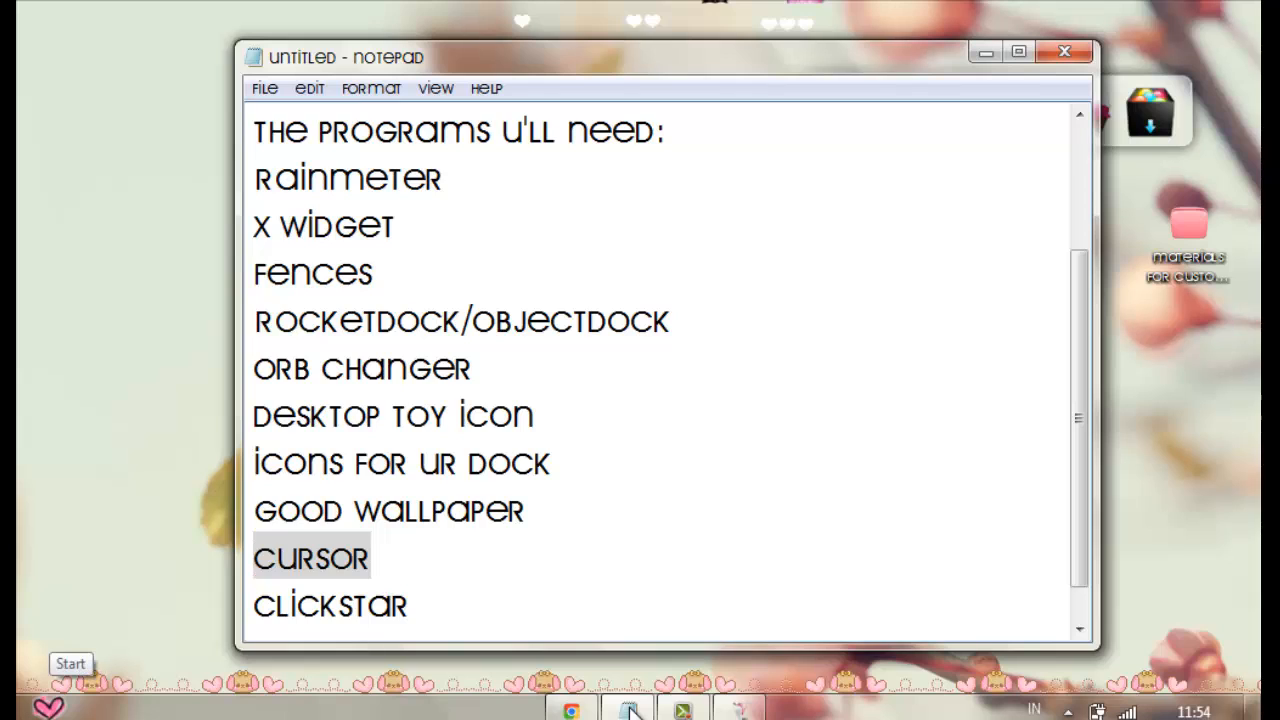
Head from the Notepad list toward Control Panel via the Start button
click(68, 664)
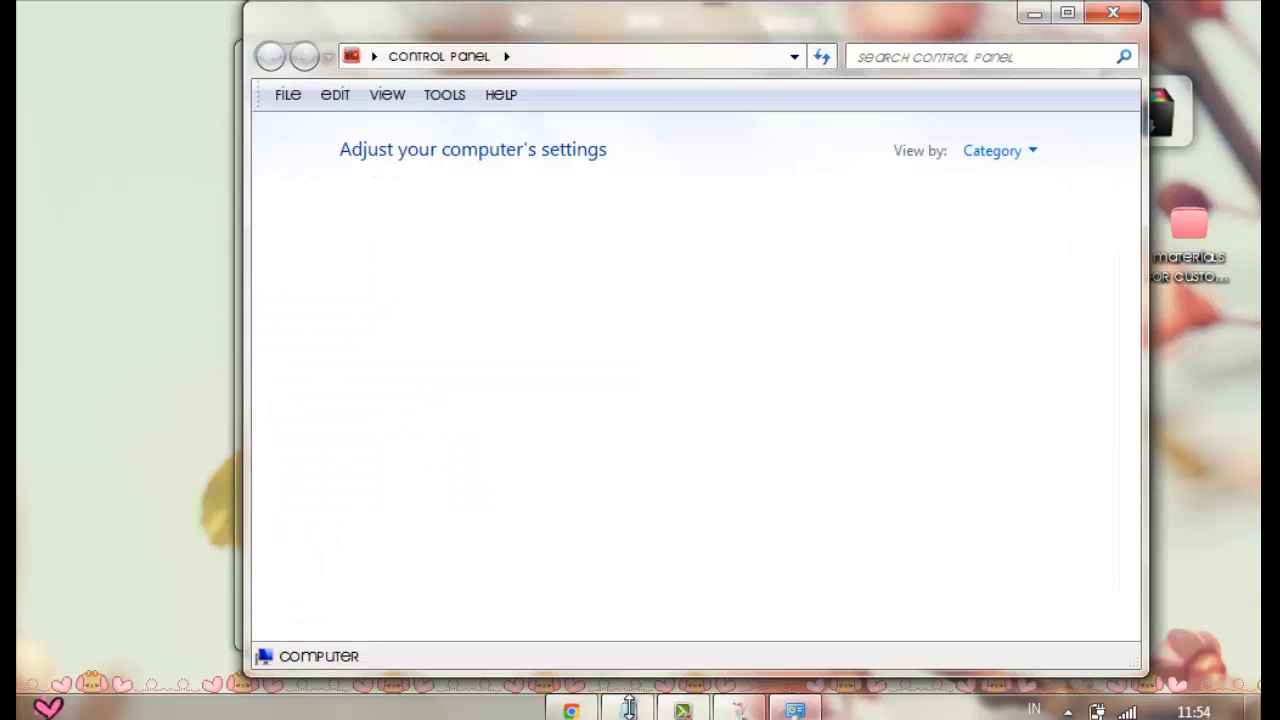
Search Control Panel for mouse, apply the Oxy Blanco pointer scheme, and close Control Panel
text(mouse)
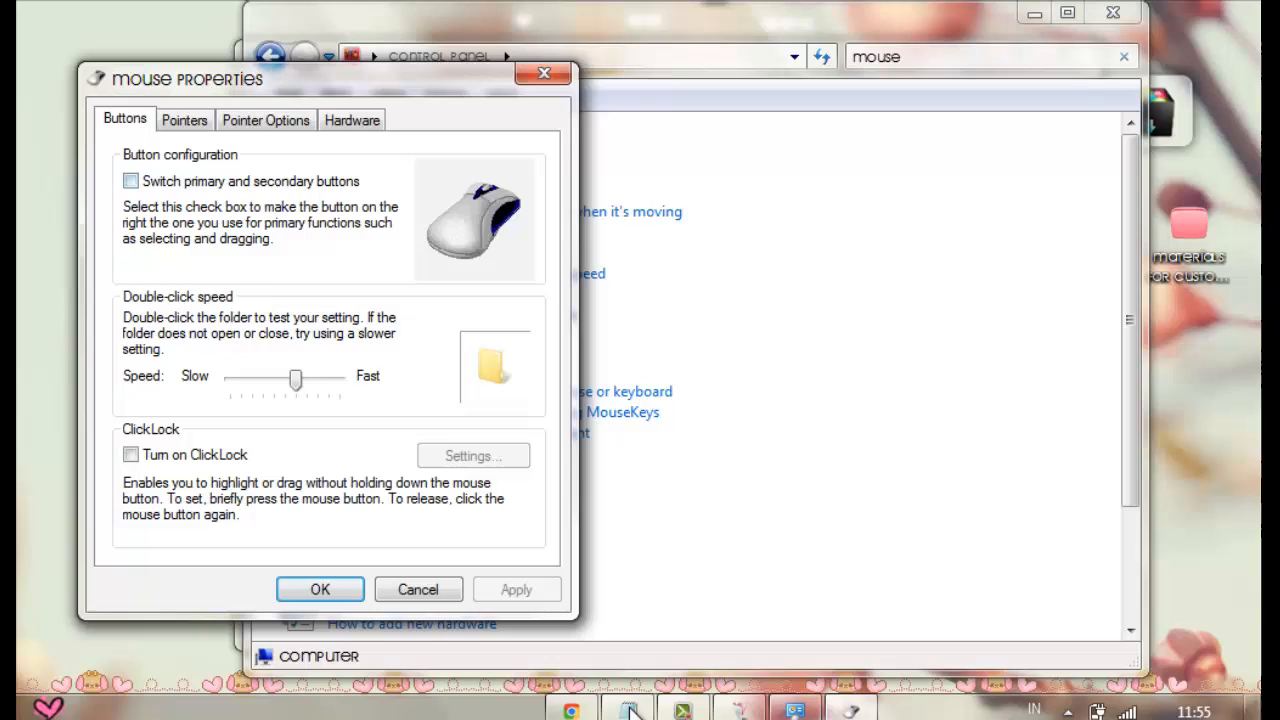
click(184, 120)
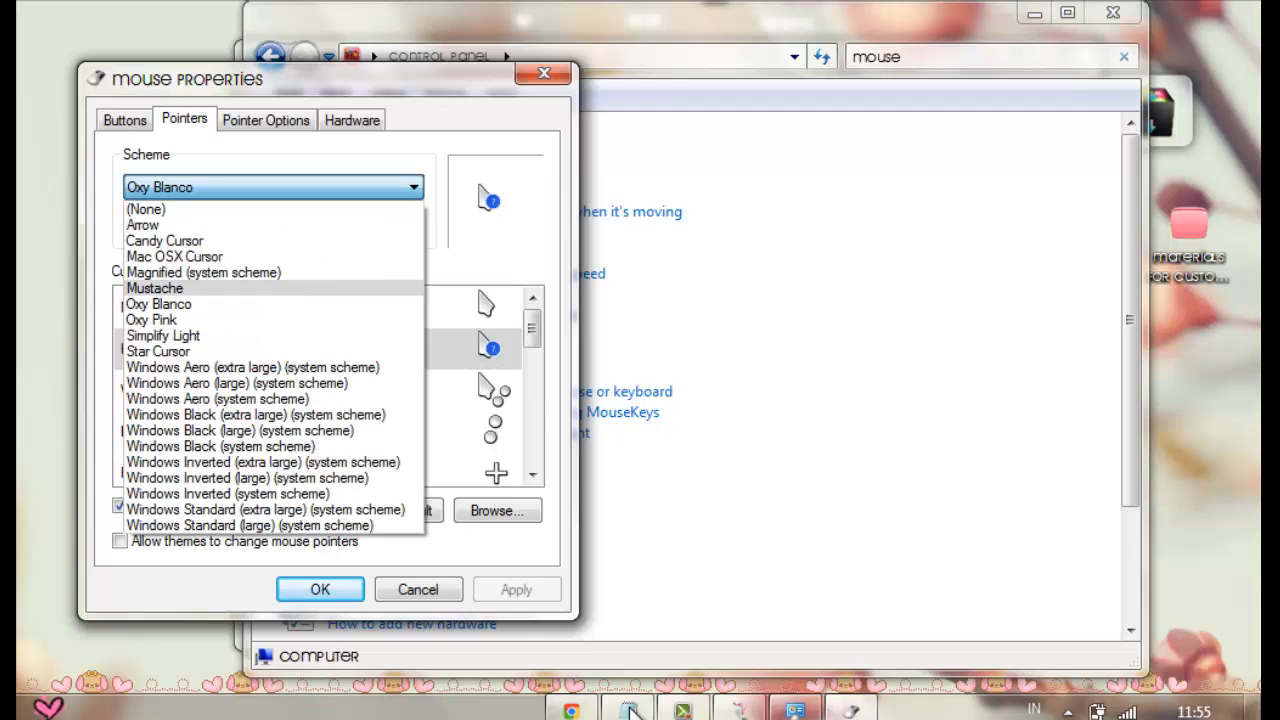
click(158, 304)
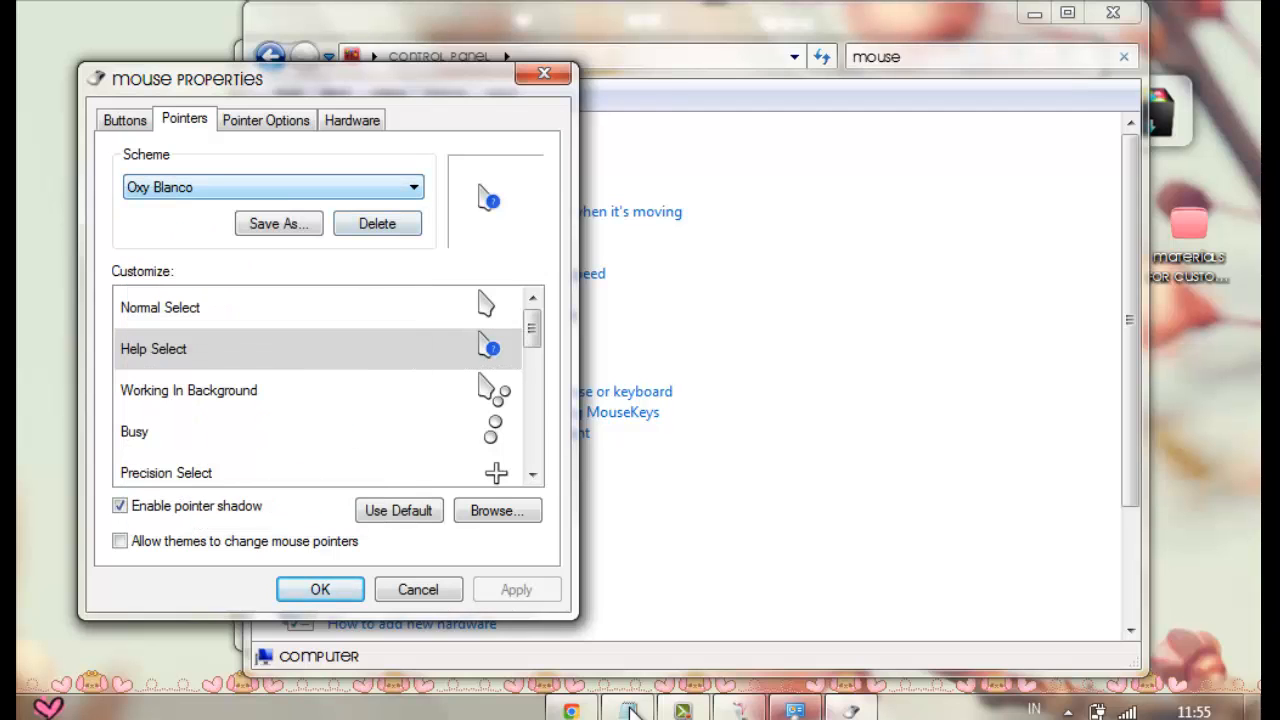
click(418, 588)
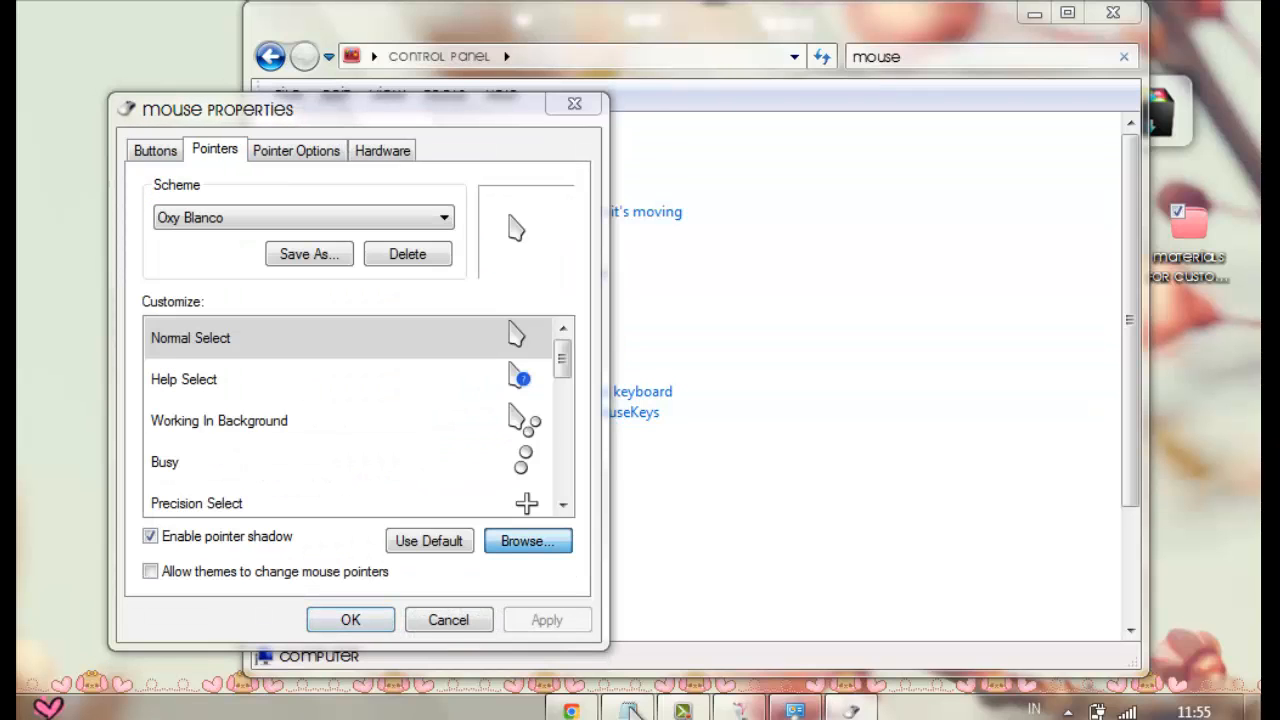
click(528, 540)
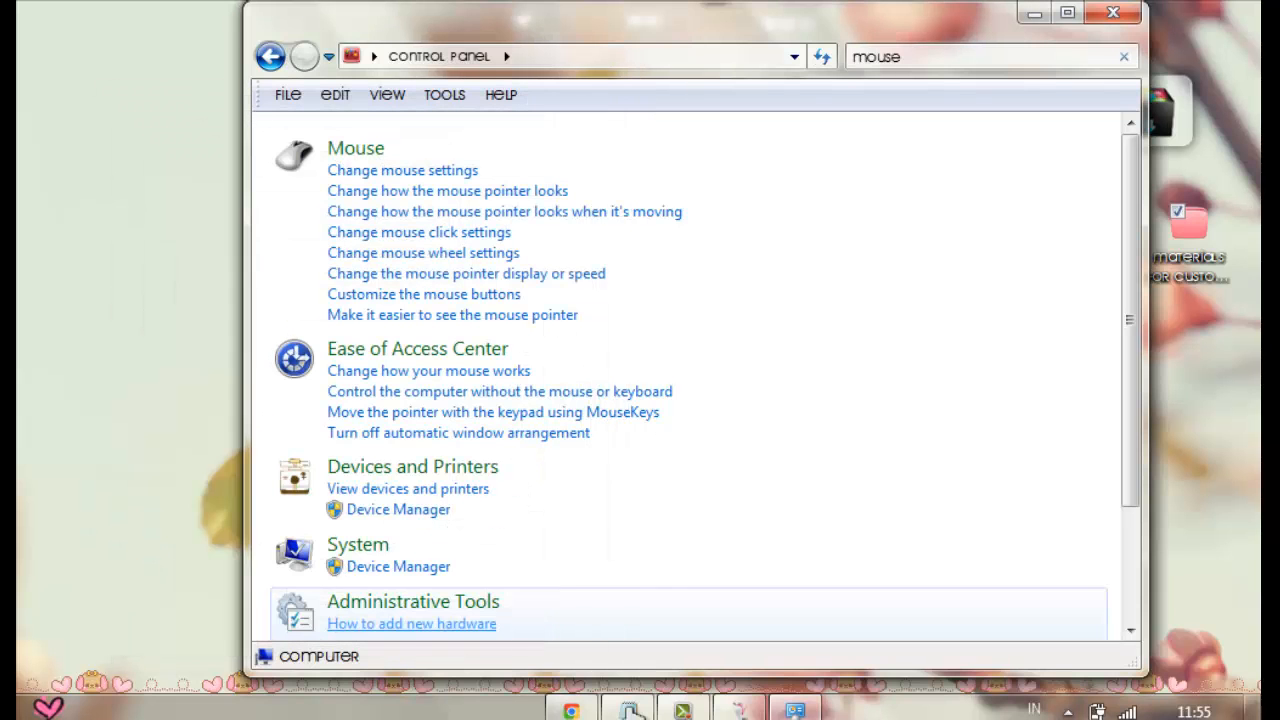
click(1108, 18)
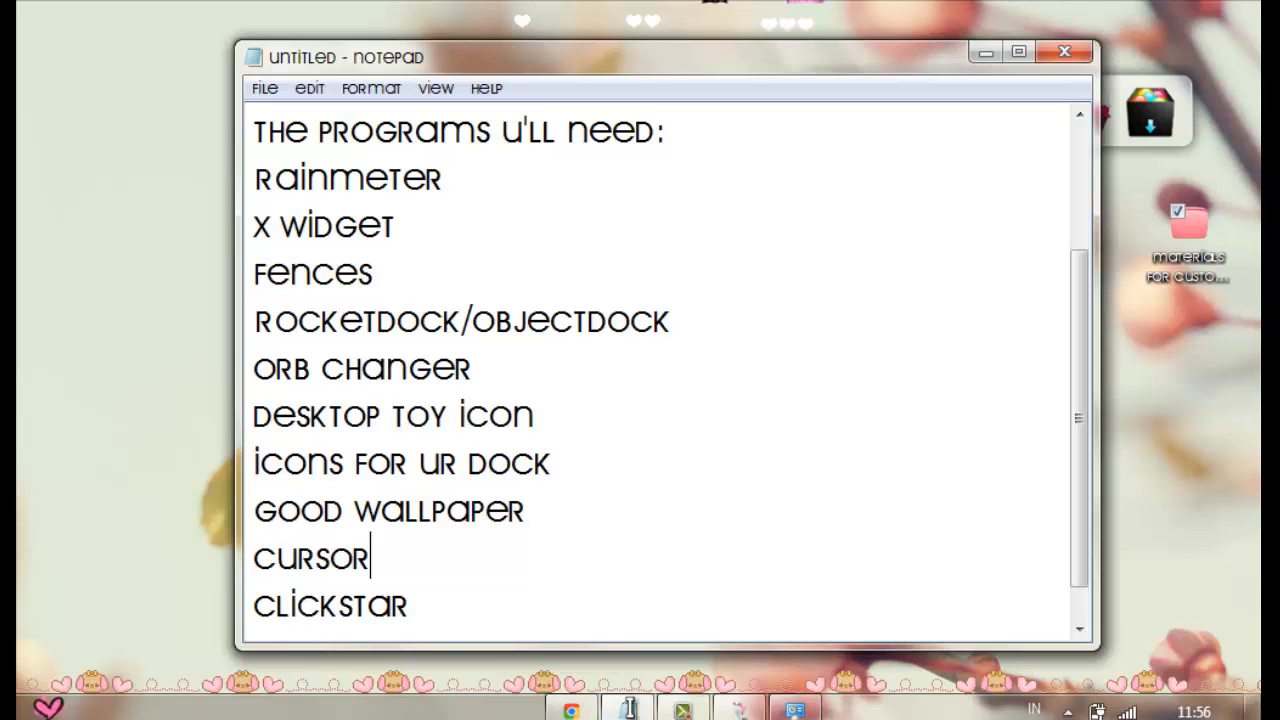
Mark a list item as done with a trailing dash in Notepad
text(-grunge-354665077)
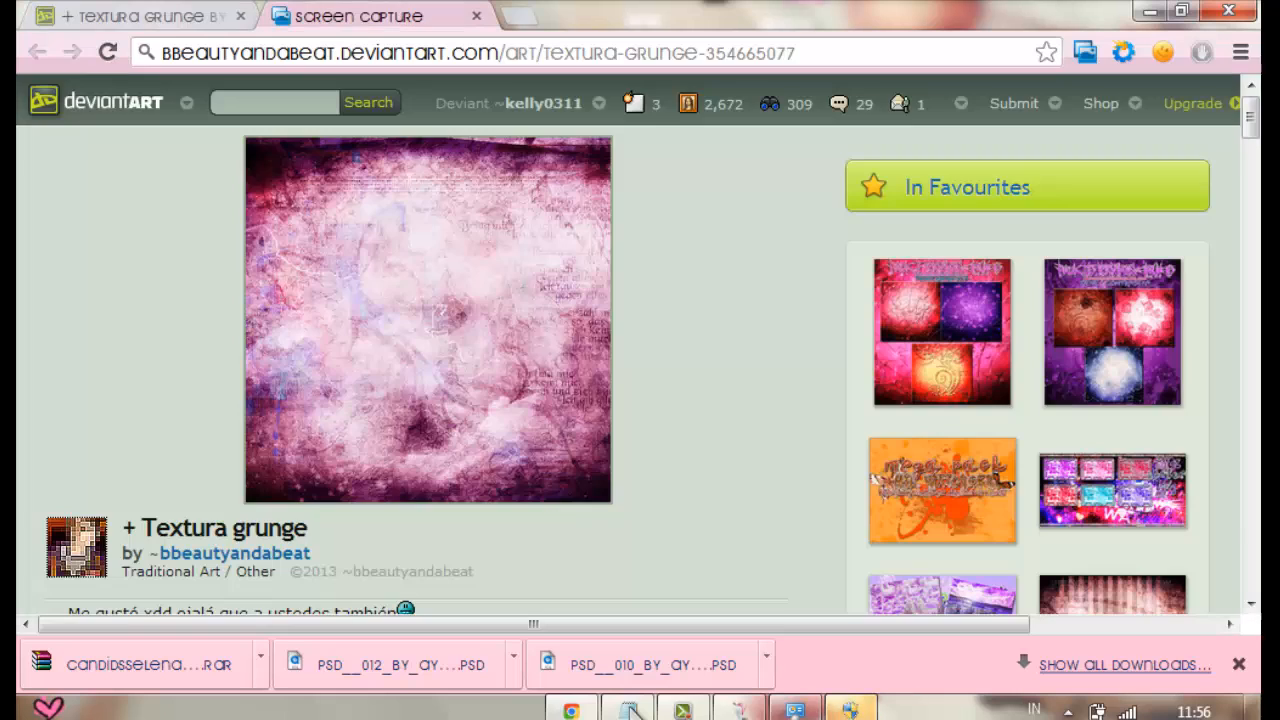
Open the DeviantArt home page in a new tab from the logo link
right_click(428, 320)
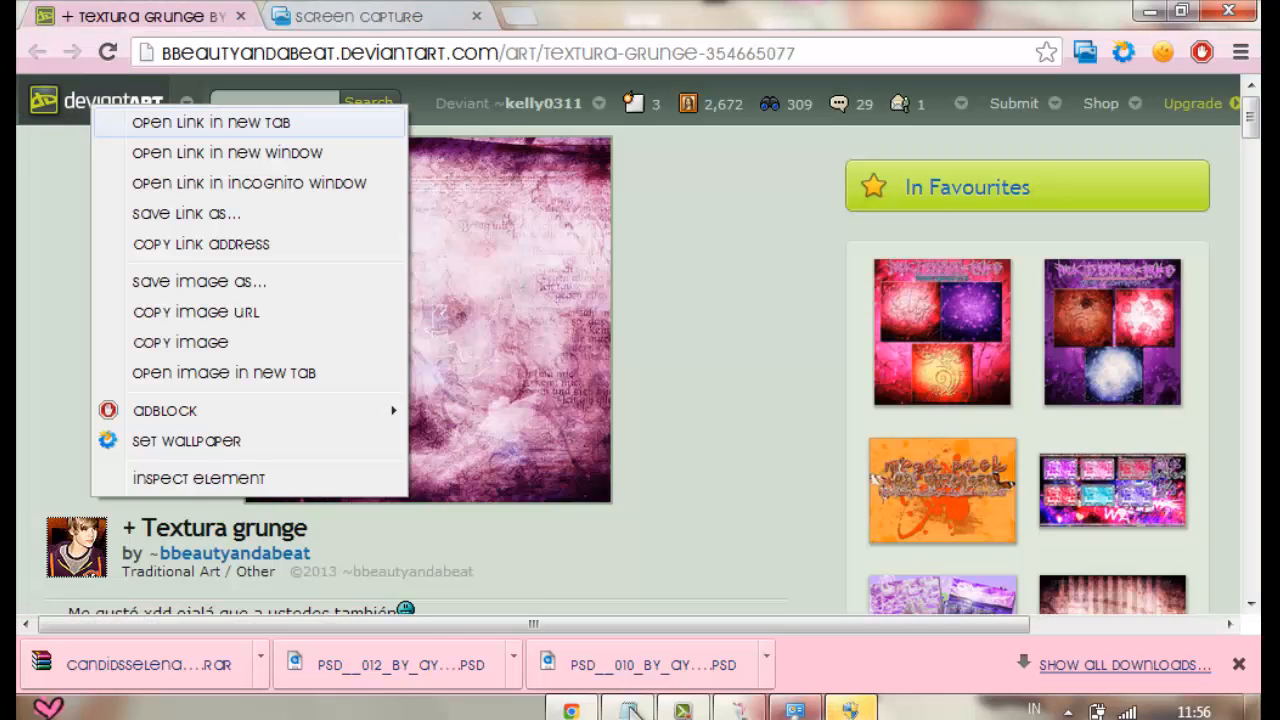
click(210, 122)
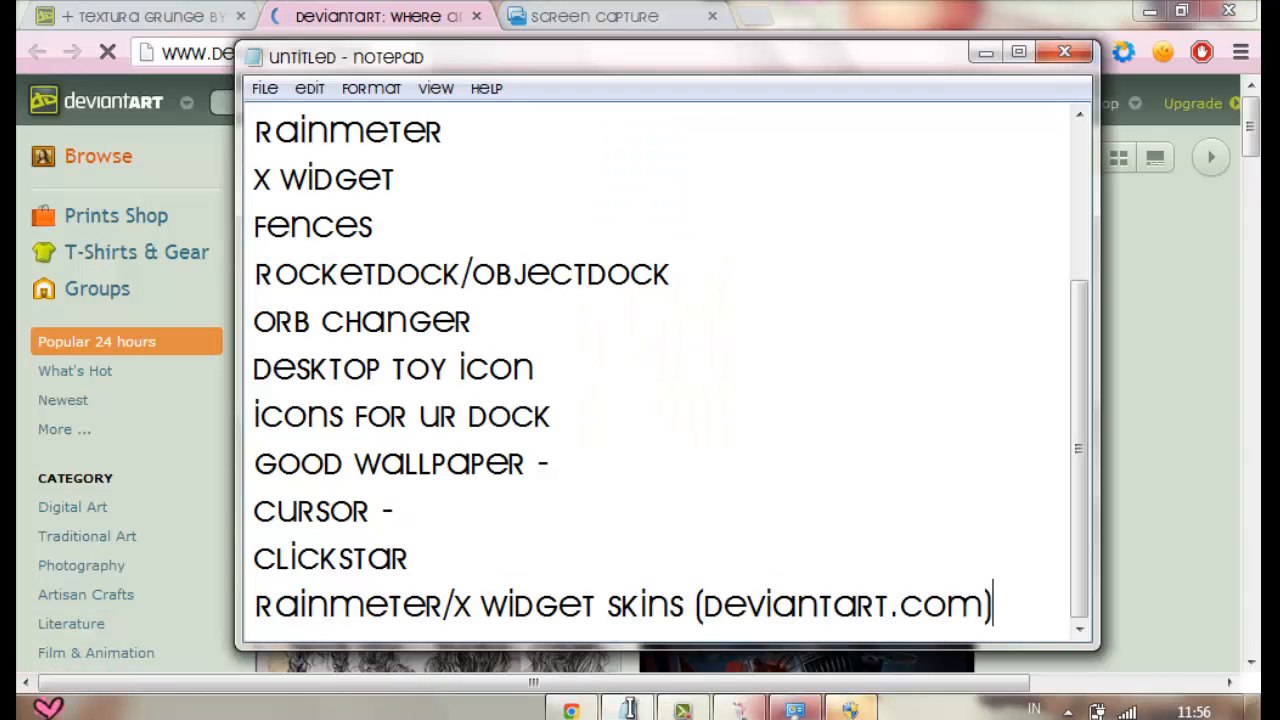
Add 'theme optional' to the Notepad list of needed items
text(theme optional)
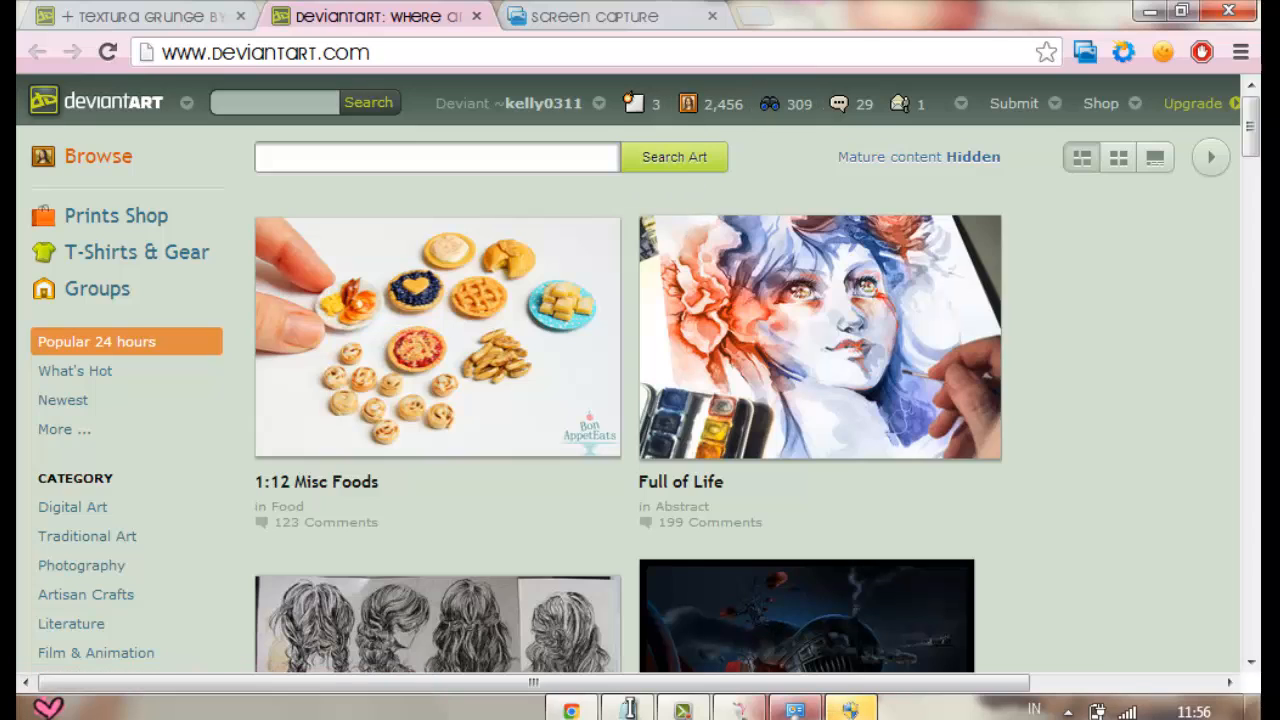
Search DeviantArt for 'x widget' skins and scroll through the results
click(436, 156)
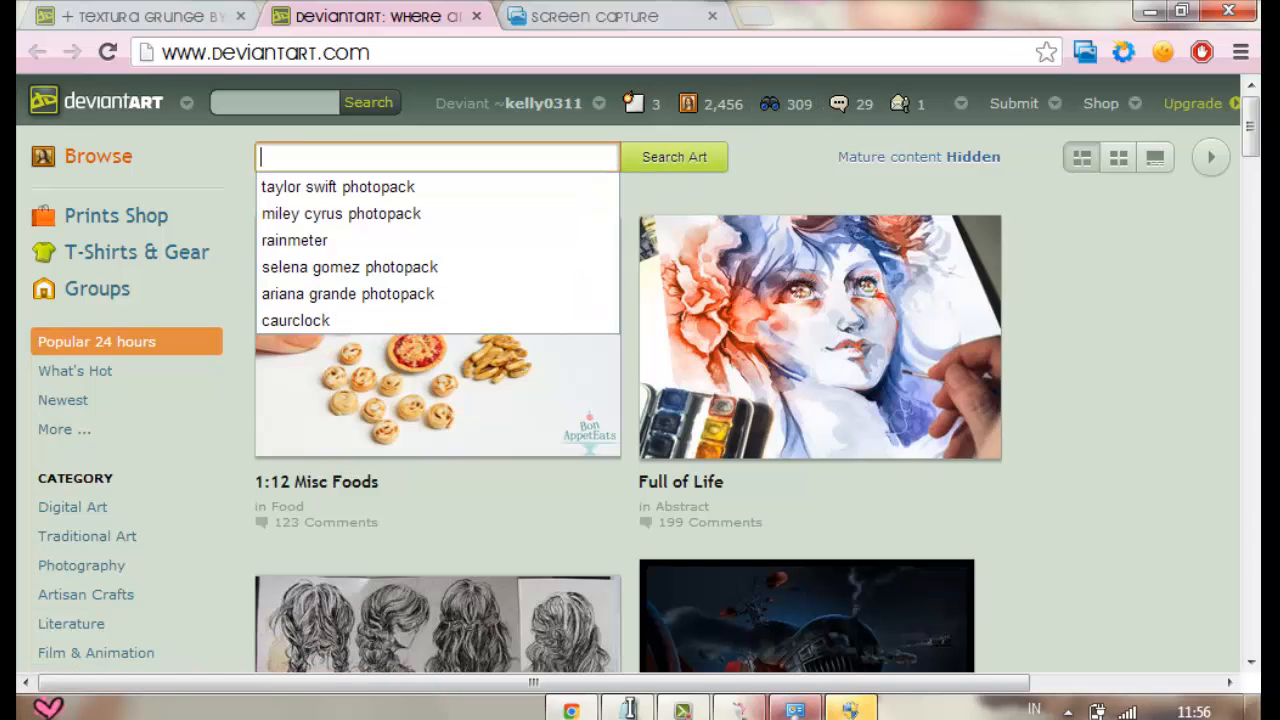
text(x widget skins)
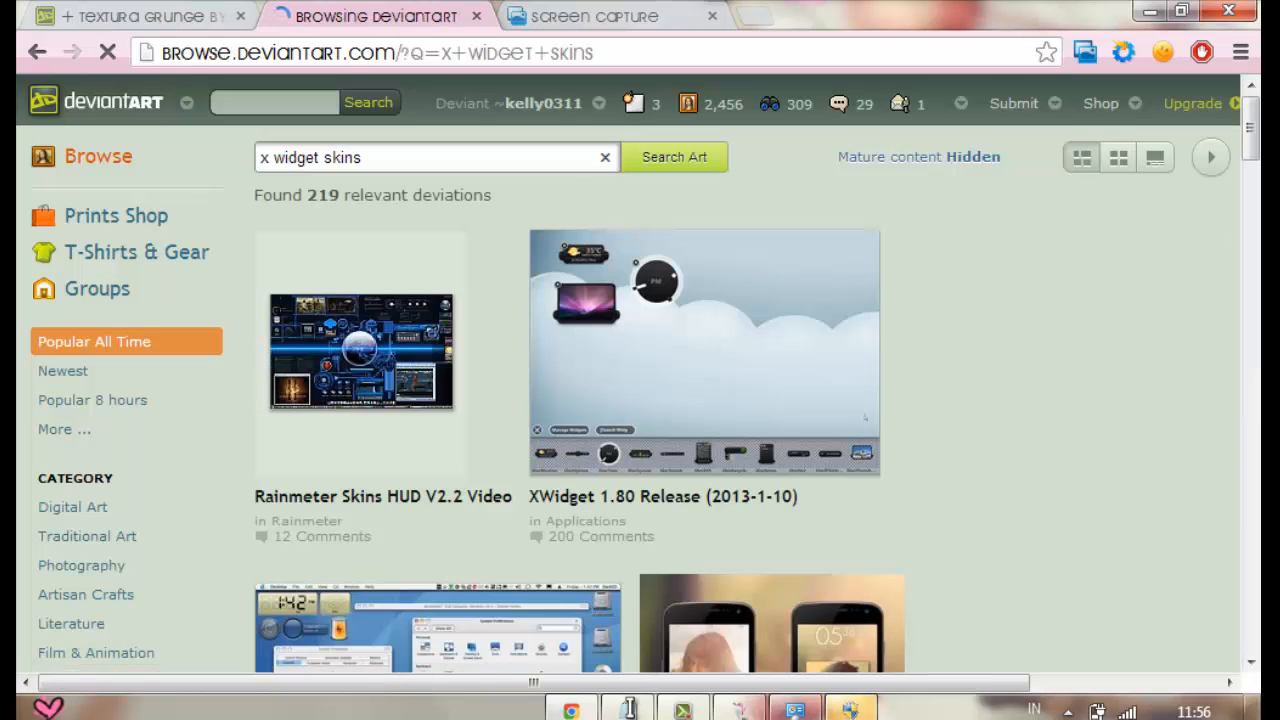
scroll(down, 3)
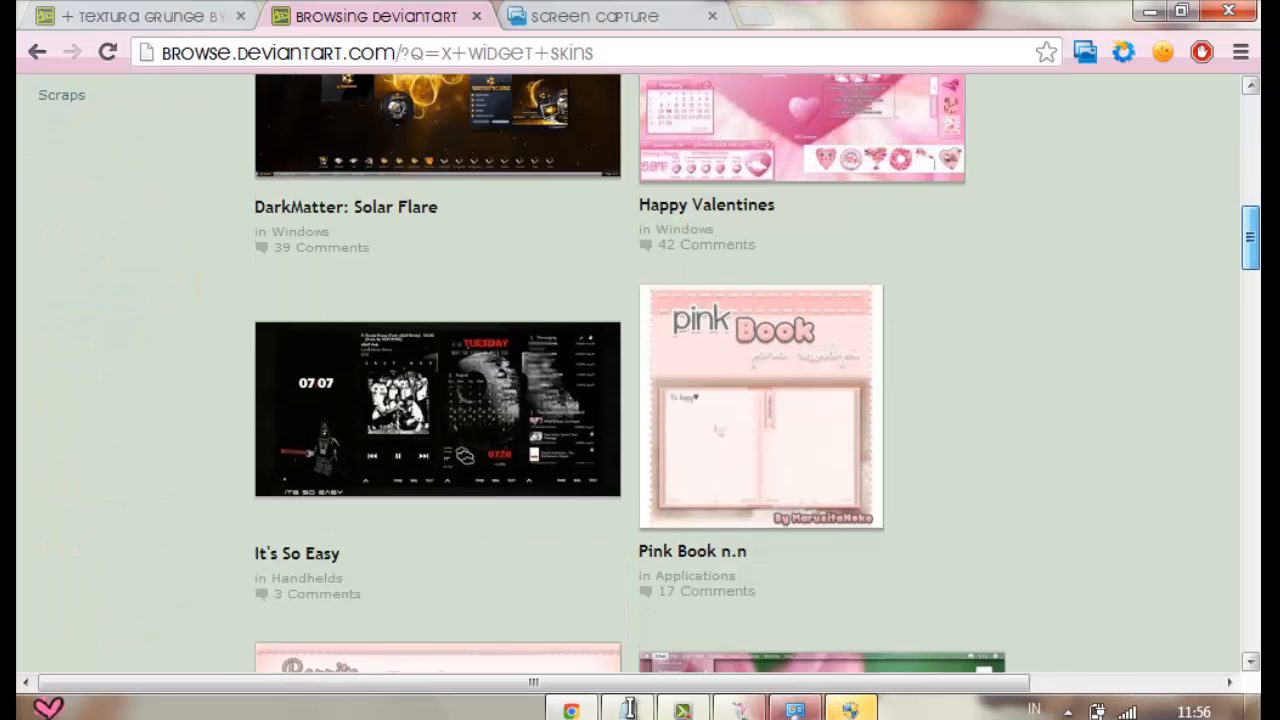
scroll(down, 3)
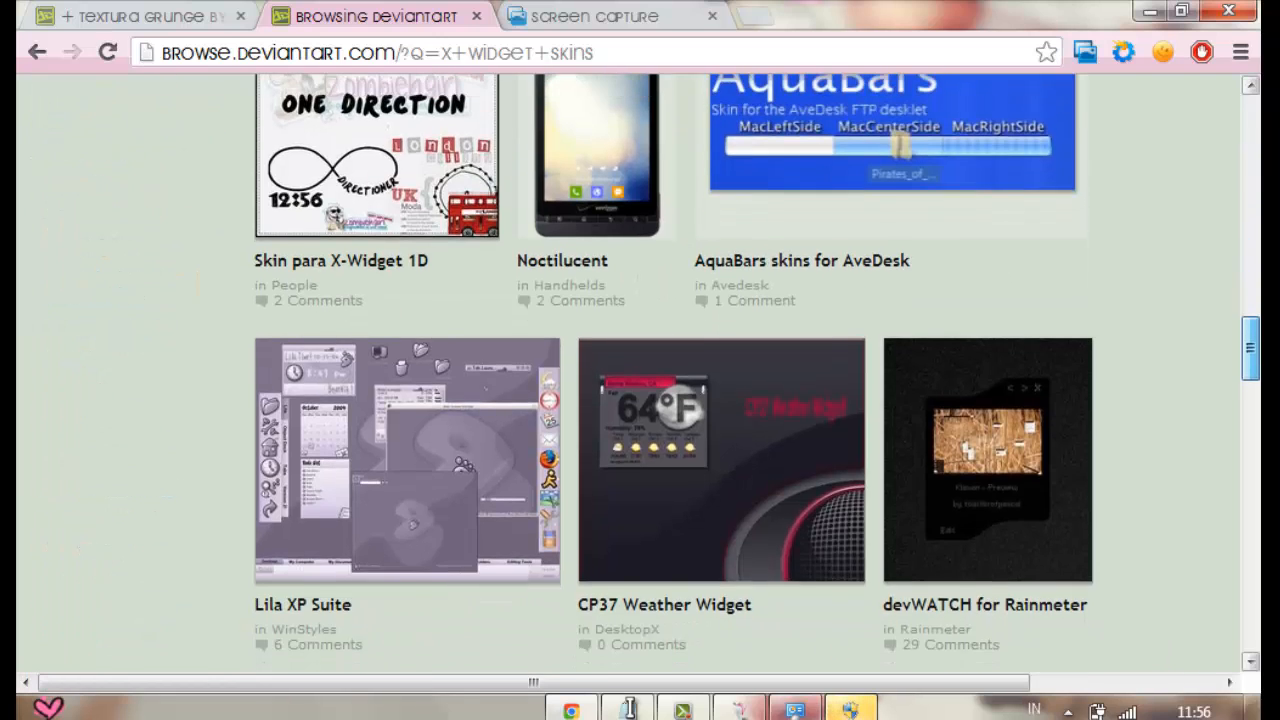
scroll(up, 3)
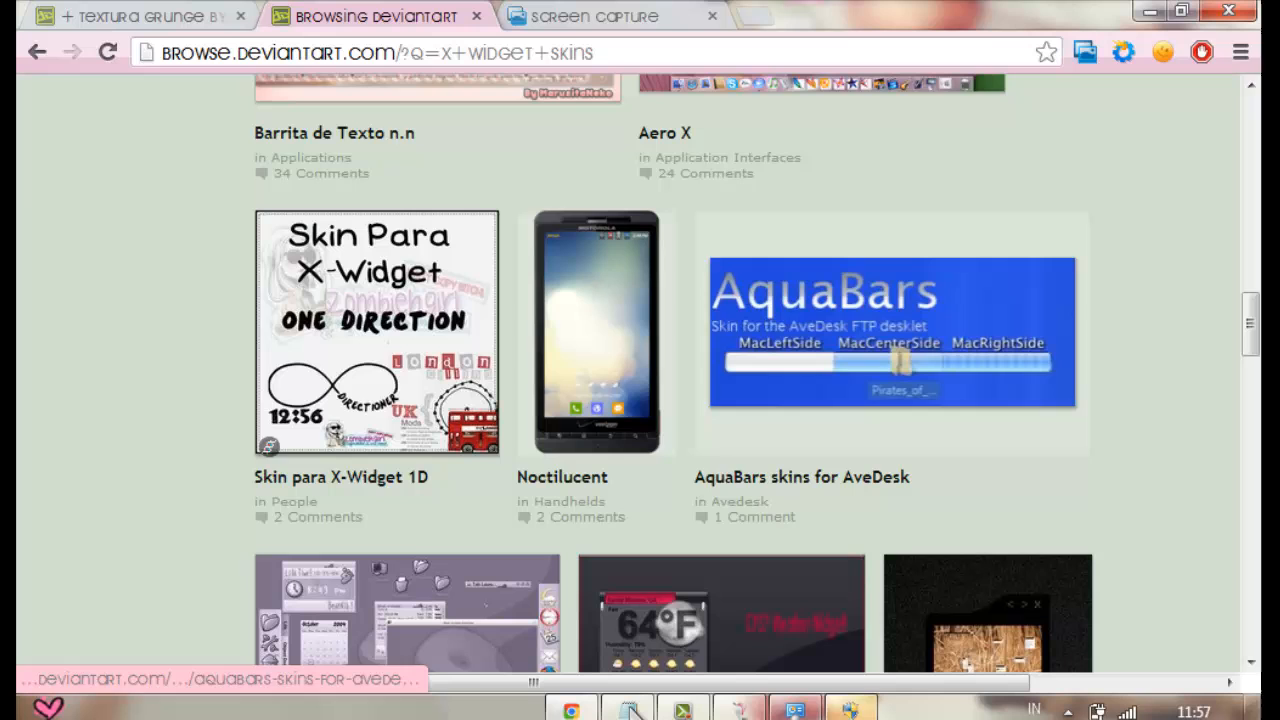
scroll(down, 3)
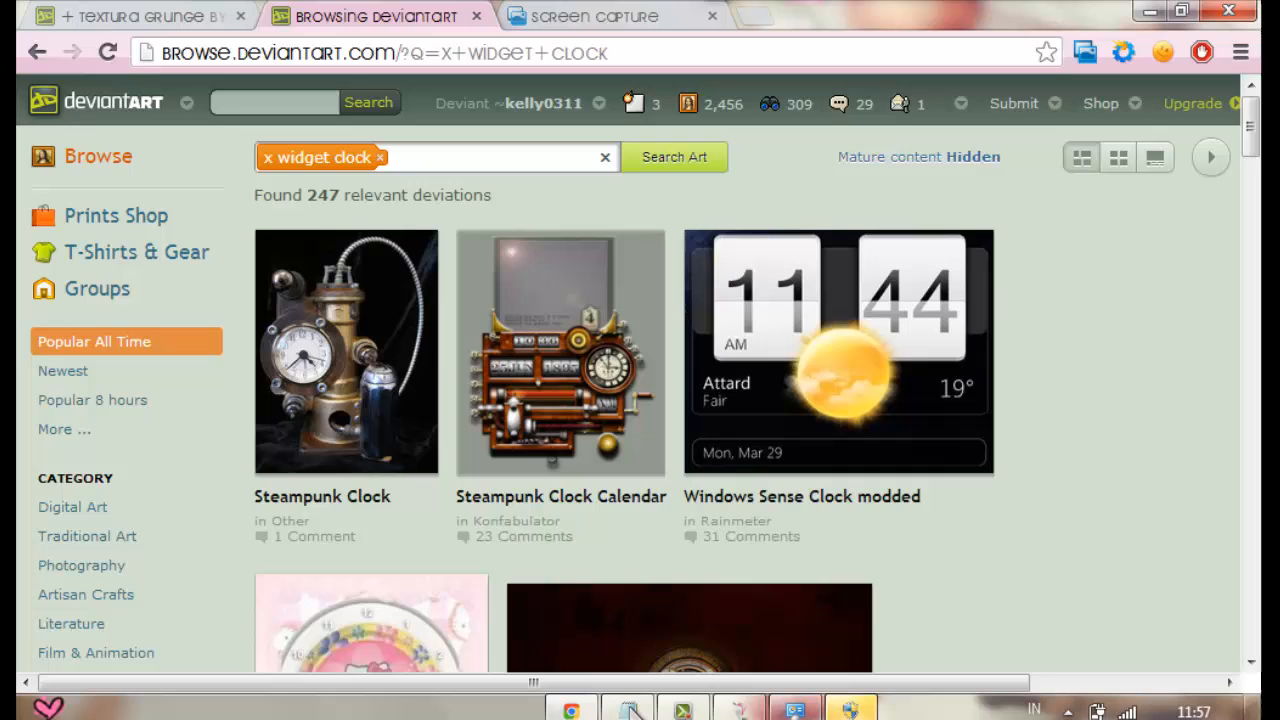
Search DeviantArt for 'rainmeter clock' skins and scroll through the results
text(rainmeter)
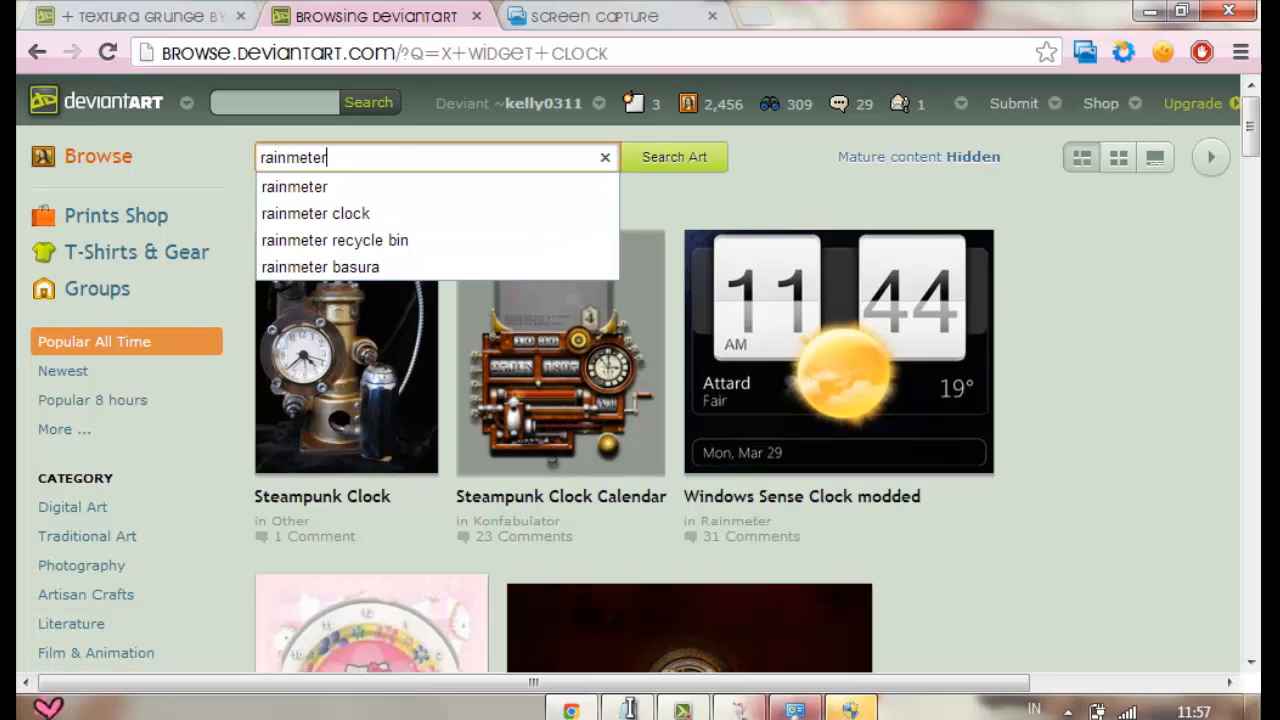
click(316, 212)
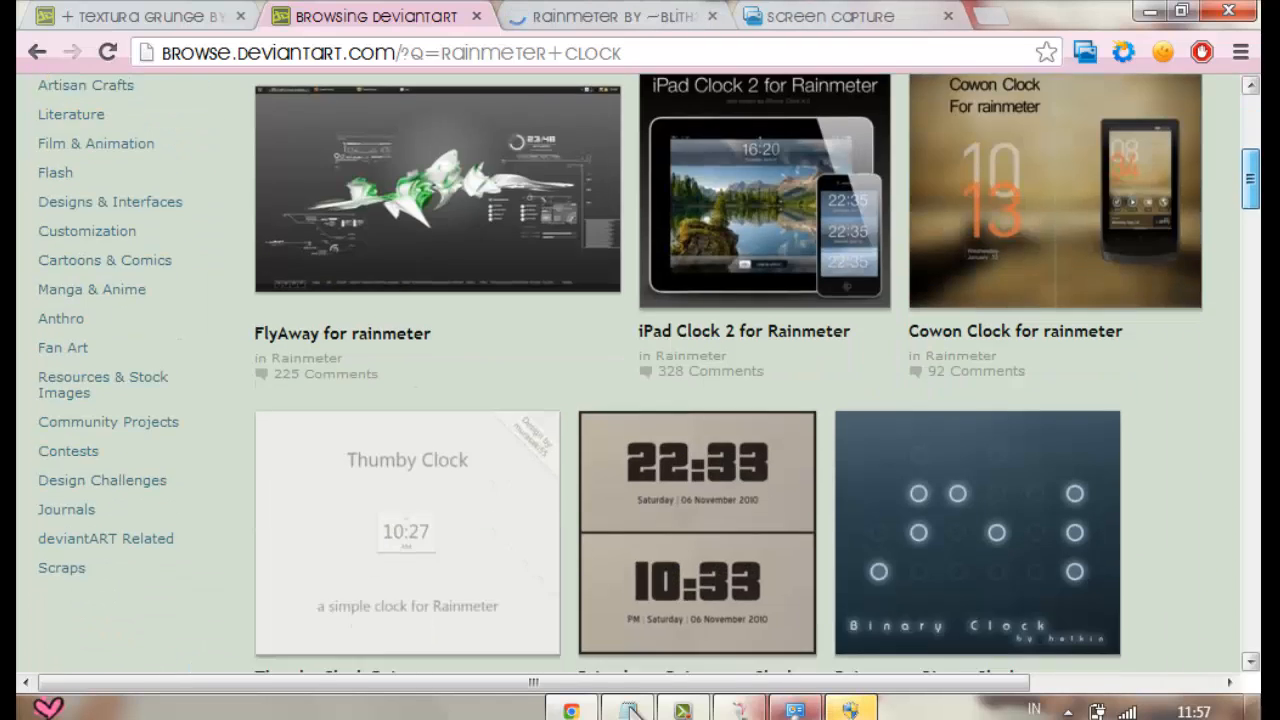
scroll(down, 3)
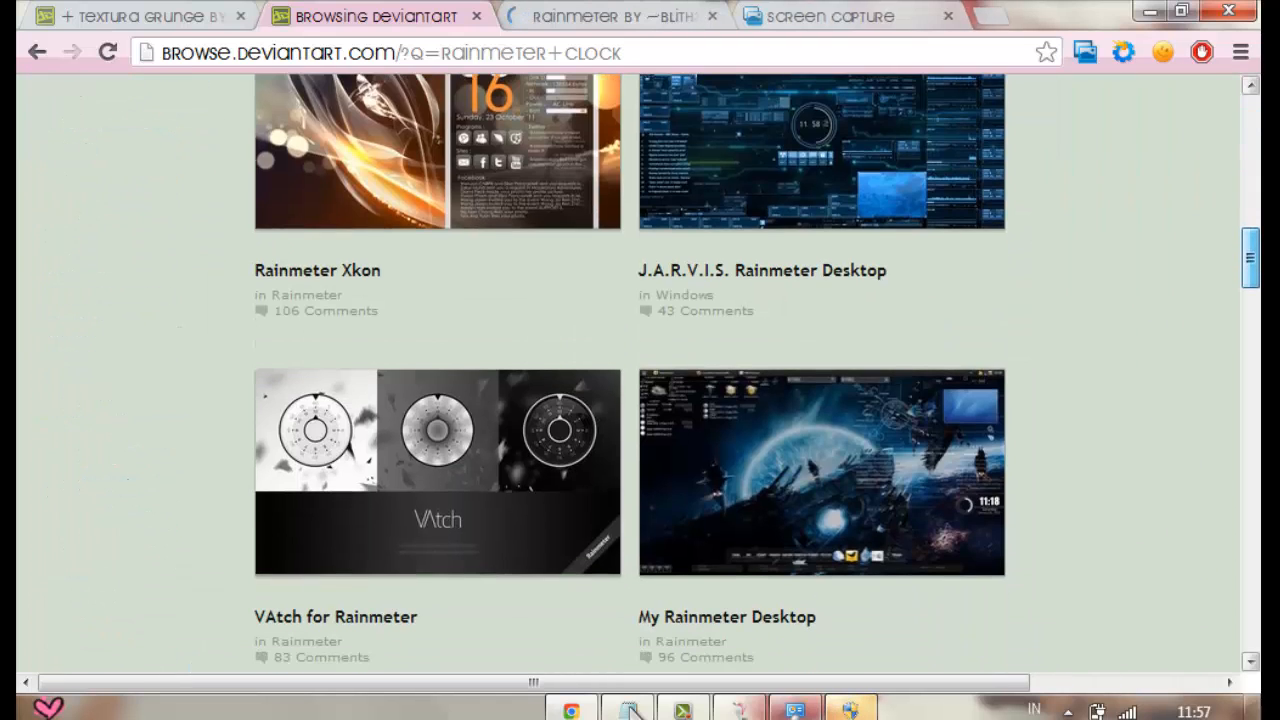
scroll(down, 3)
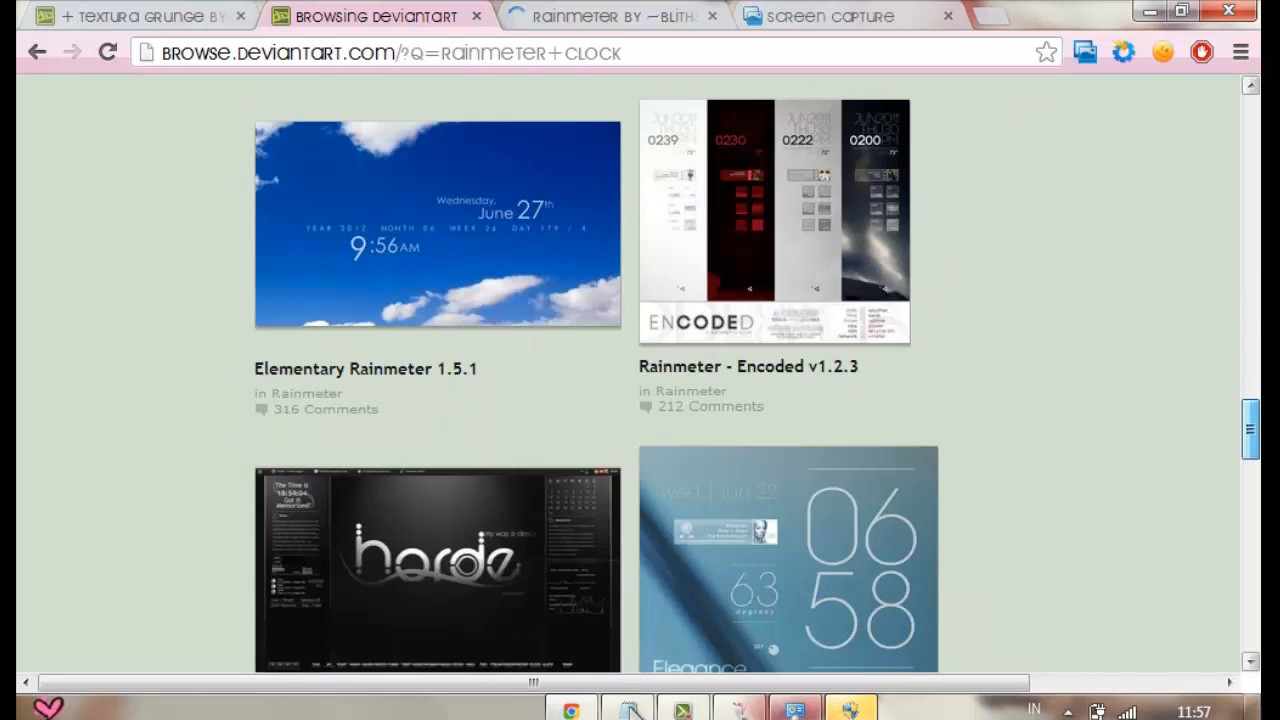
scroll(down, 3)
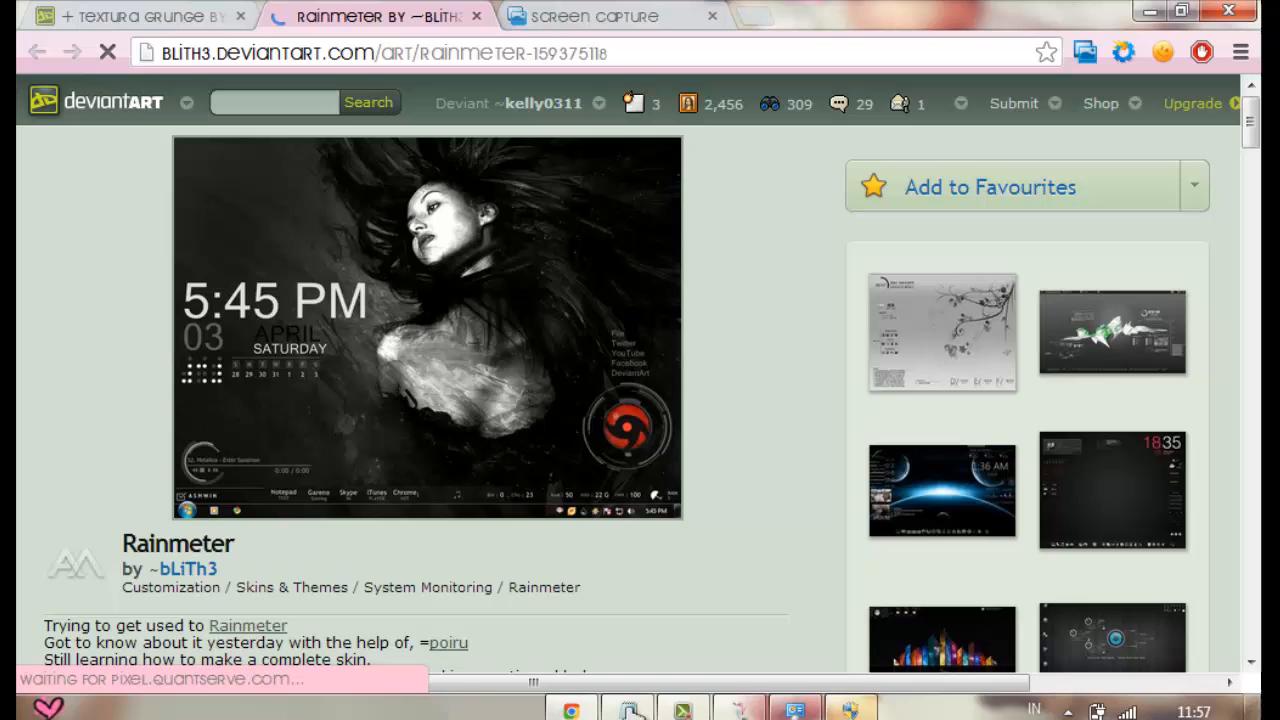
scroll(down, 3)
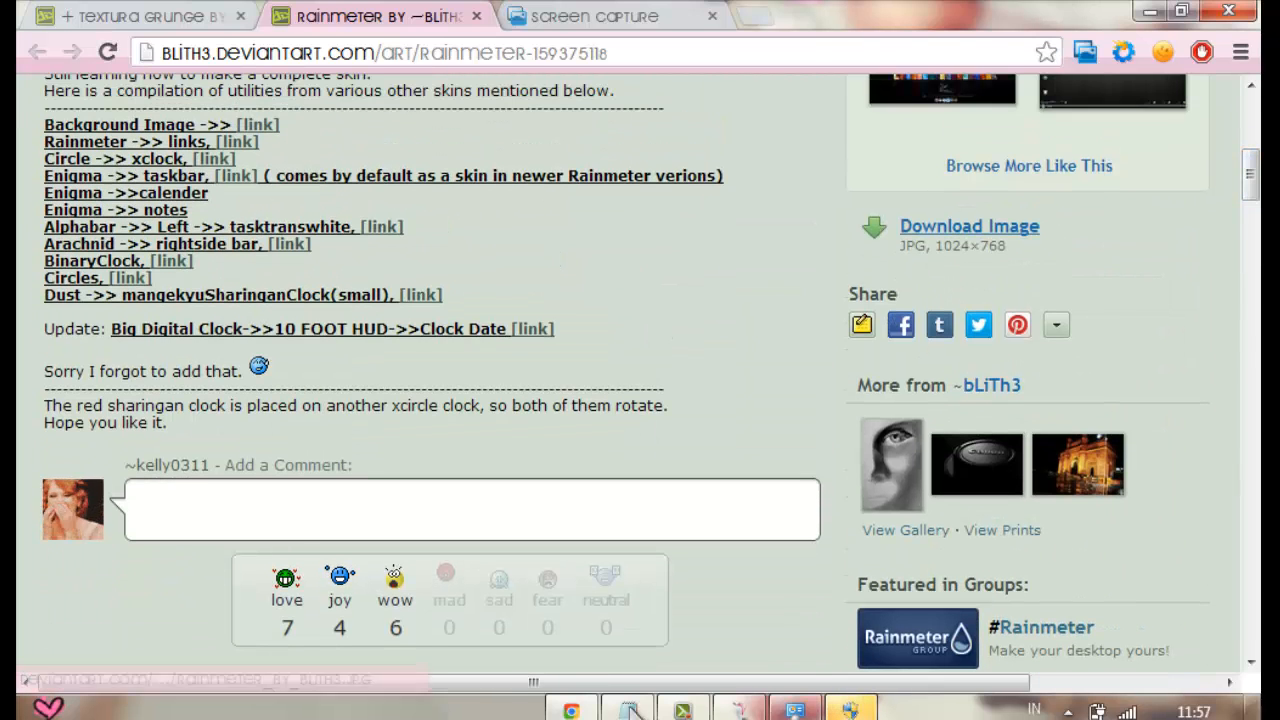
scroll(up, 3)
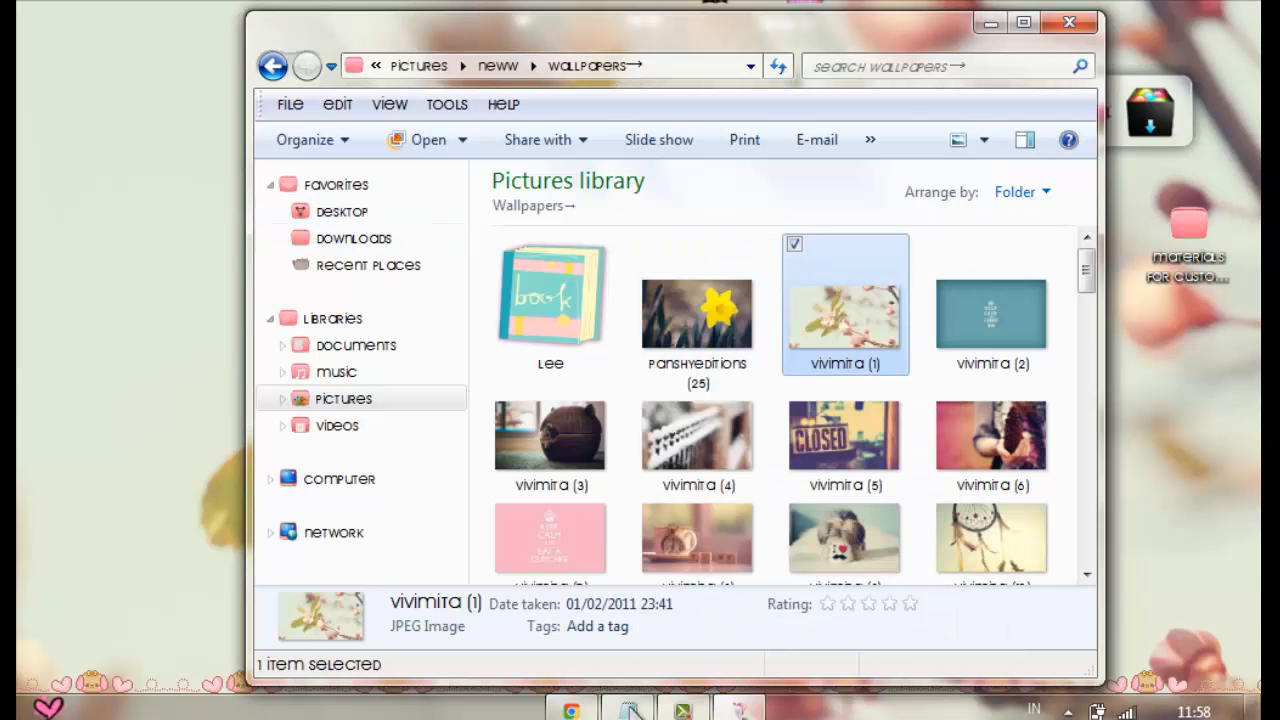
Browse to Documents > Rainmeter > Skins in Explorer, then close the window
click(356, 344)
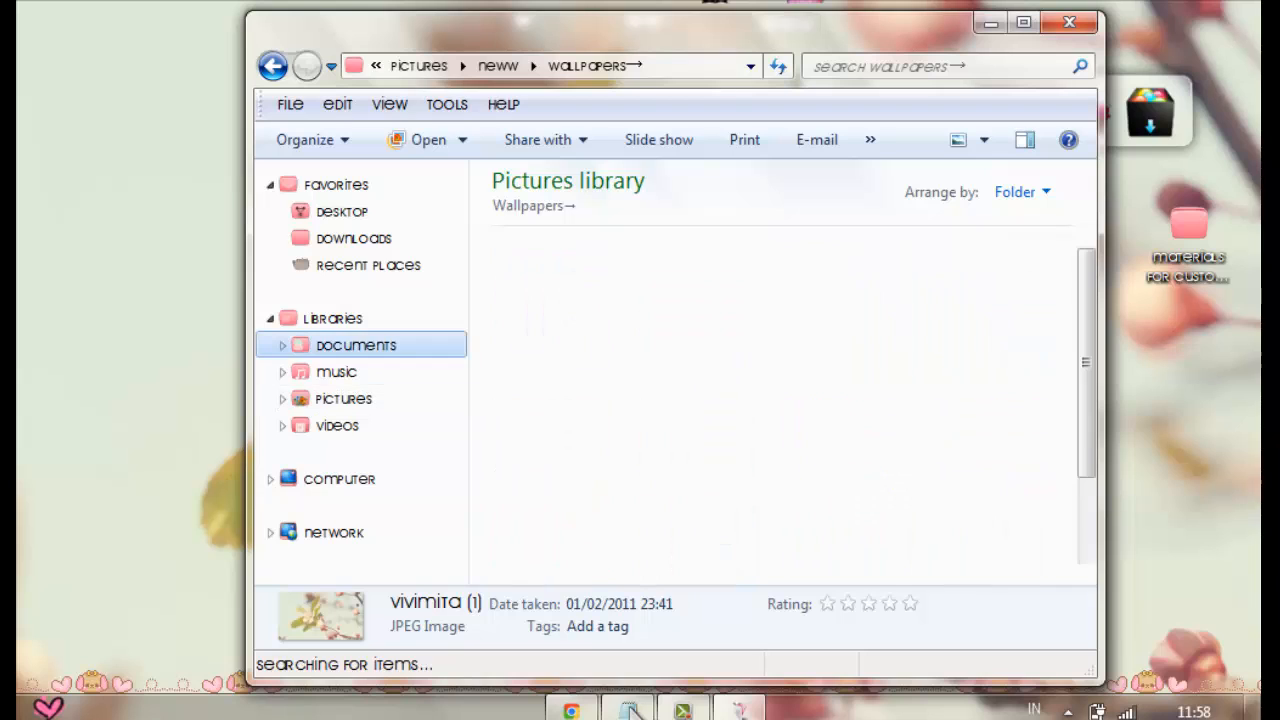
click(356, 344)
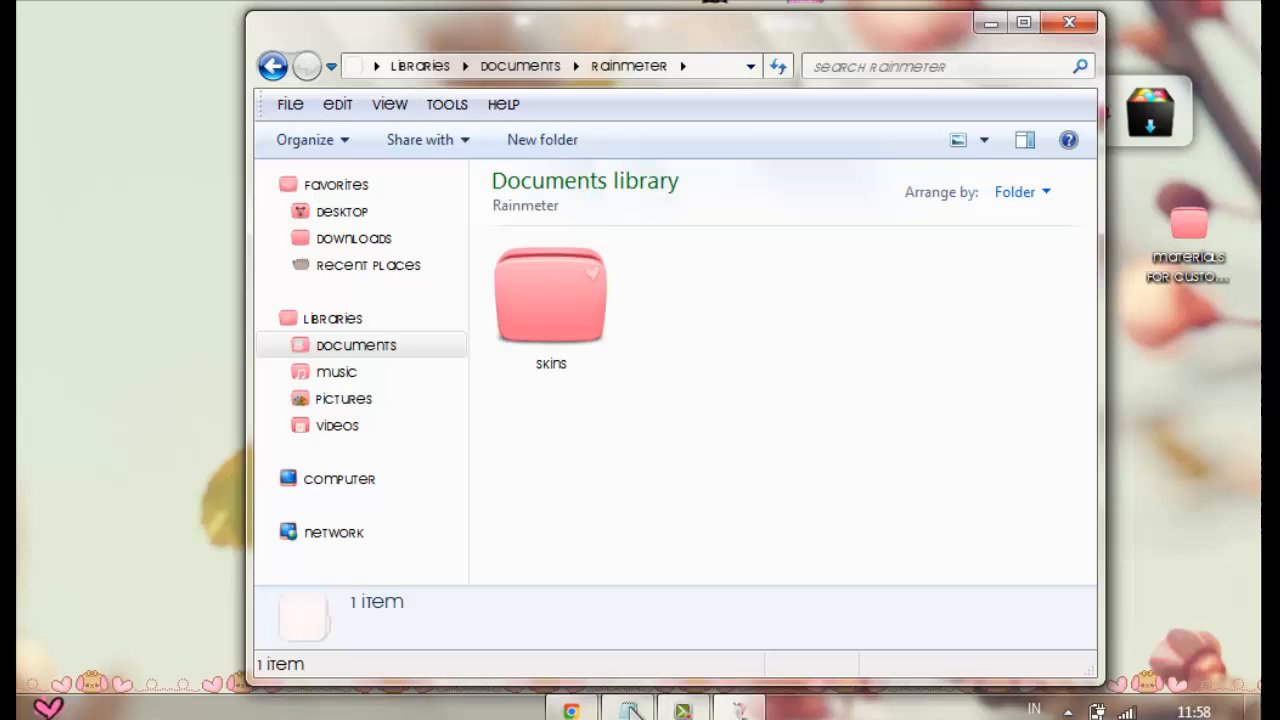
double_click(552, 290)
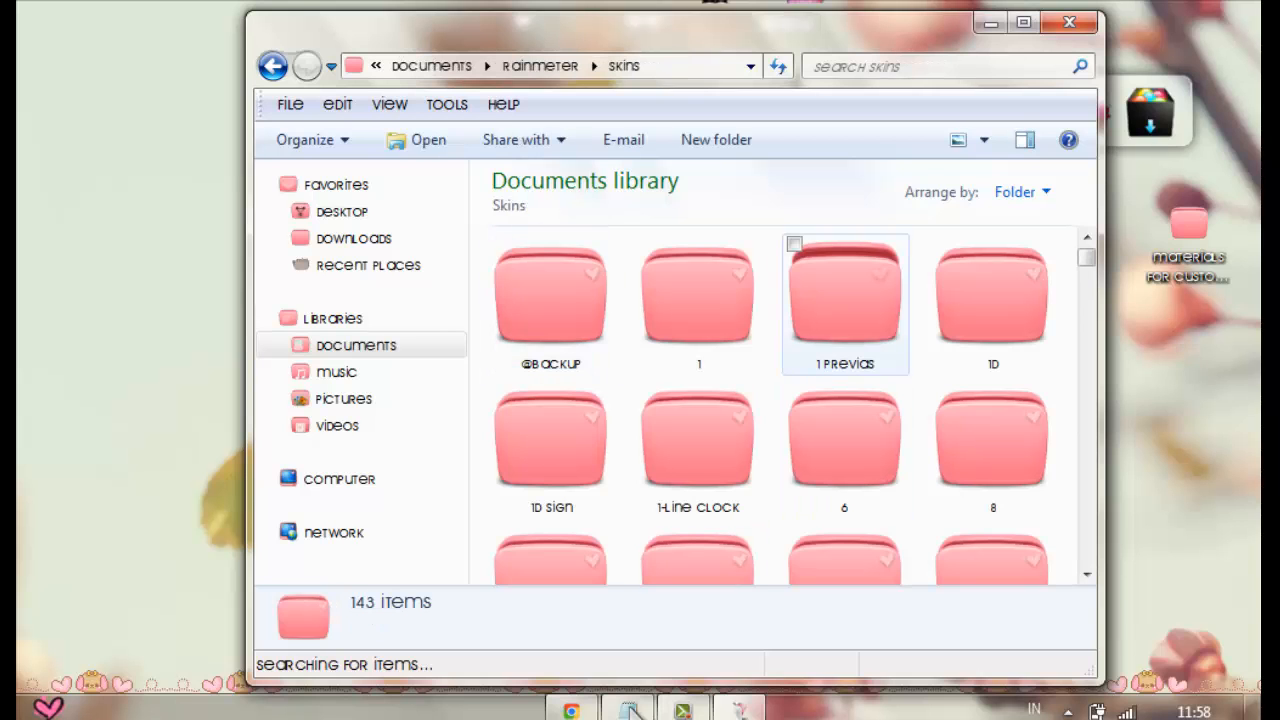
click(1060, 24)
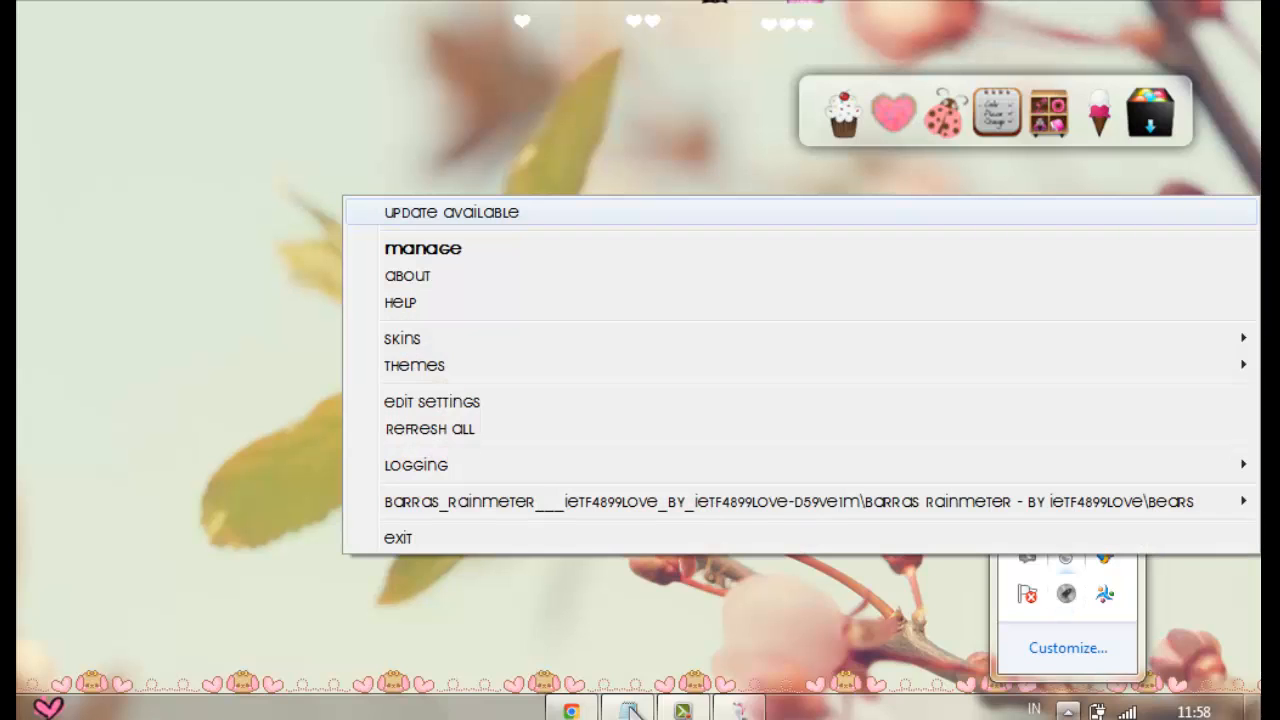
mouse_move(432, 402)
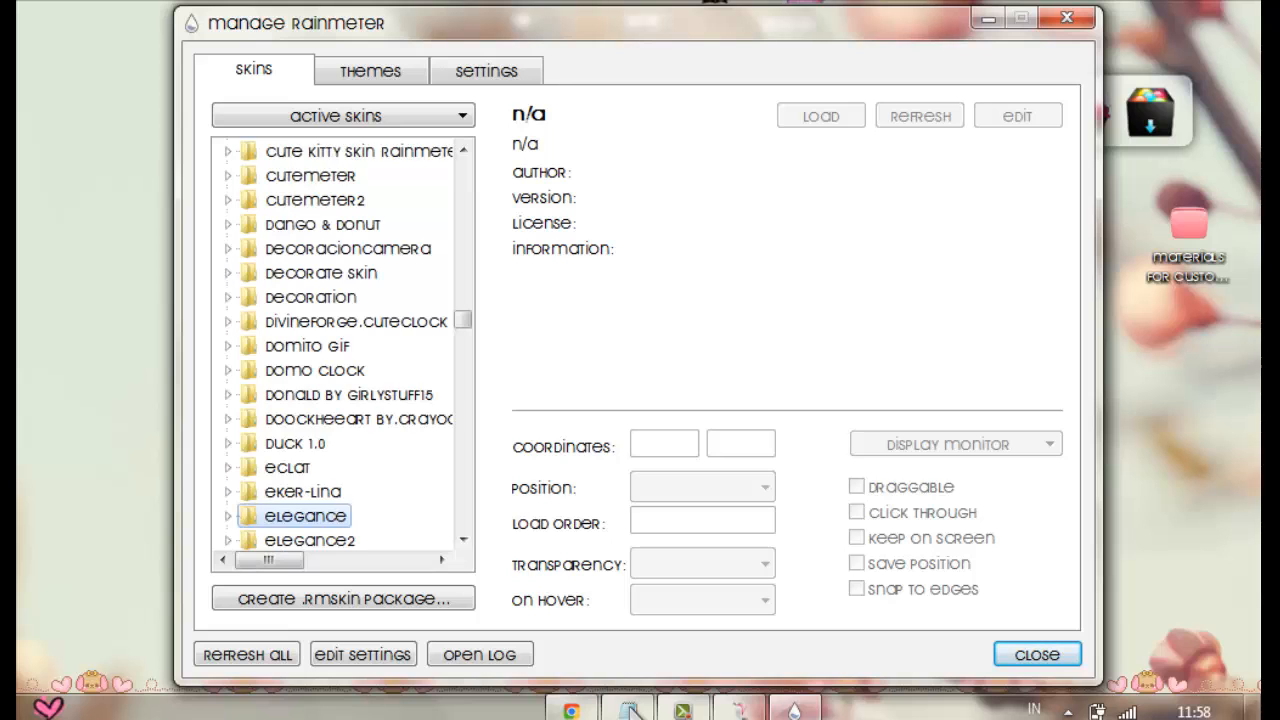
Load the elegance CLOCK_WHITE_BIG skin onto the desktop from Manage Rainmeter
click(228, 516)
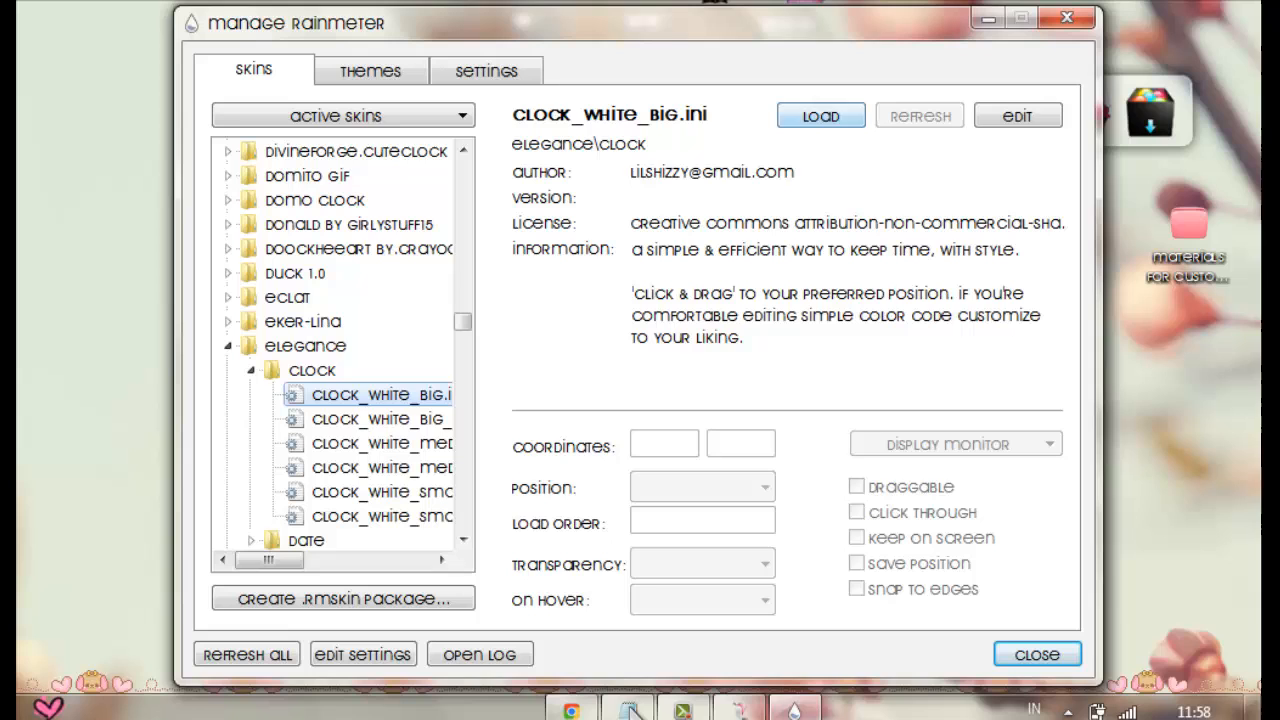
click(1036, 652)
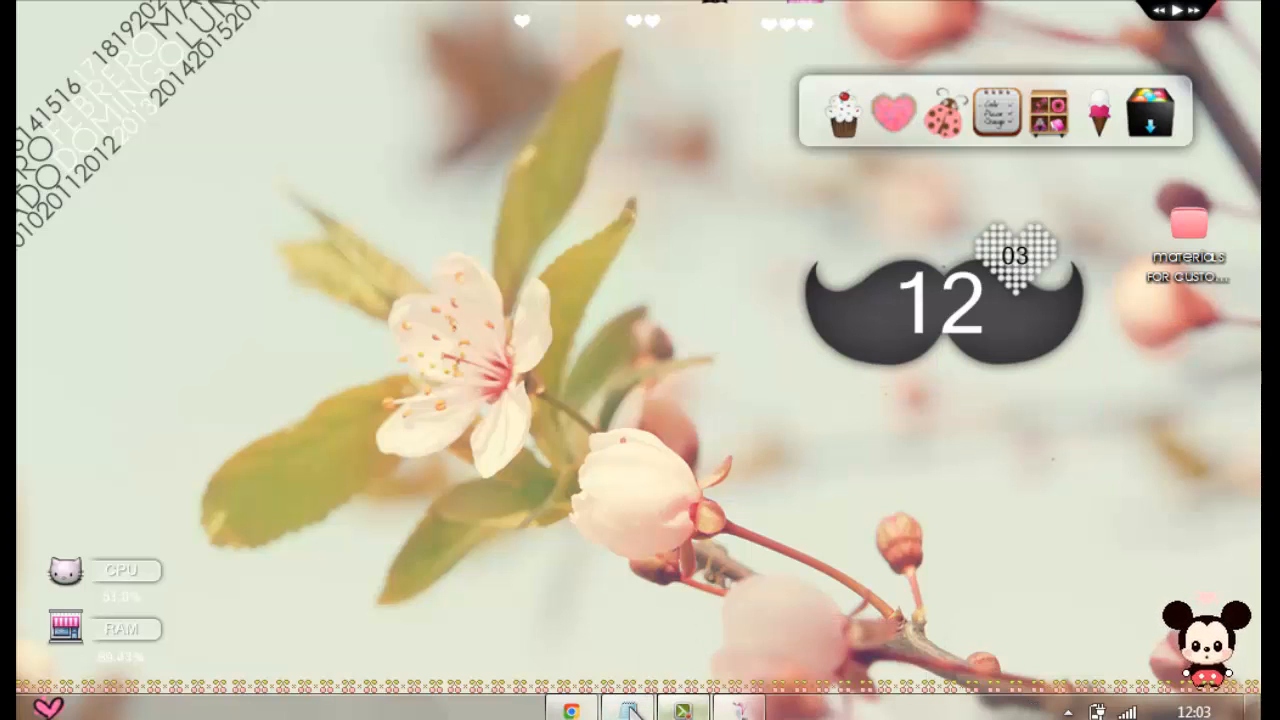
click(624, 716)
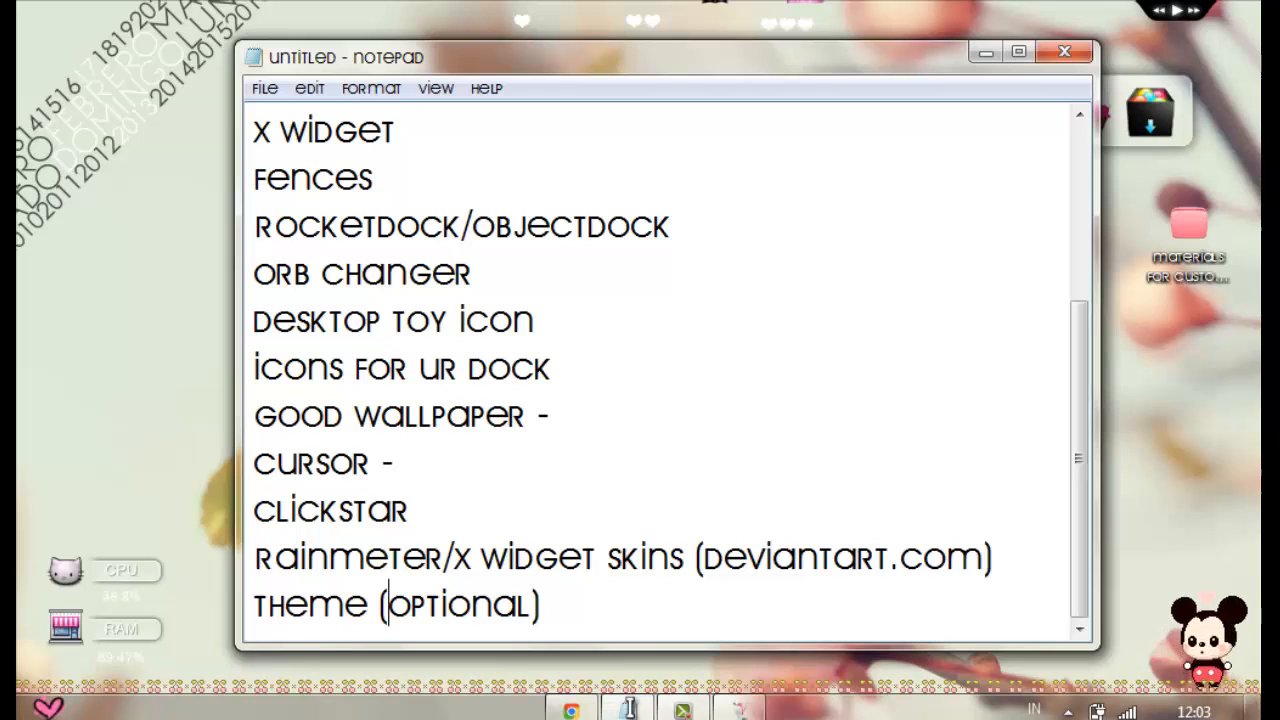
text(-)
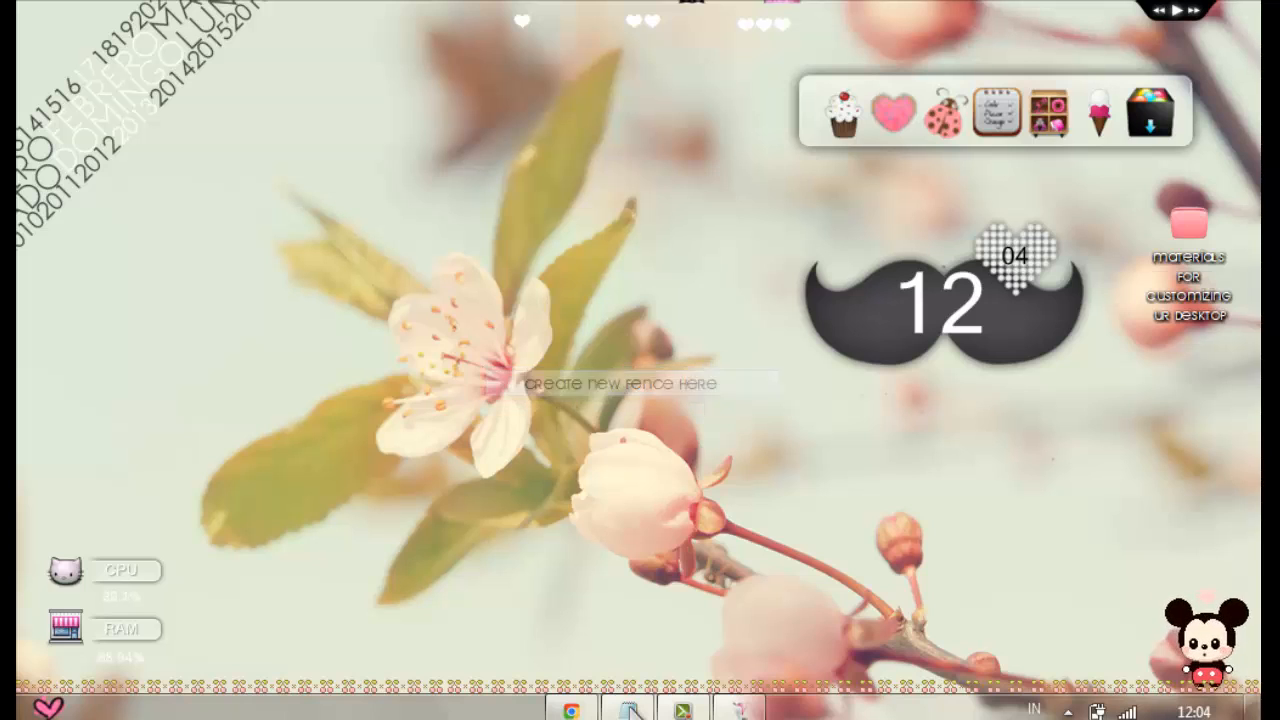
Name the new fence 'asdfghjkl', confirm it, and bring up the Fences settings window
text(as)
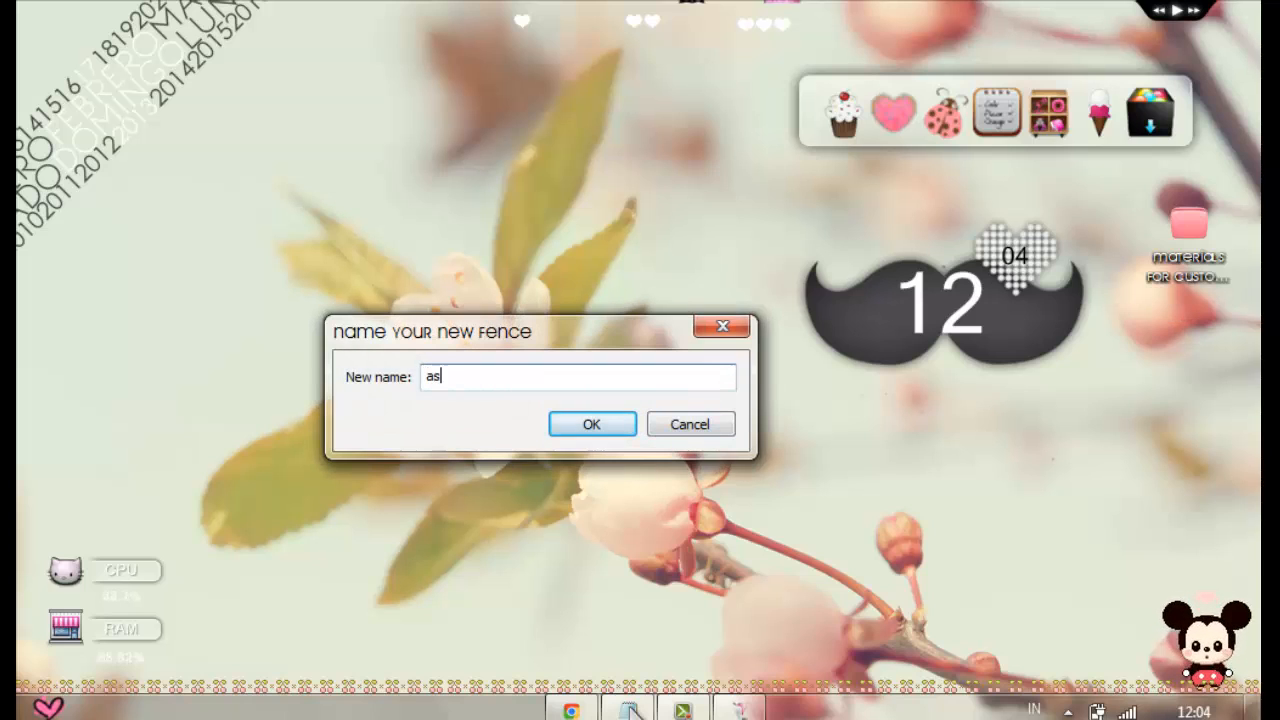
click(592, 424)
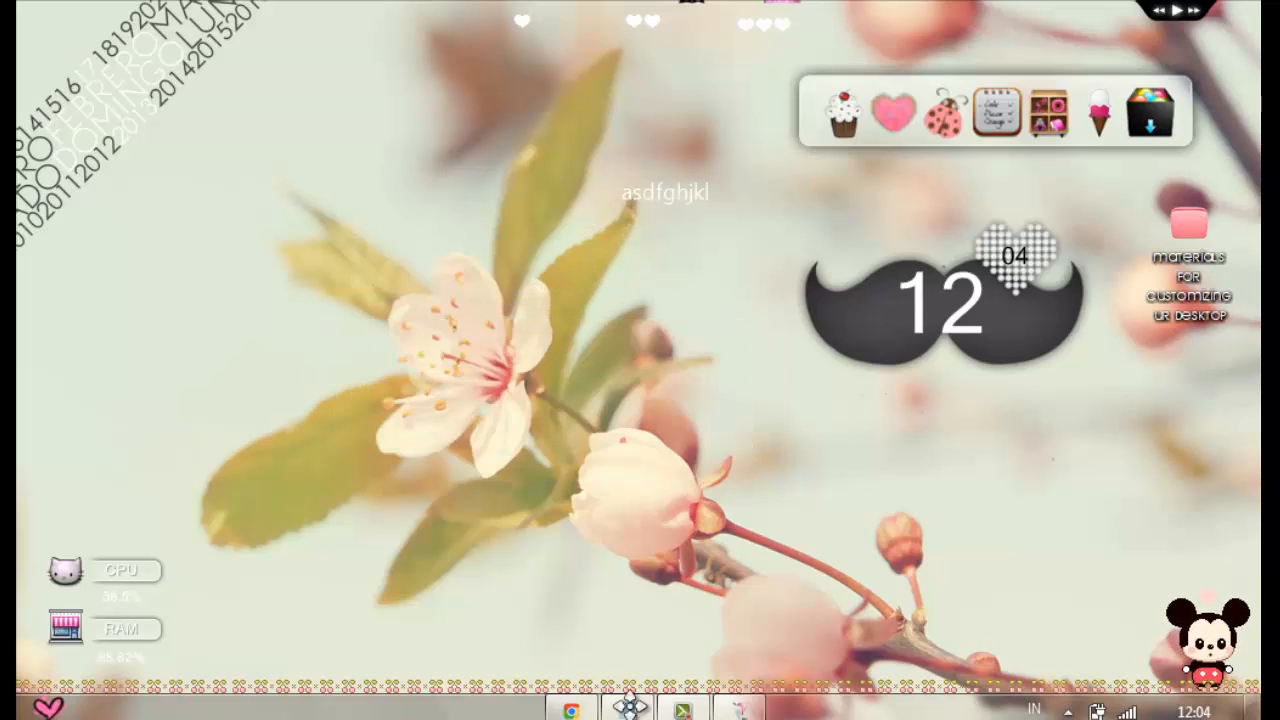
click(1190, 222)
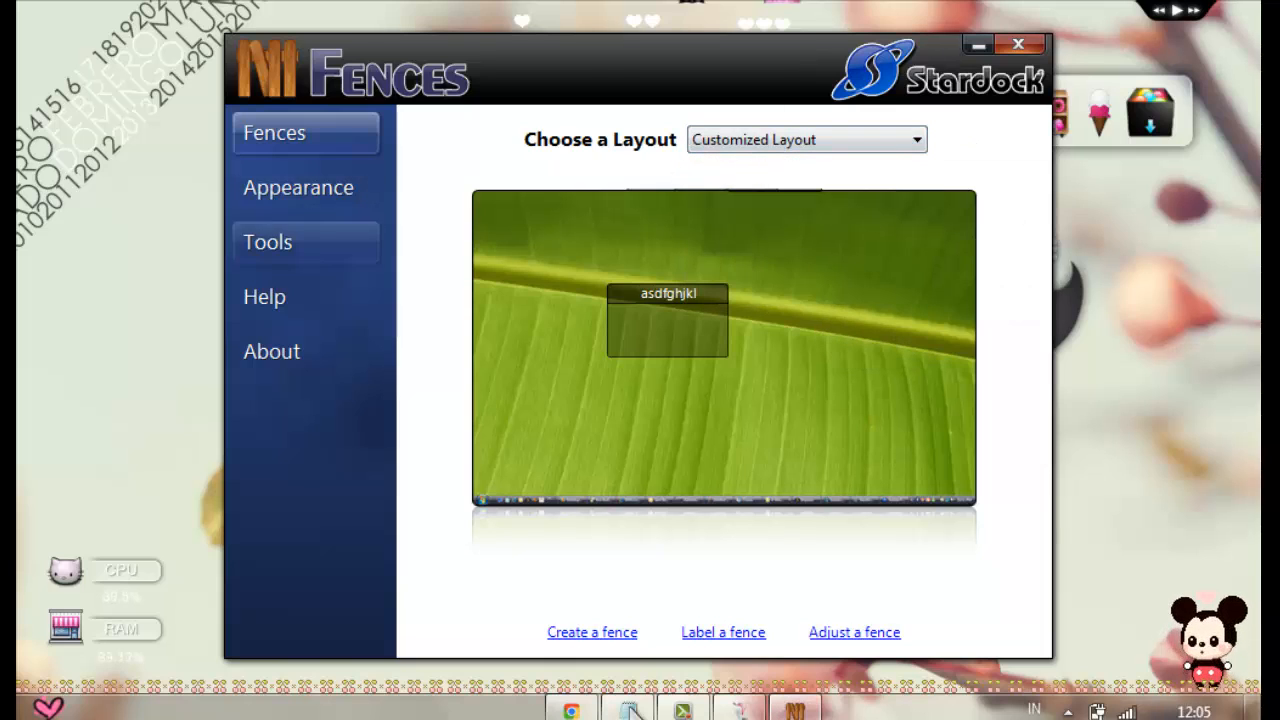
In Appearance, slide fence transparency to maximum, then back to about halfway
click(298, 188)
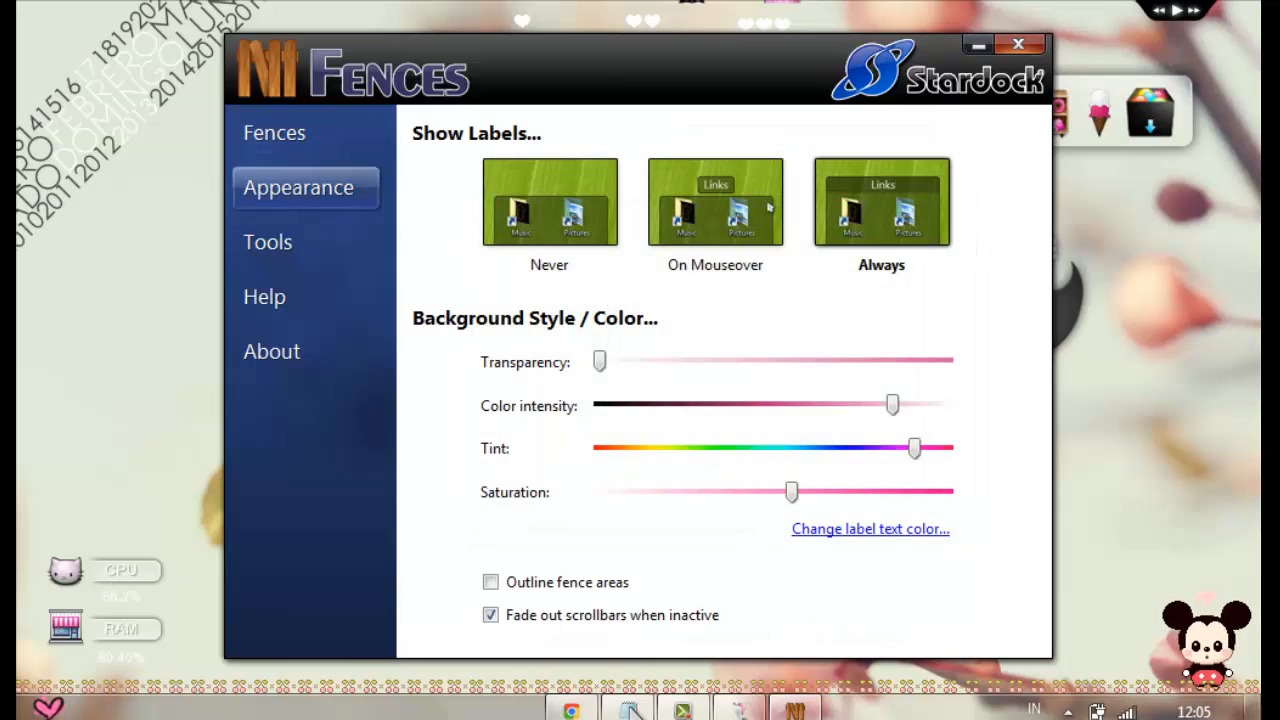
drag(600, 360, 936, 360)
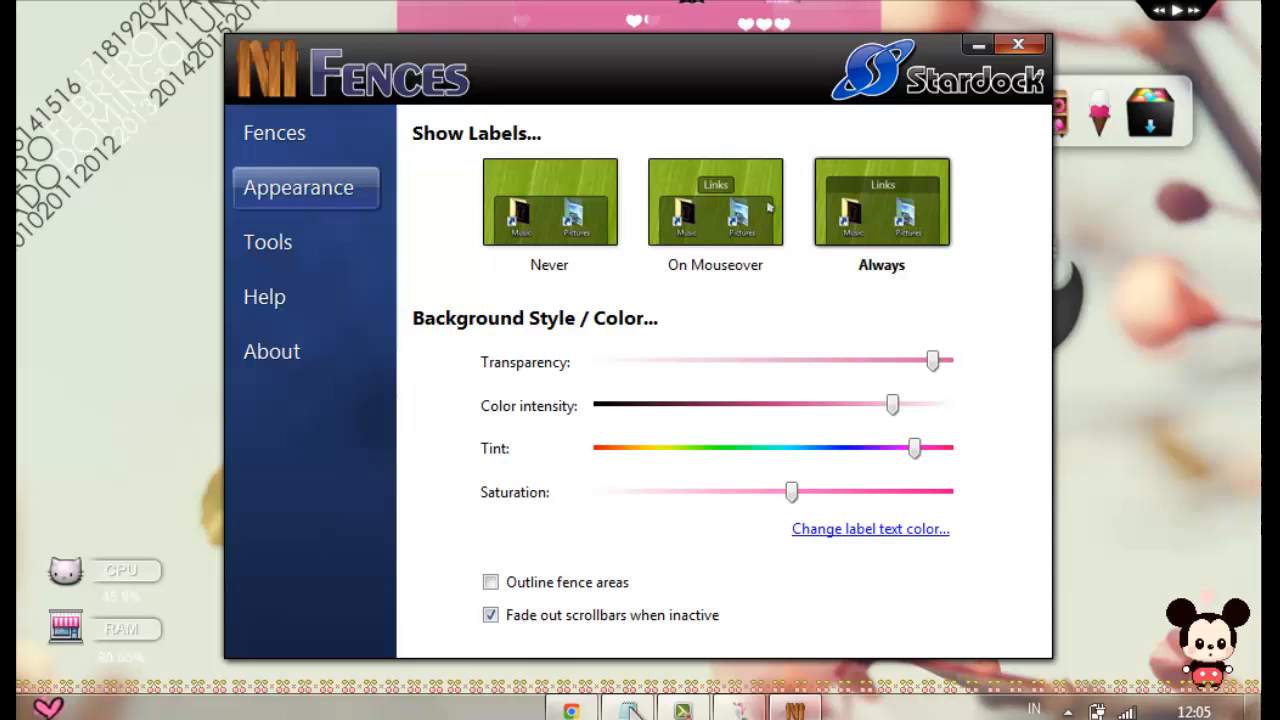
click(1020, 44)
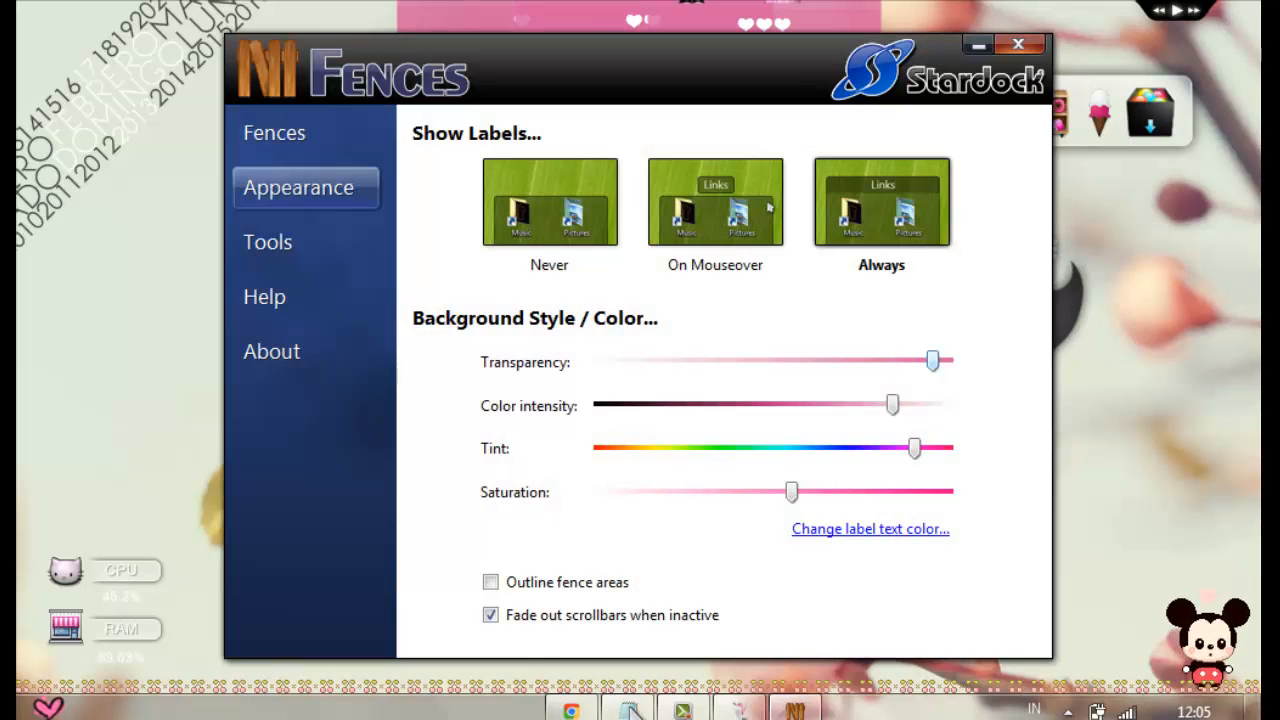
drag(932, 360, 824, 360)
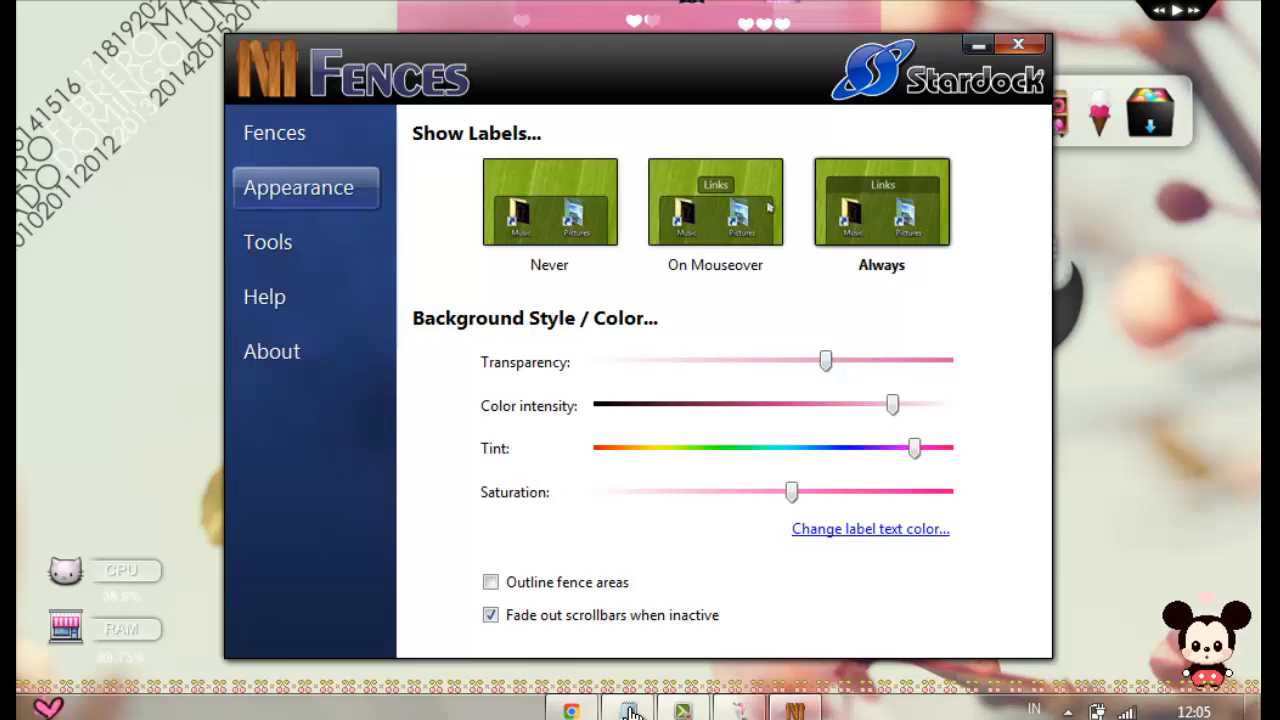
Return fence transparency to its minimum and move on to the Tools page
click(488, 582)
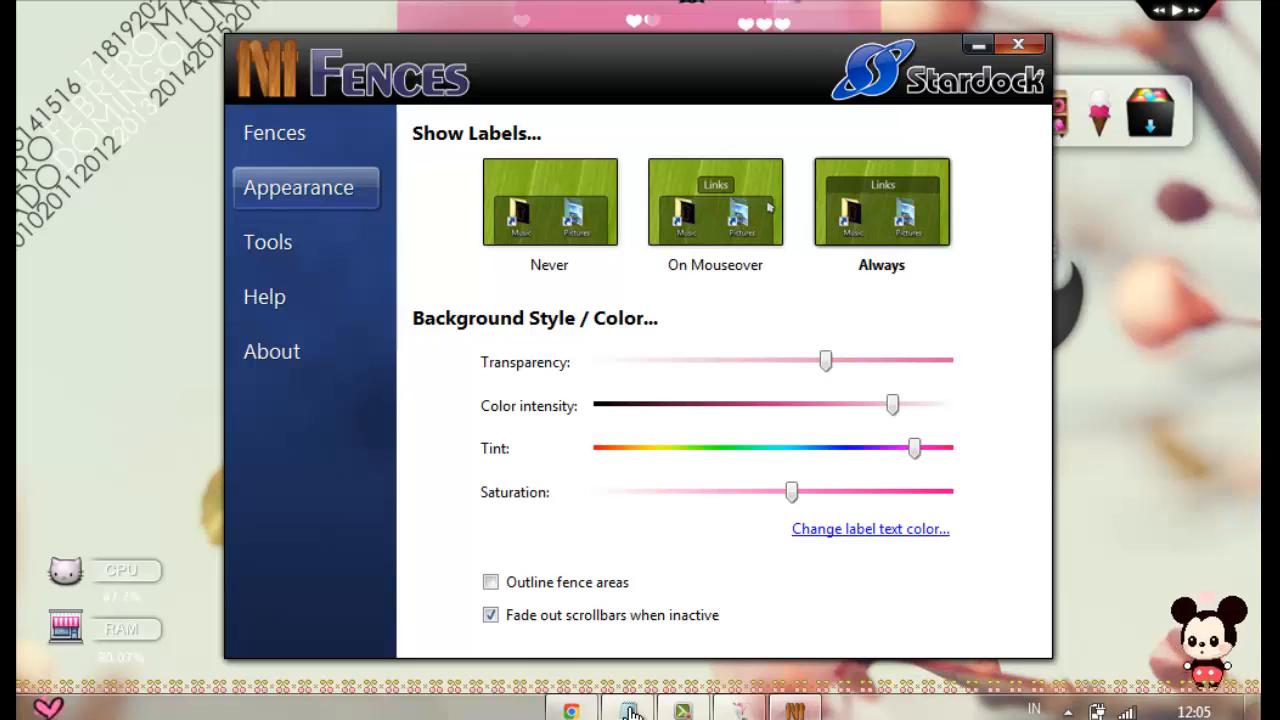
drag(824, 360, 648, 360)
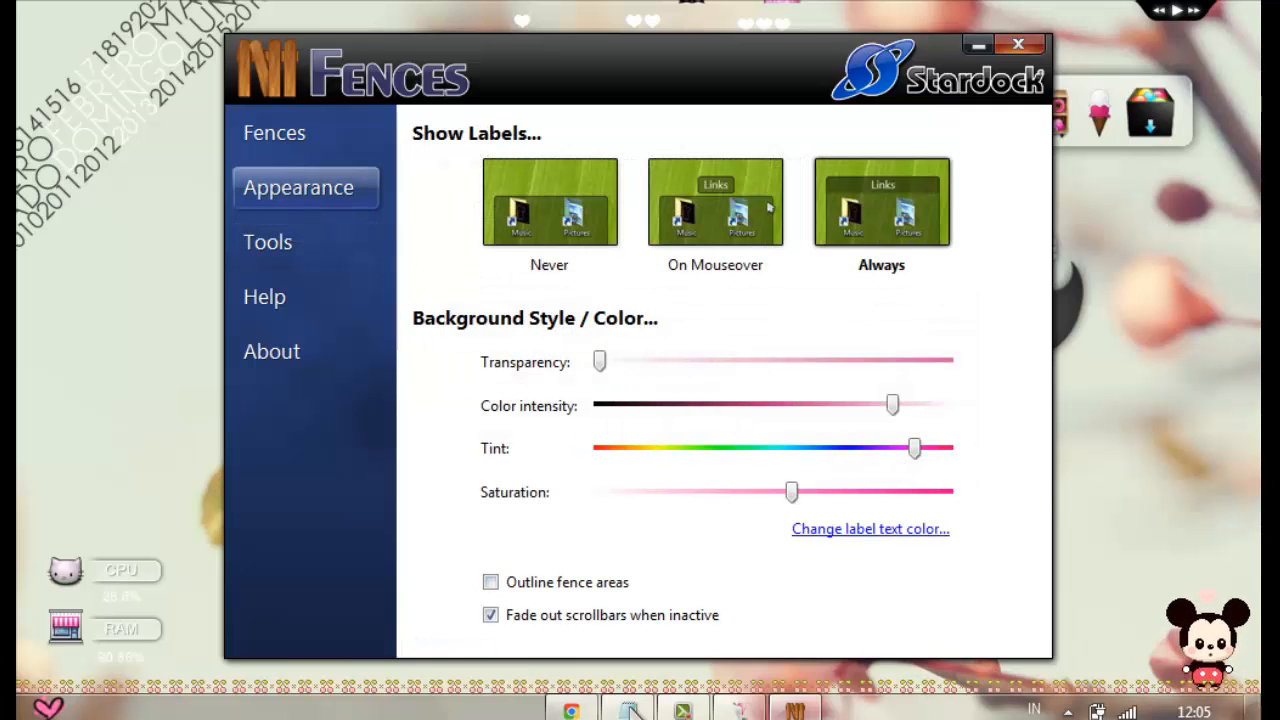
click(268, 240)
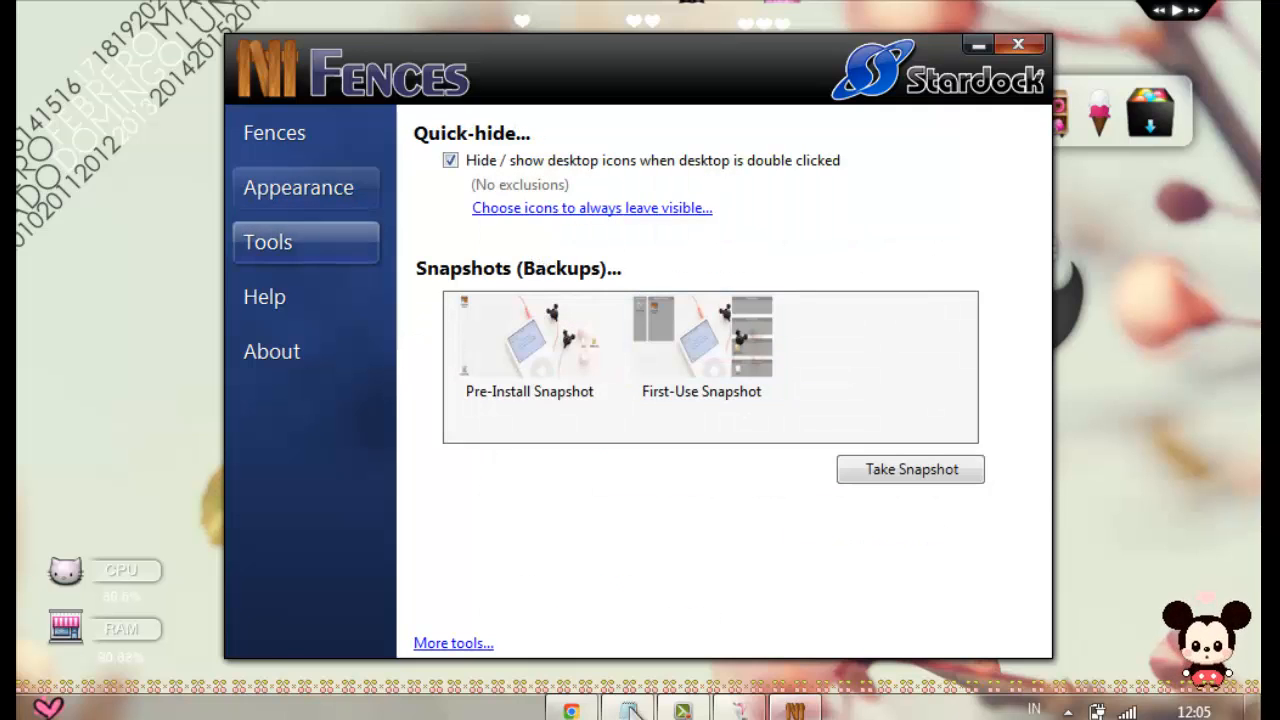
View the Fences About page (version 1.01.143) and close the settings window
click(264, 296)
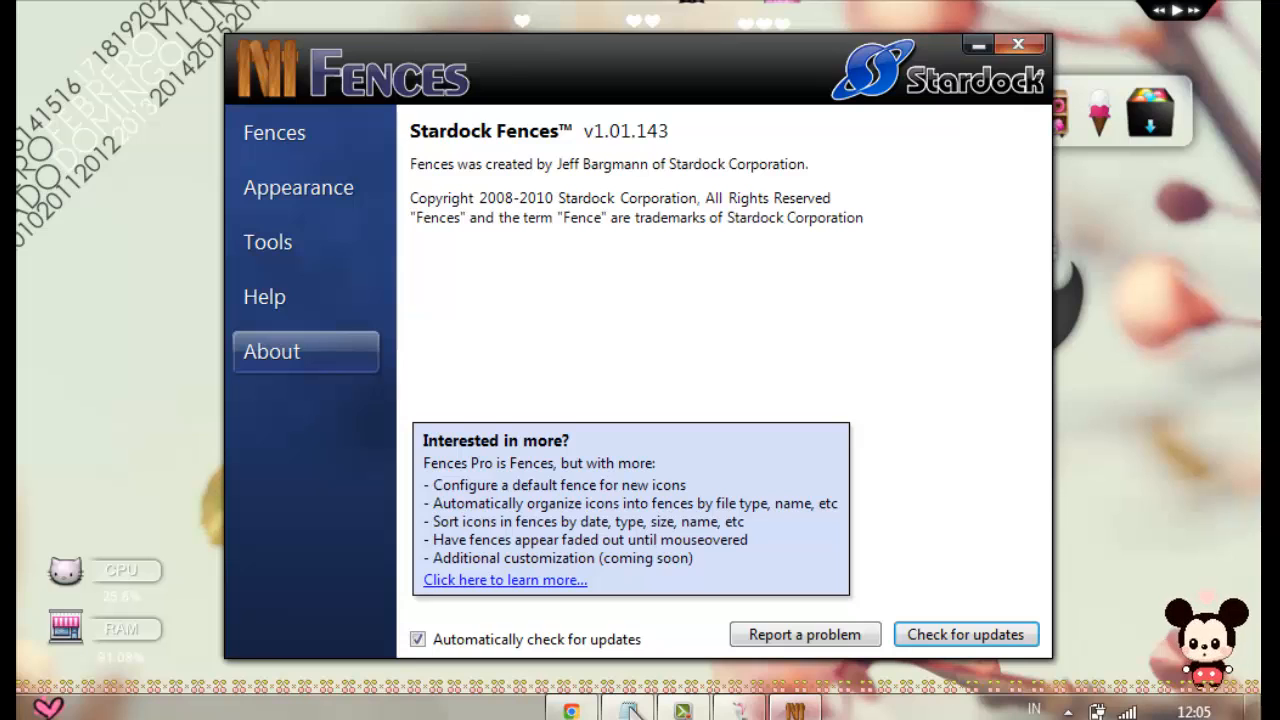
click(1012, 42)
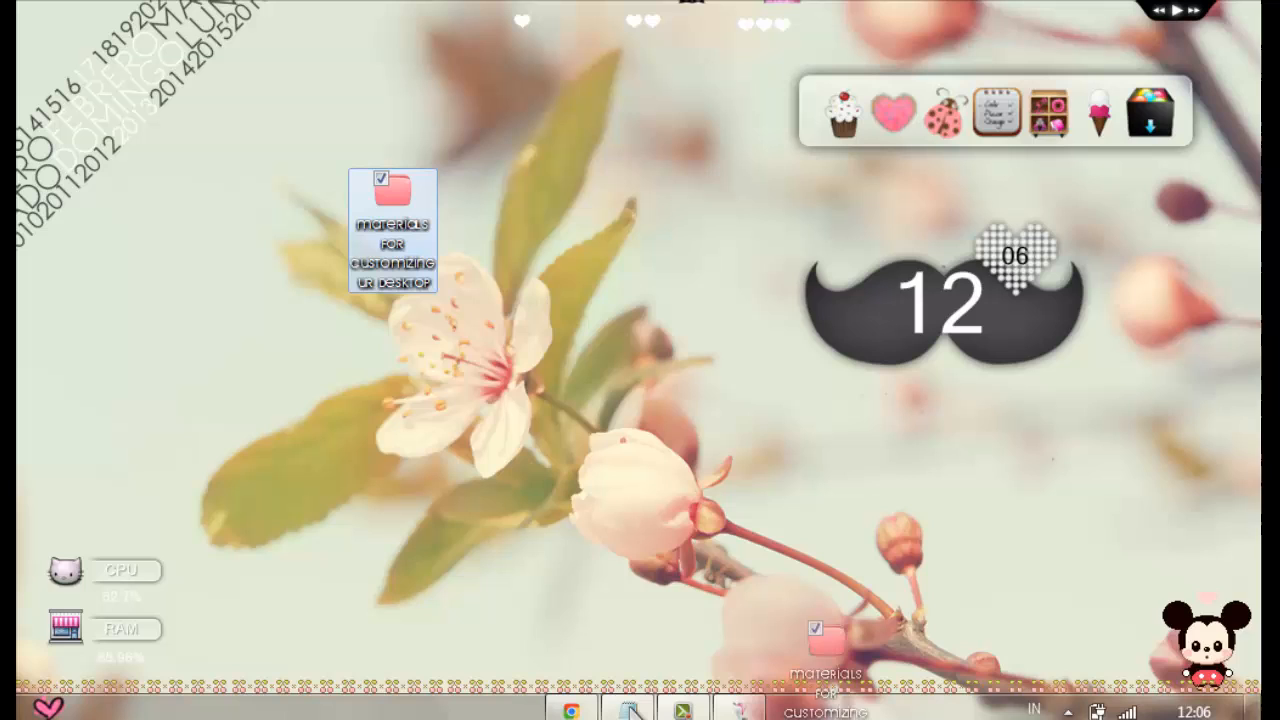
Drag the pink folder icon back to the right and bring up RocketDock's options menu
drag(392, 216, 1170, 450)
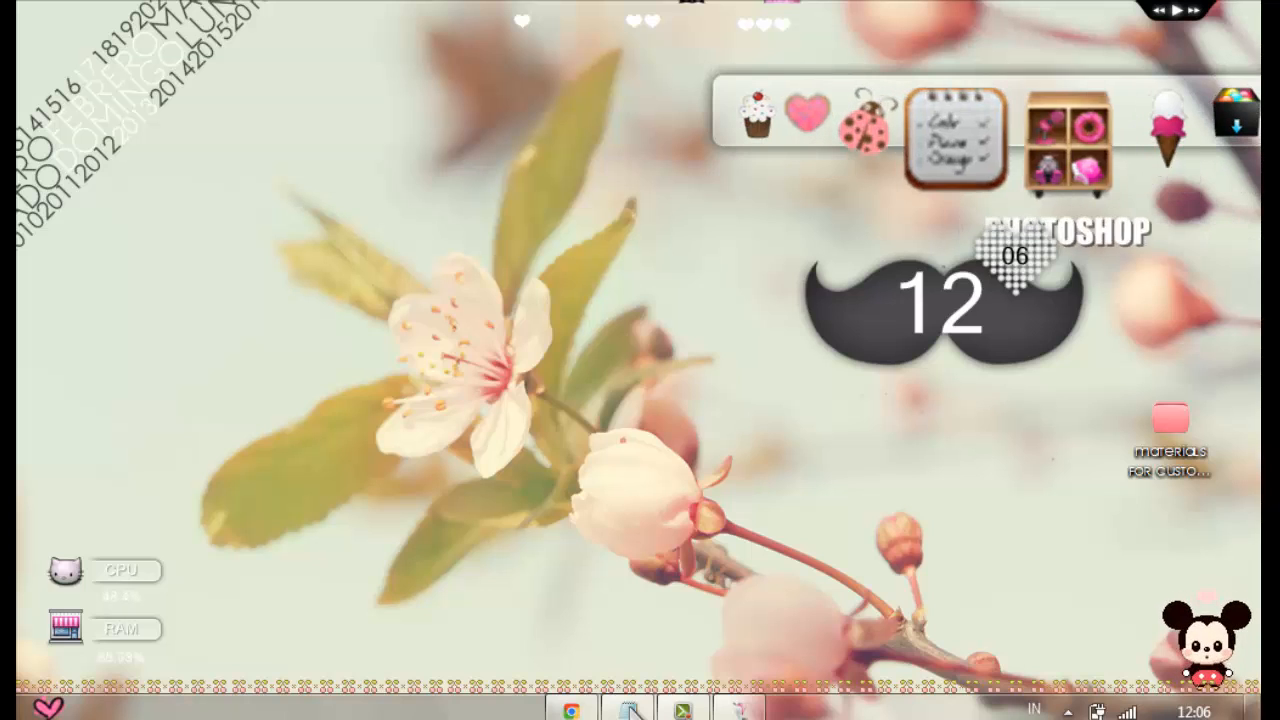
right_click(964, 132)
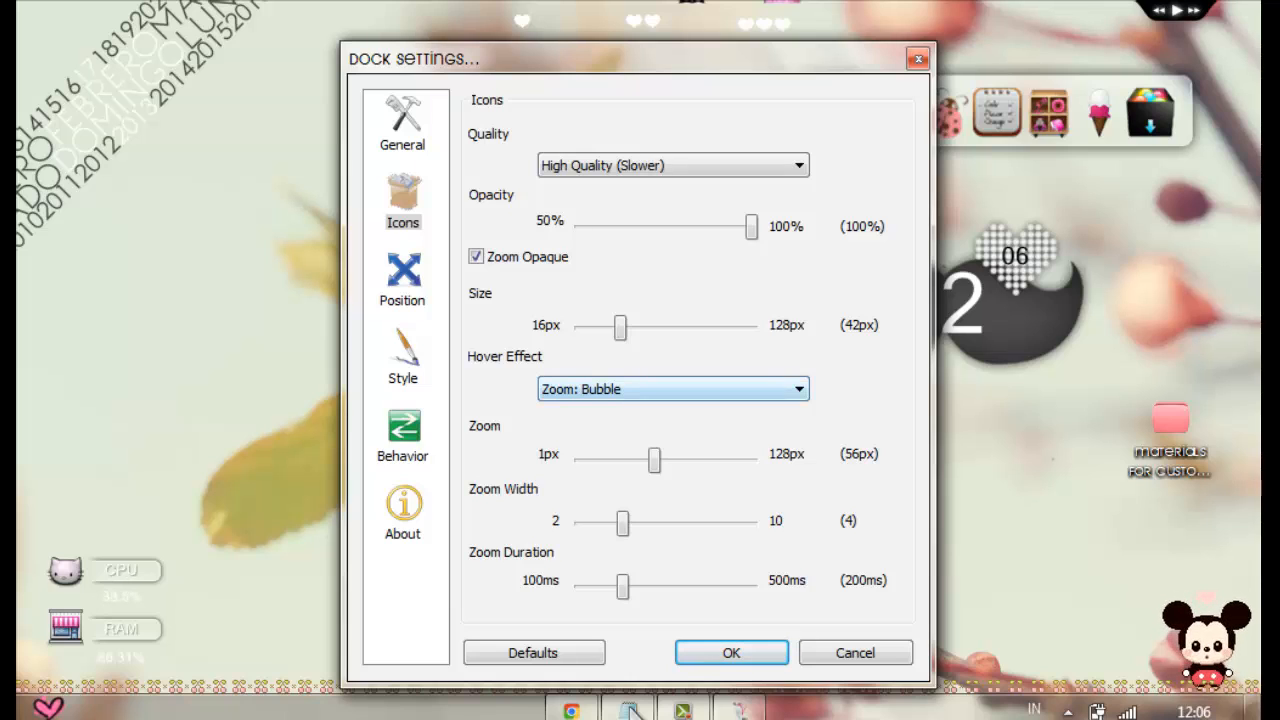
On the Position page, set Edge Offset to 69px and Centering to 83%
click(402, 120)
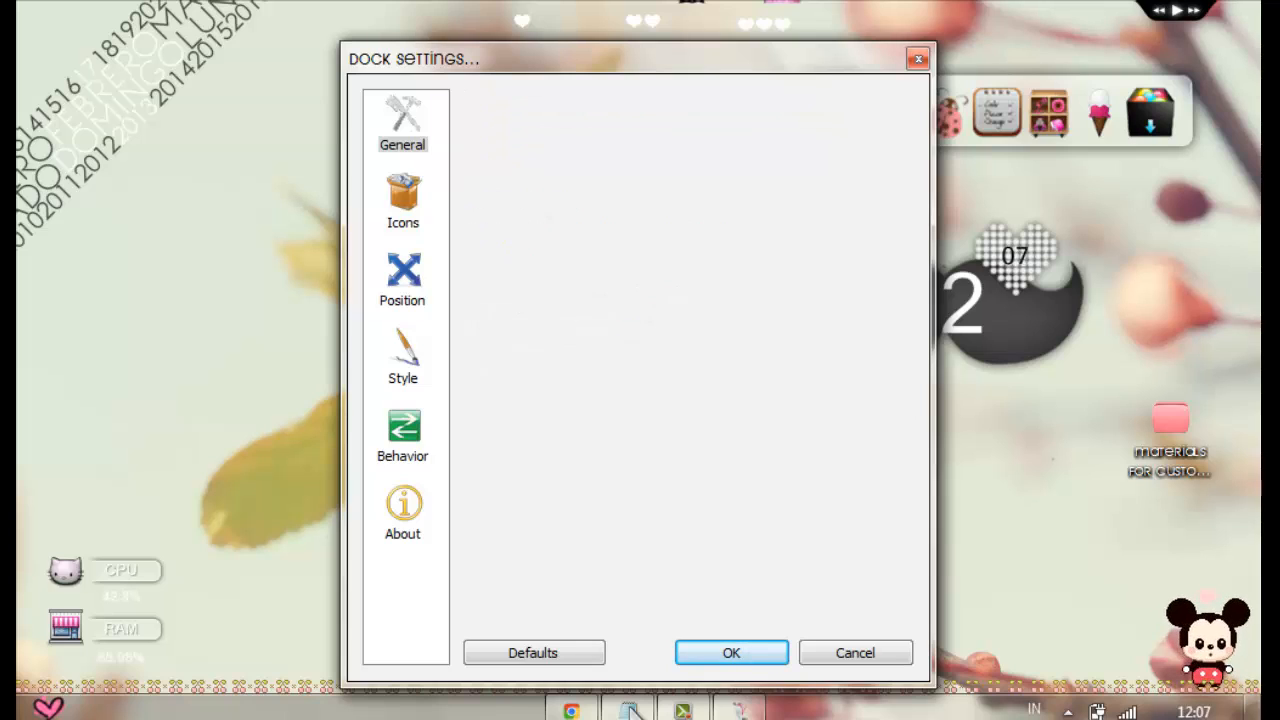
click(402, 278)
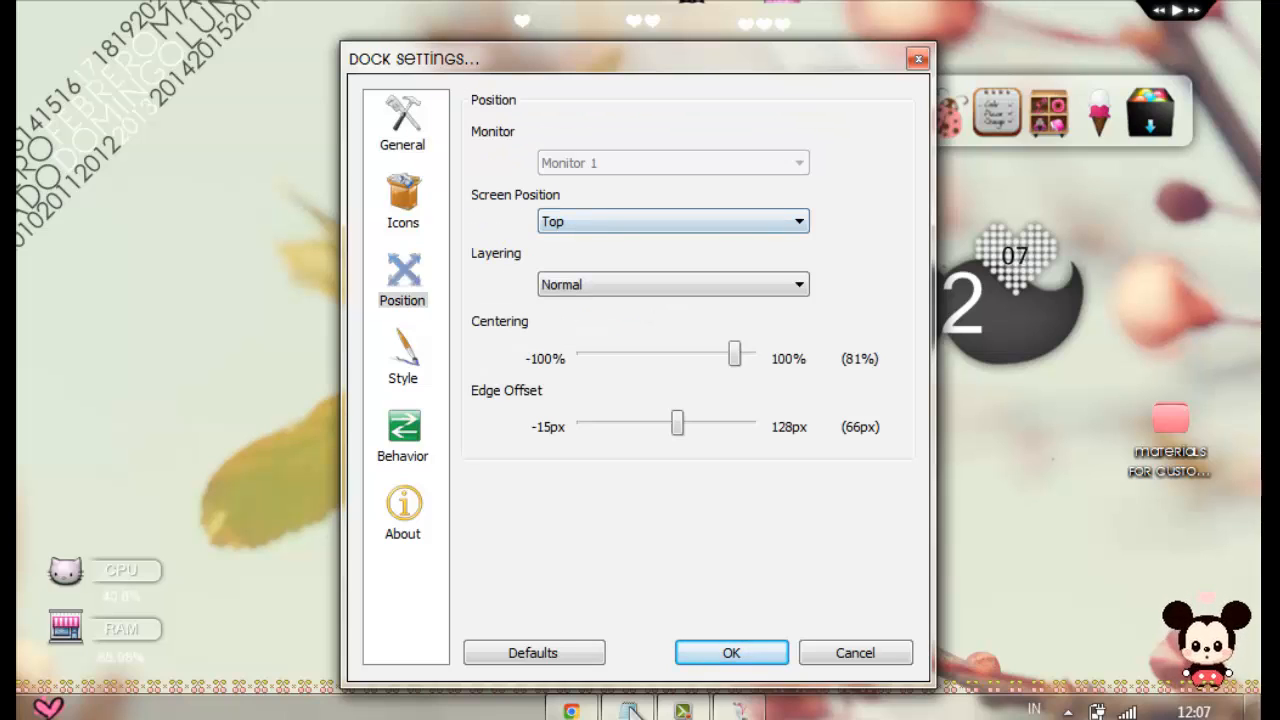
drag(676, 424, 688, 424)
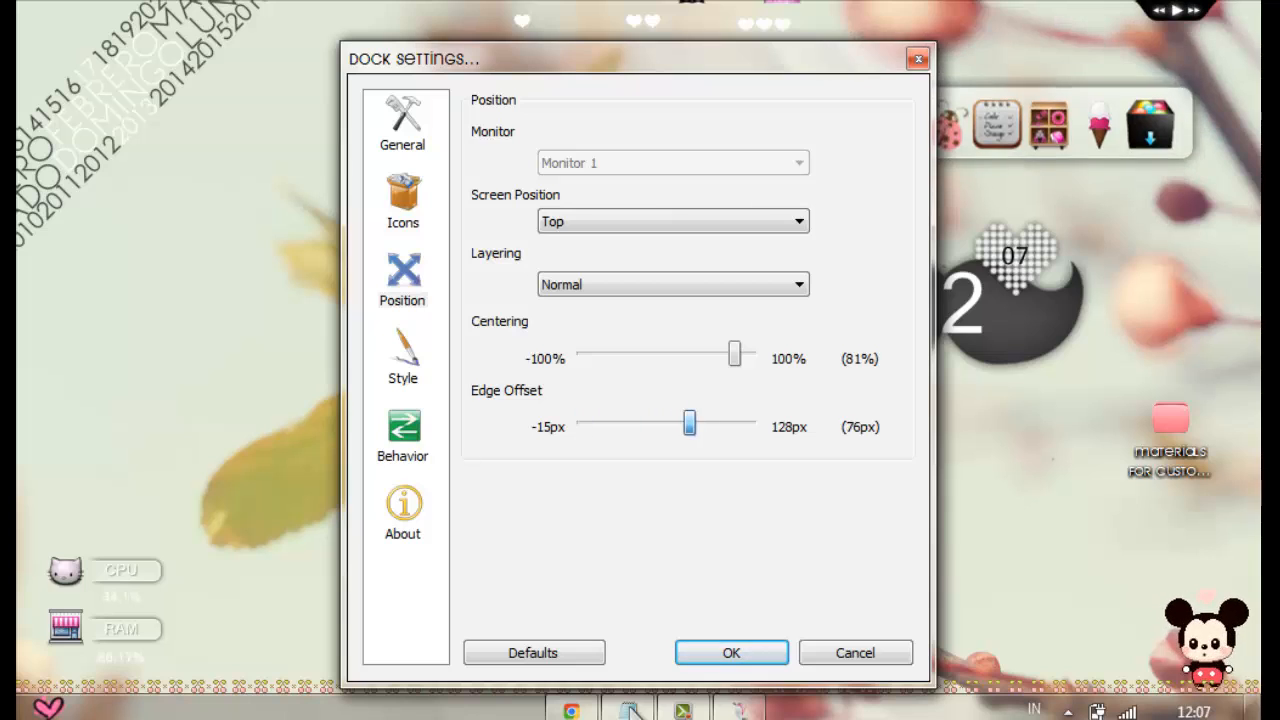
drag(688, 424, 680, 424)
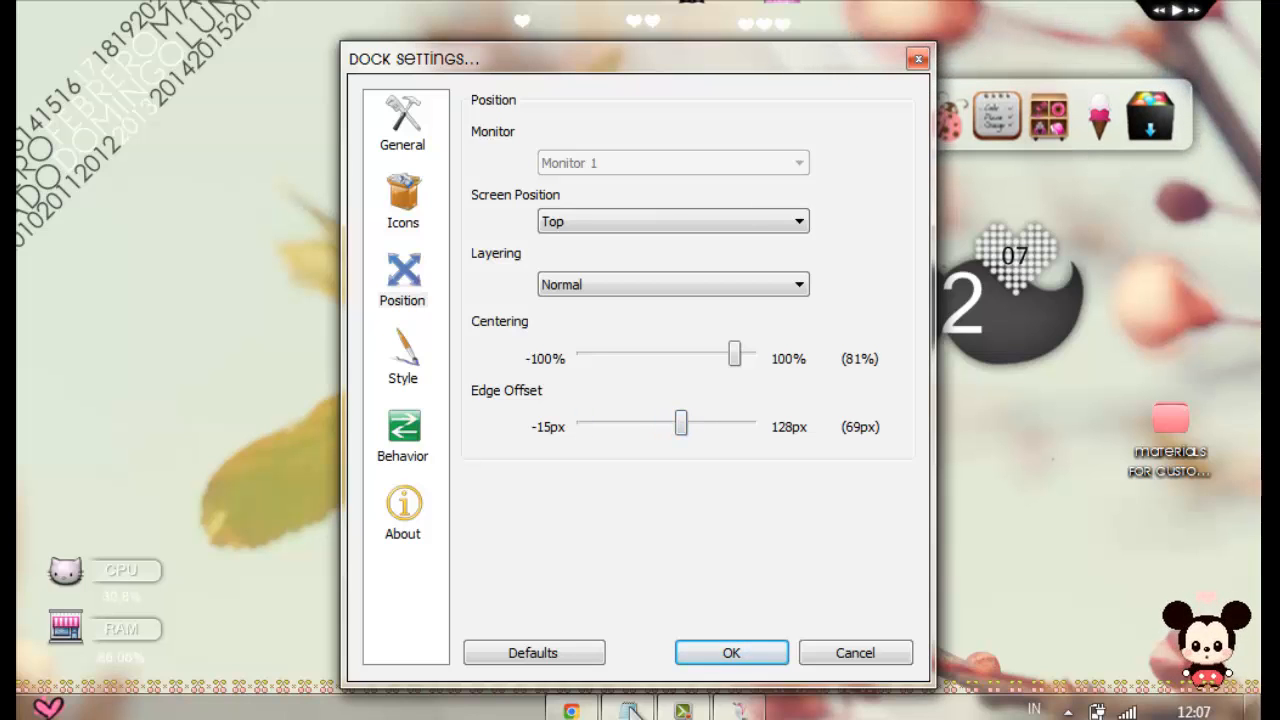
drag(736, 356, 736, 356)
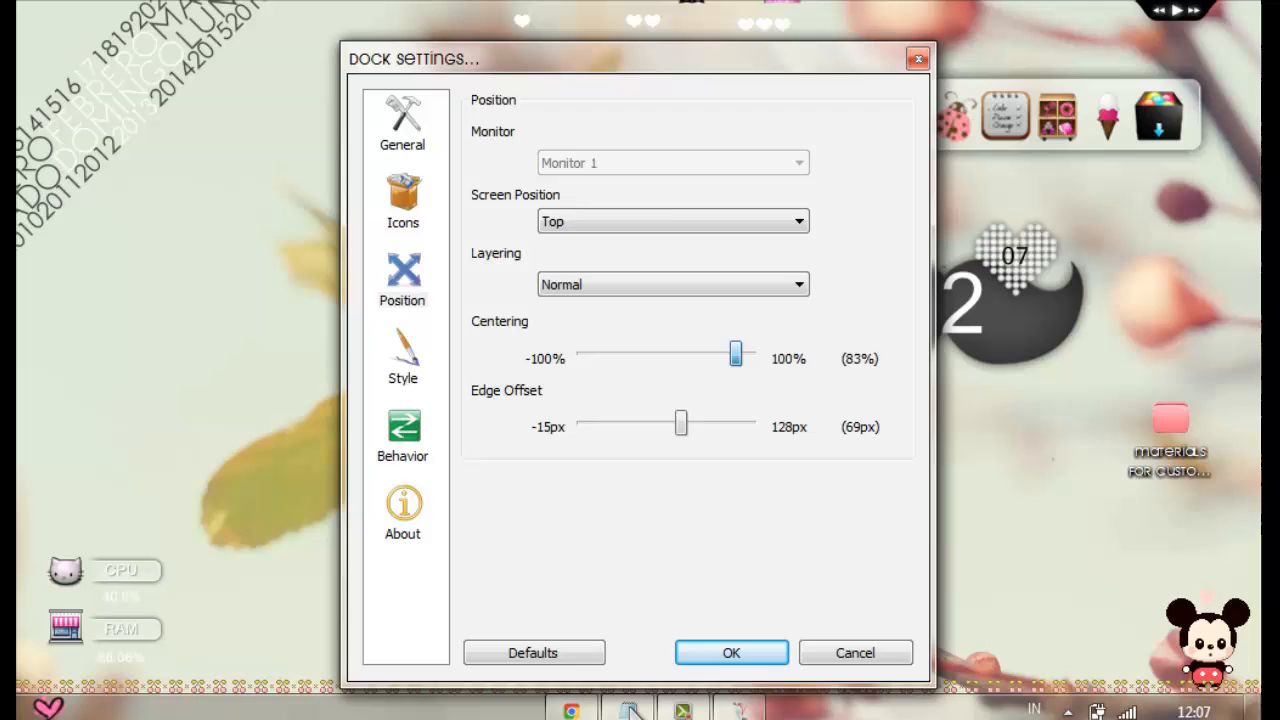
Browse the Style and Behavior pages, keeping the Luminous theme and Bounce attention effect
click(402, 356)
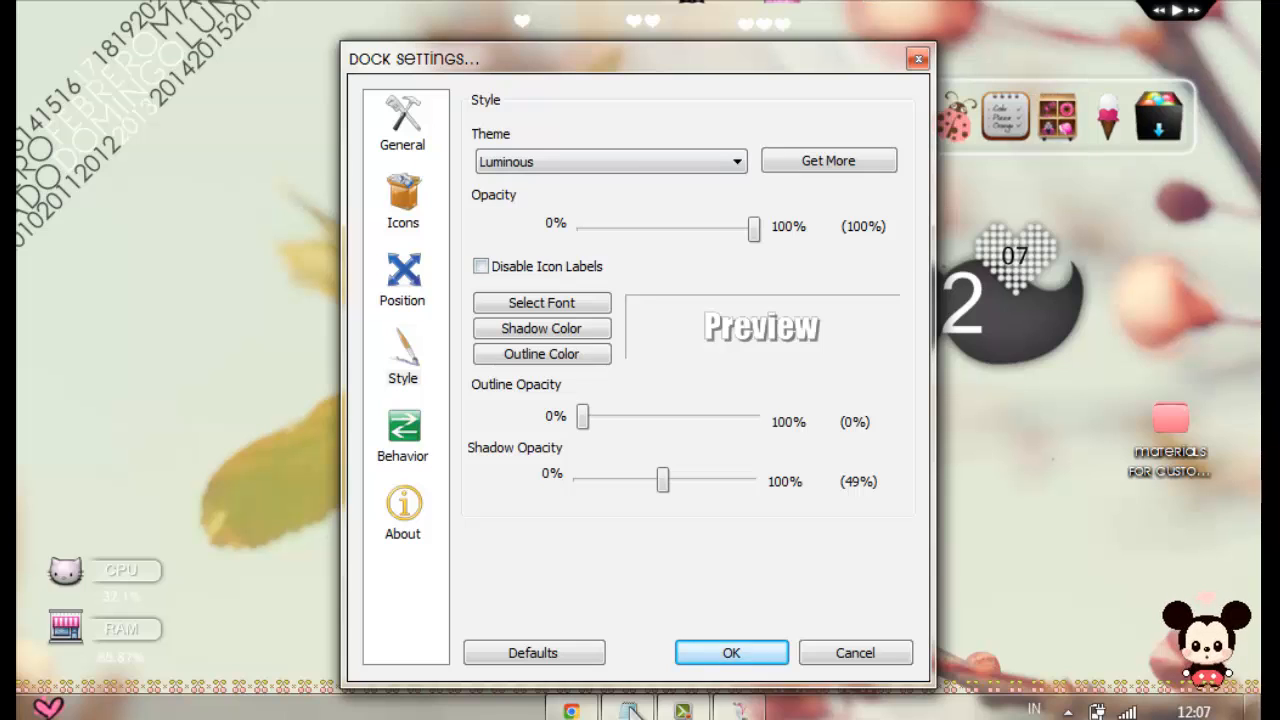
drag(640, 58, 352, 54)
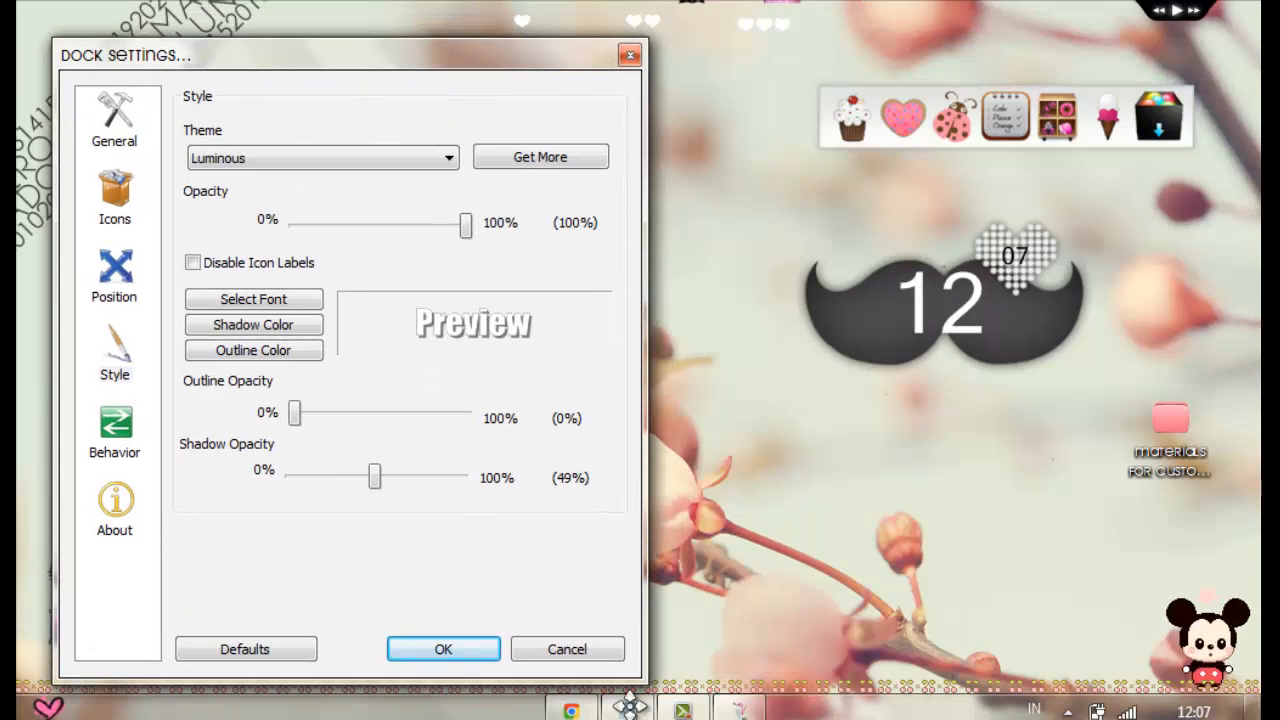
click(114, 276)
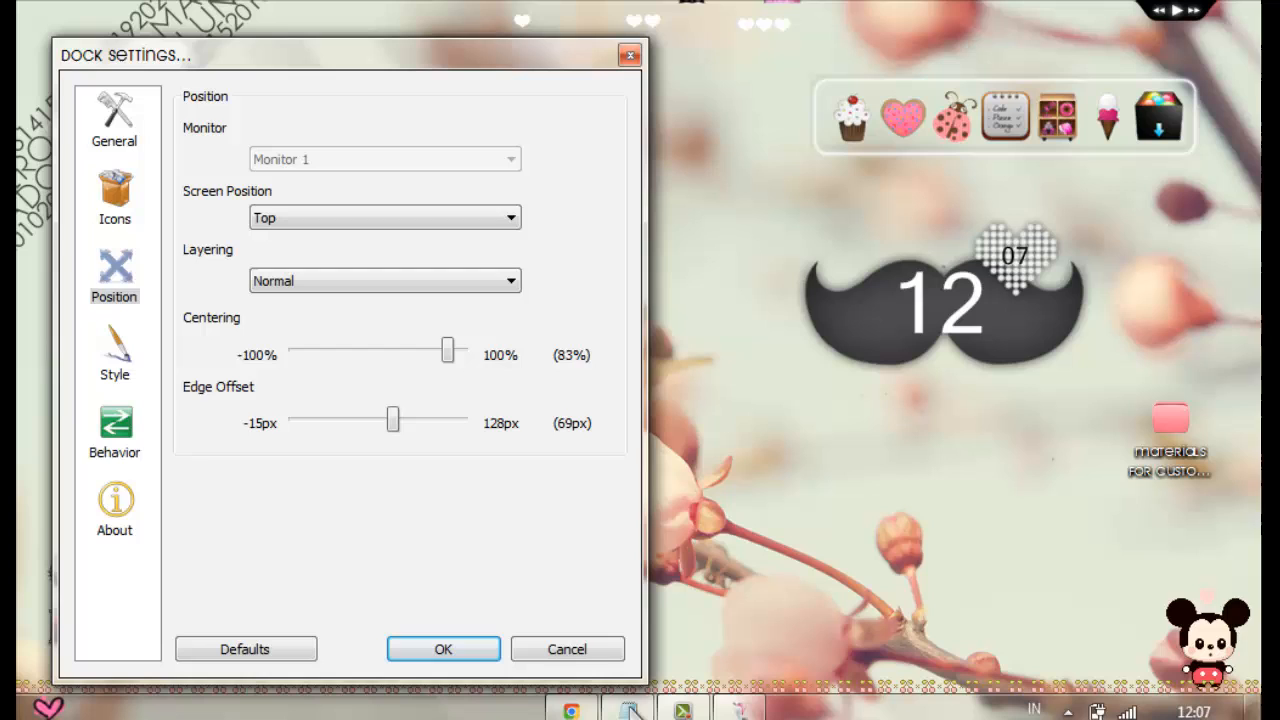
click(114, 422)
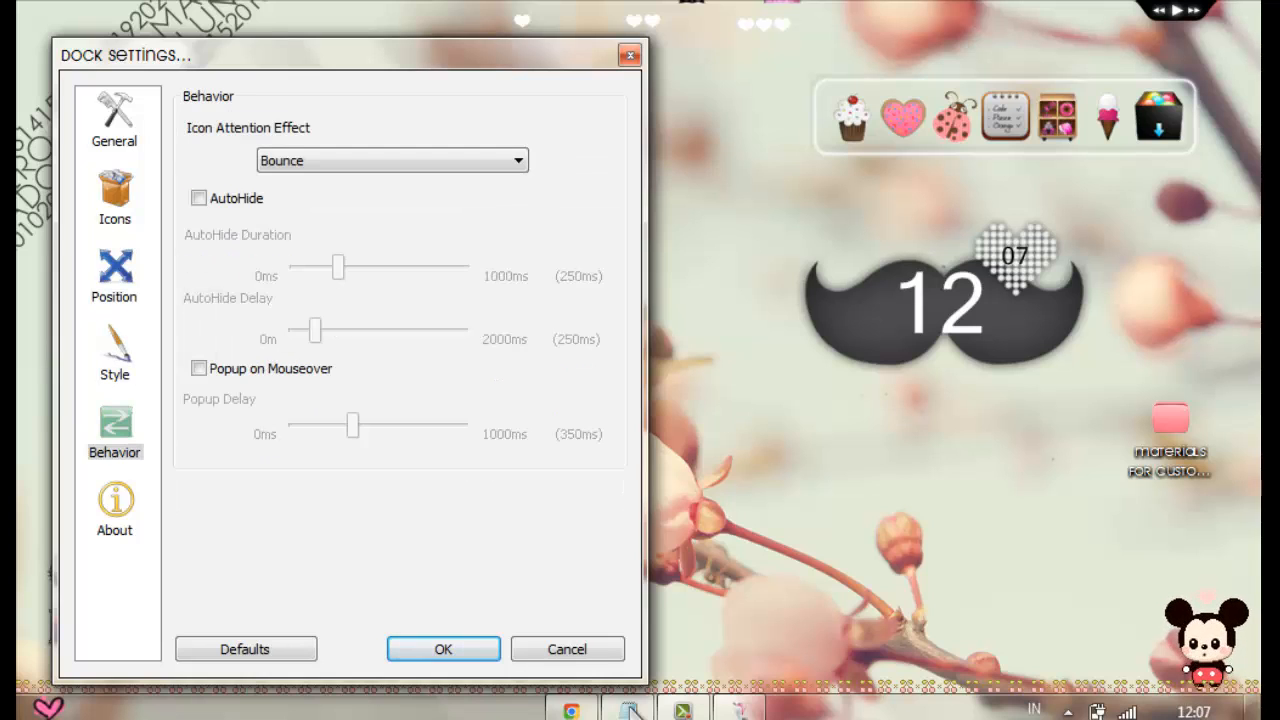
click(114, 352)
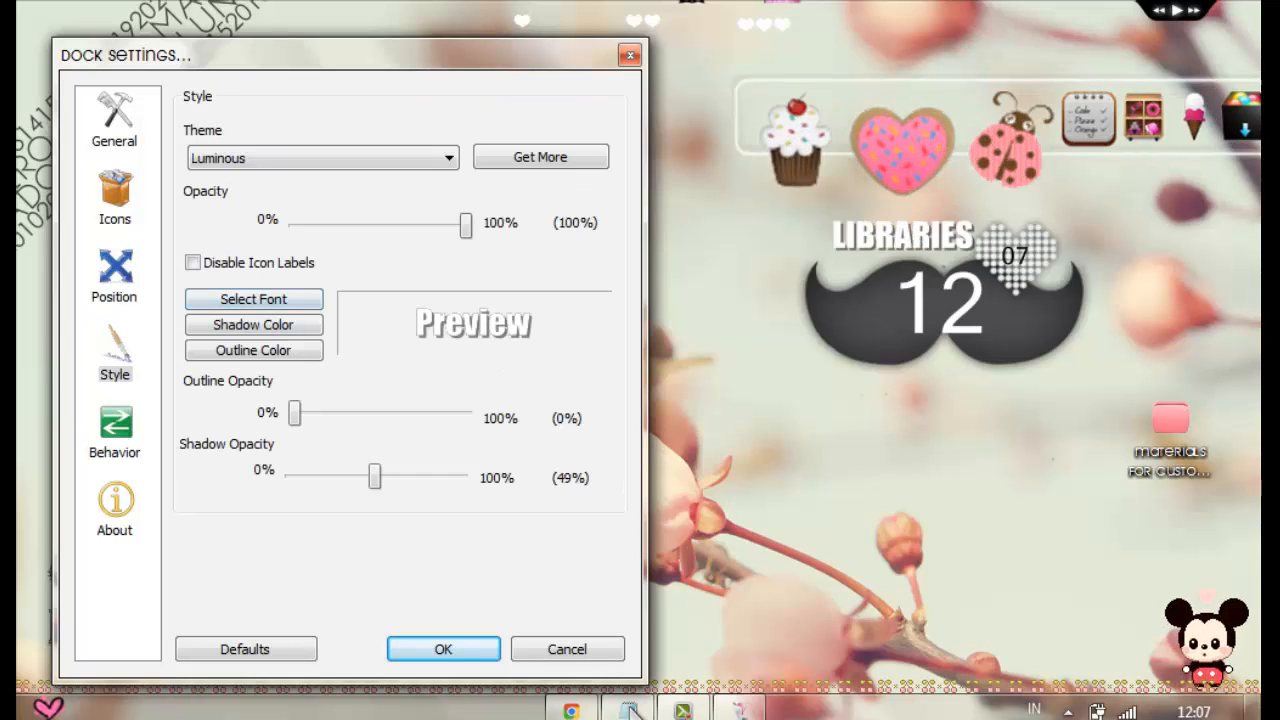
click(114, 424)
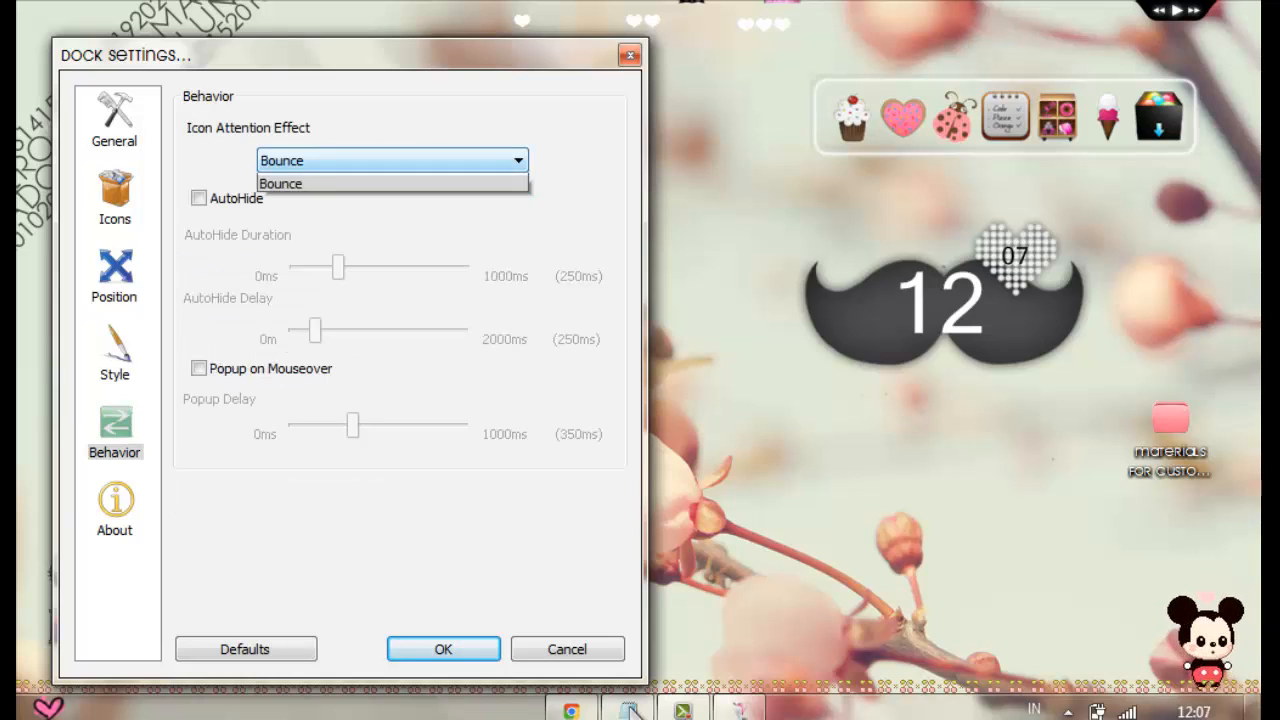
click(114, 504)
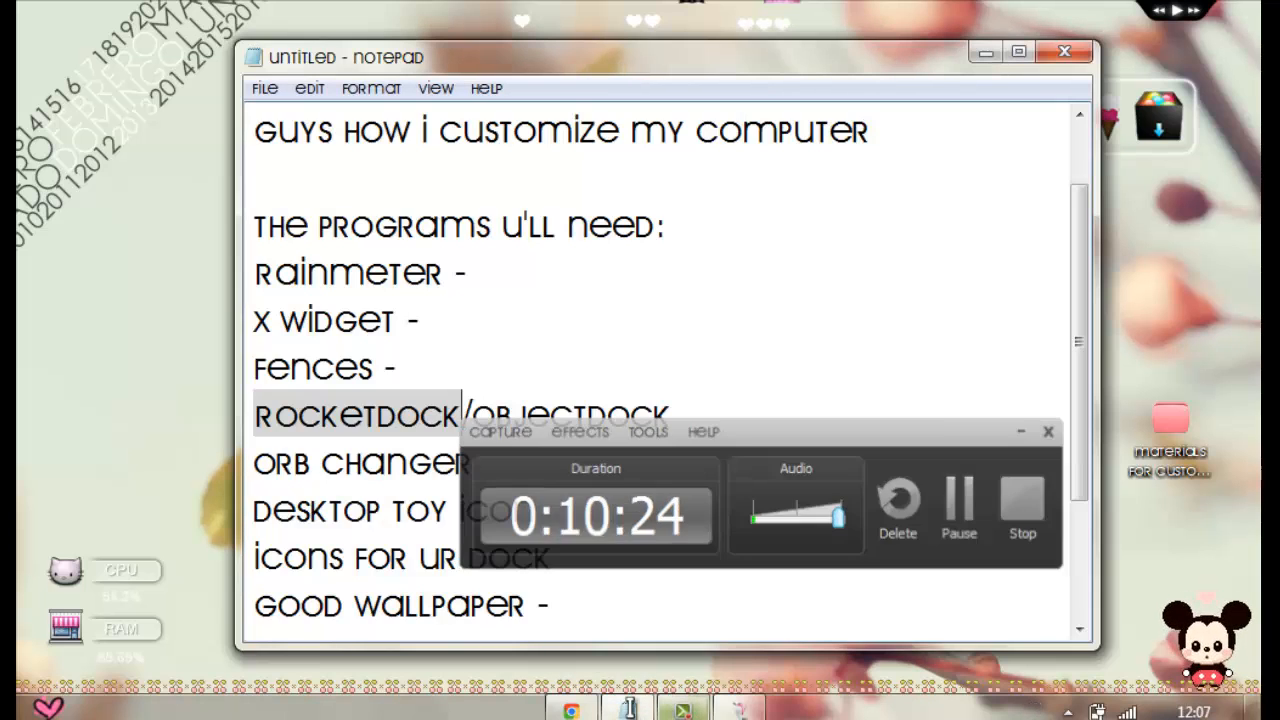
Add a dash after the next list entry and highlight the Orb changer line
click(1048, 432)
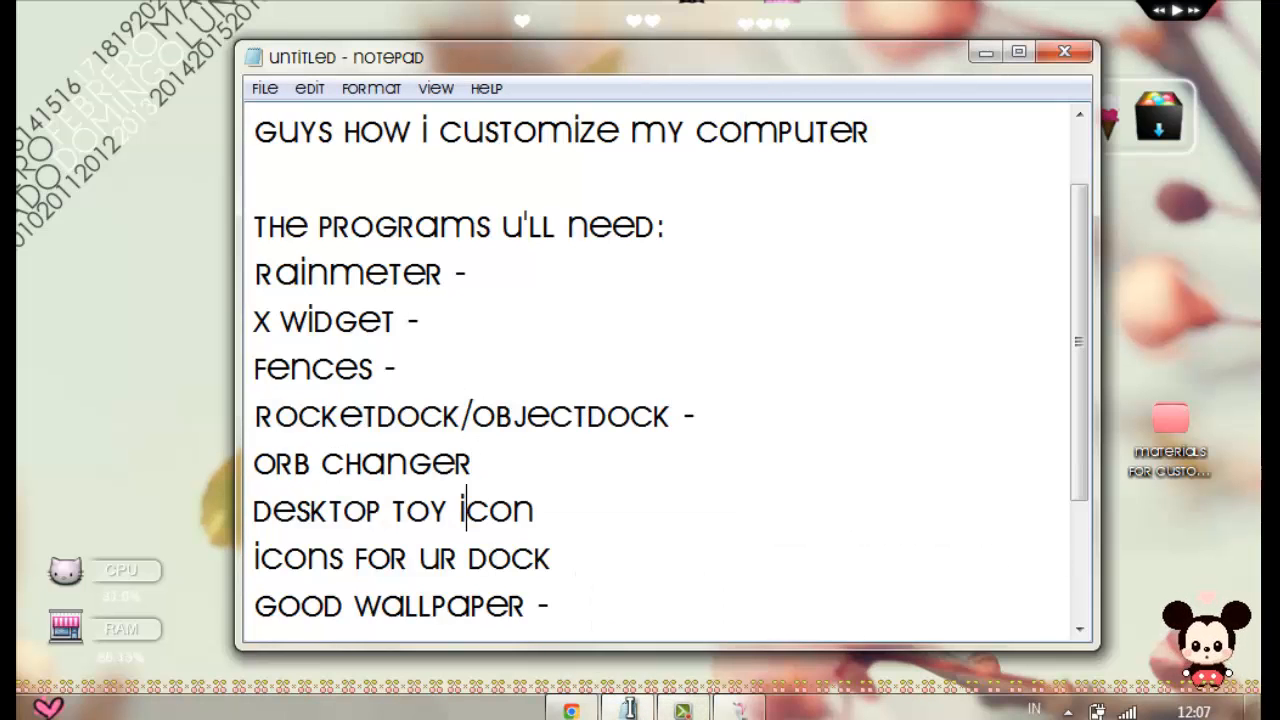
scroll(down, 3)
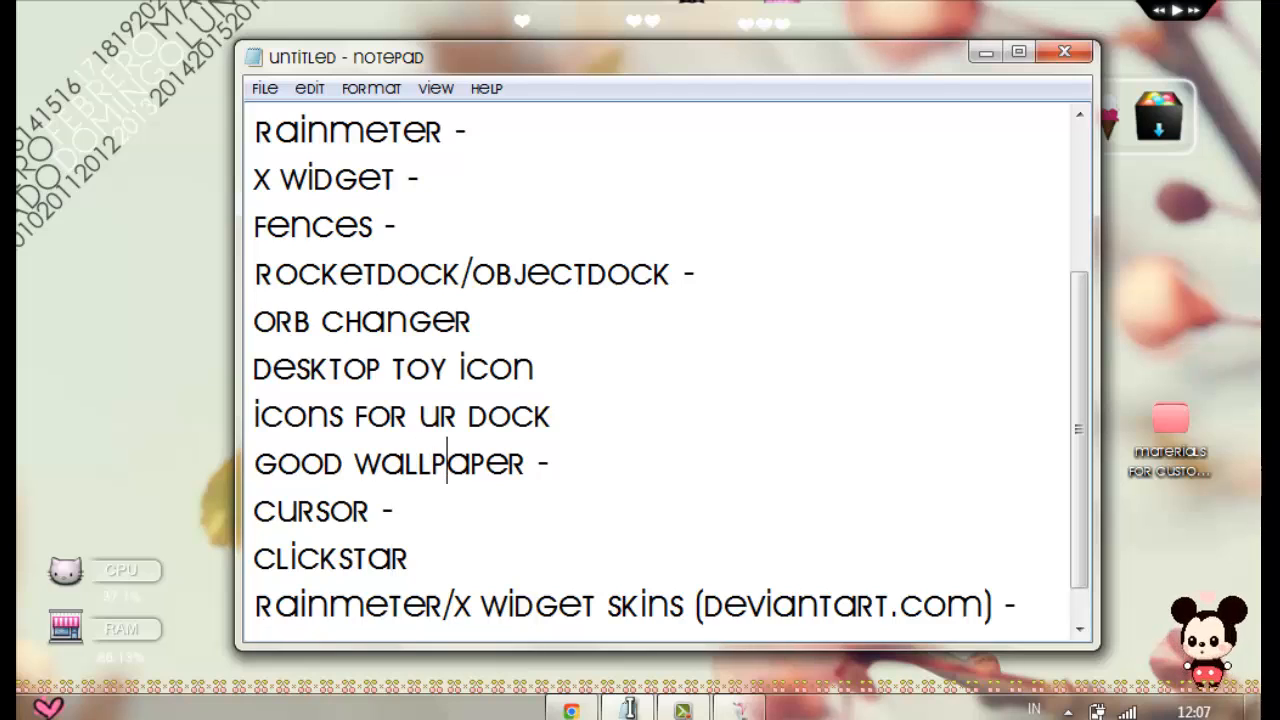
text(-)
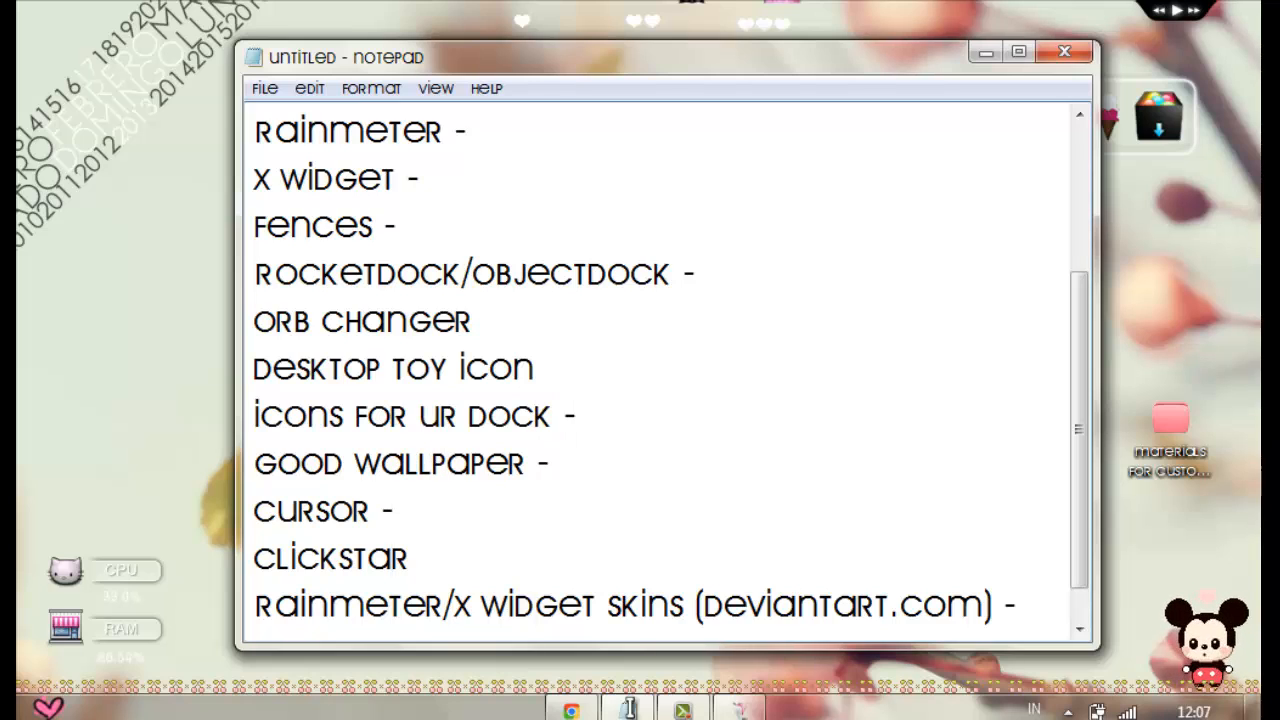
drag(396, 320, 536, 368)
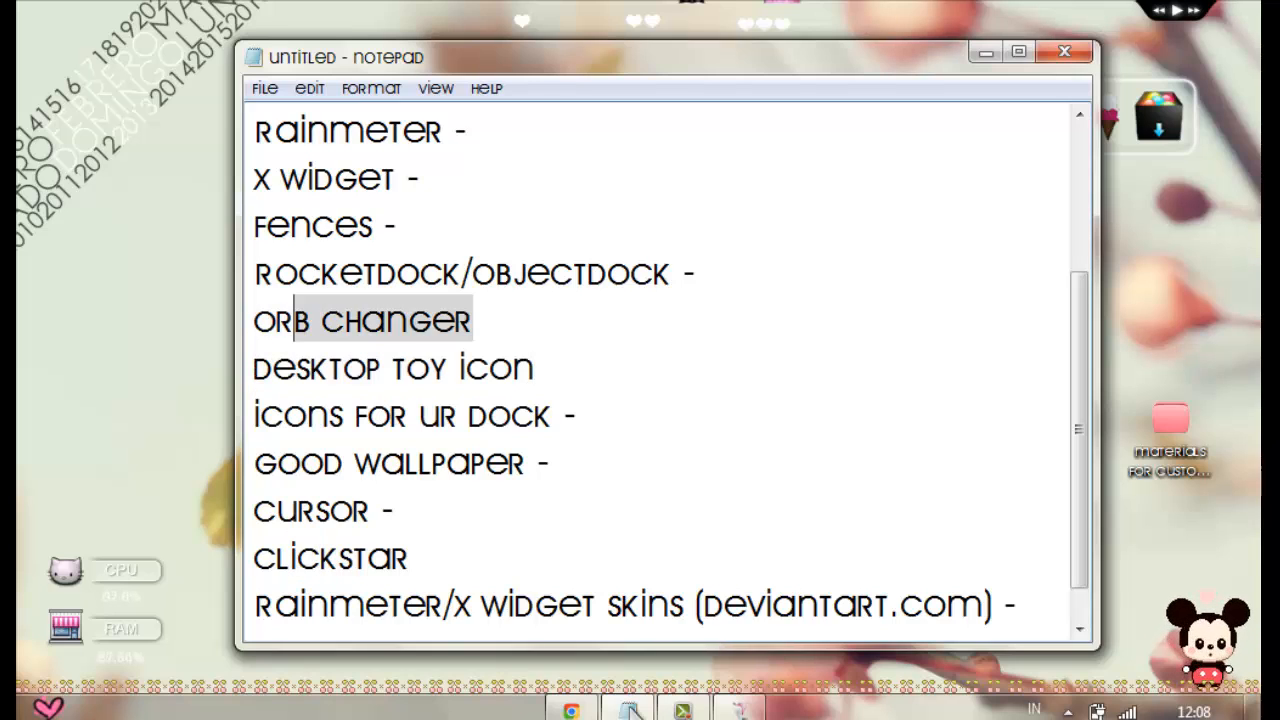
click(532, 368)
text(theme (optional))
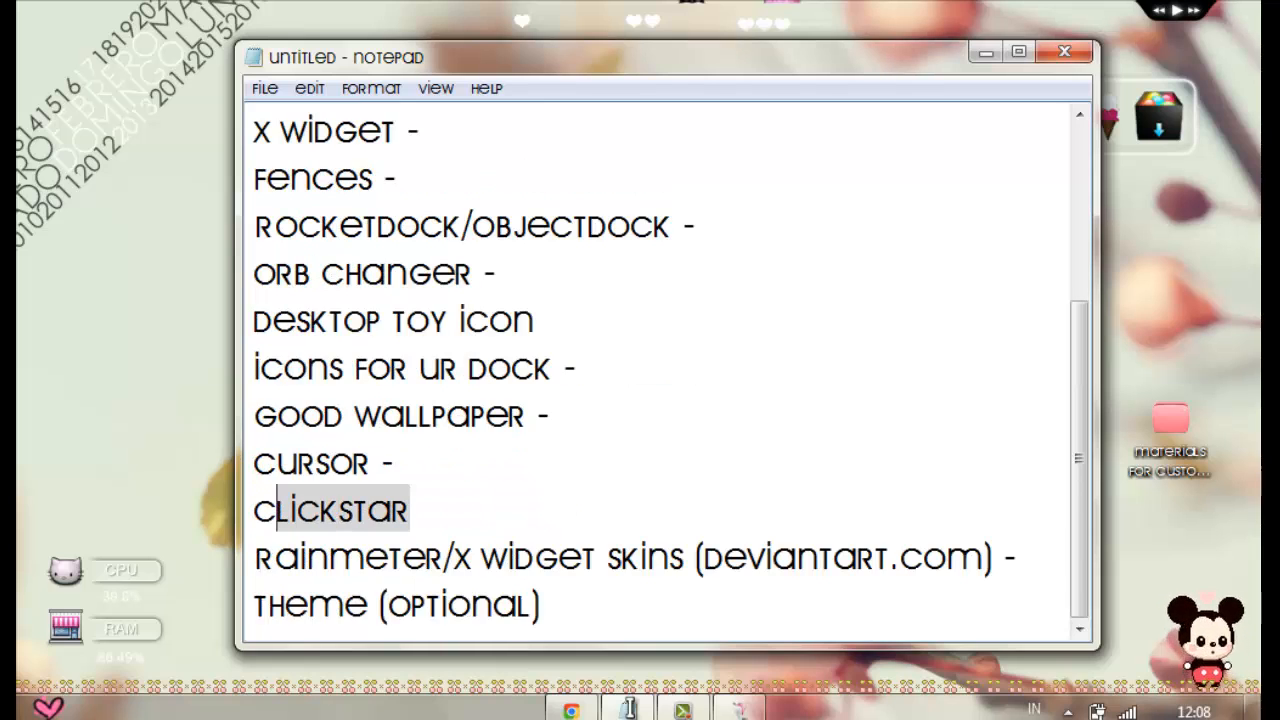
Add a dash after the Clickstar line and move to the desktop toy icon line
click(412, 510)
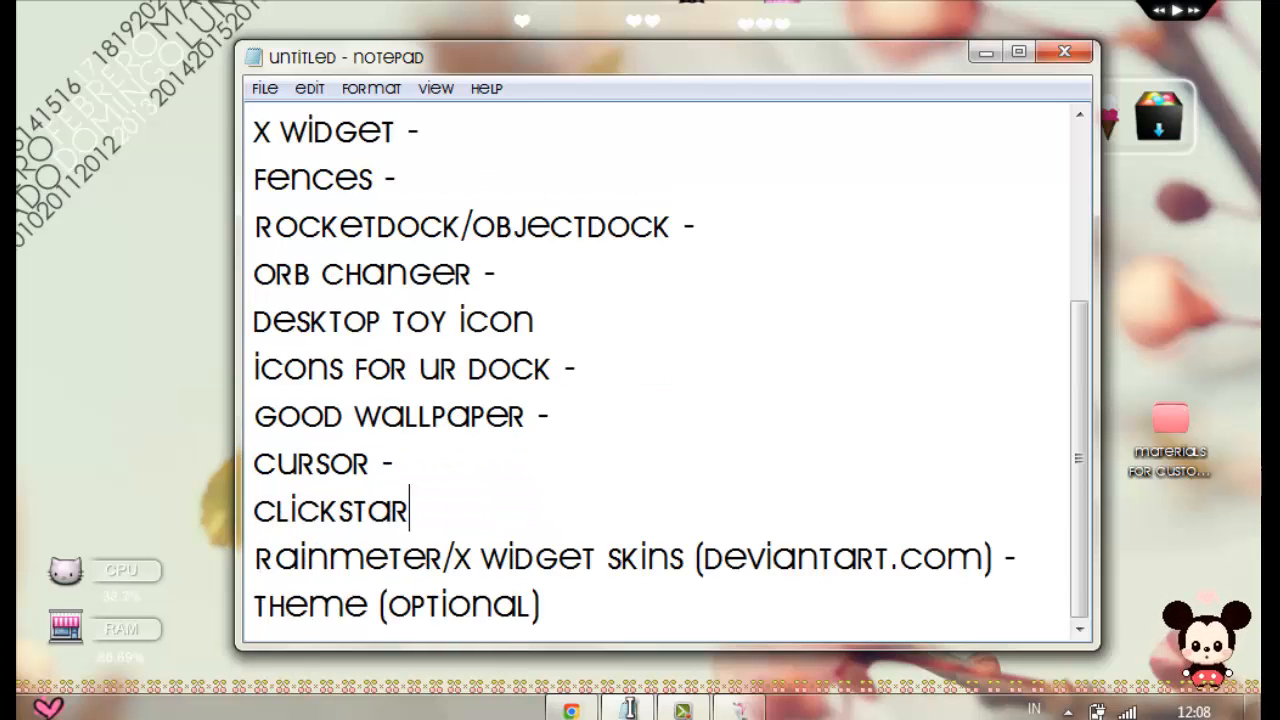
text(-)
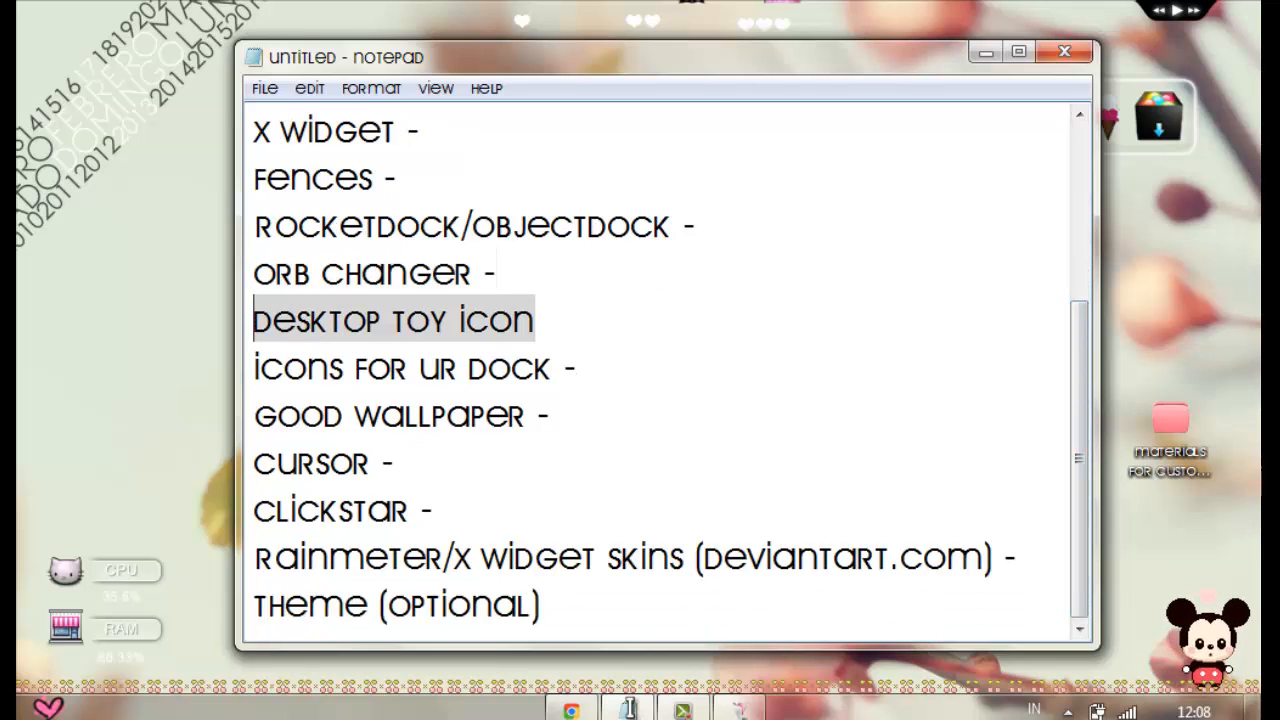
click(532, 320)
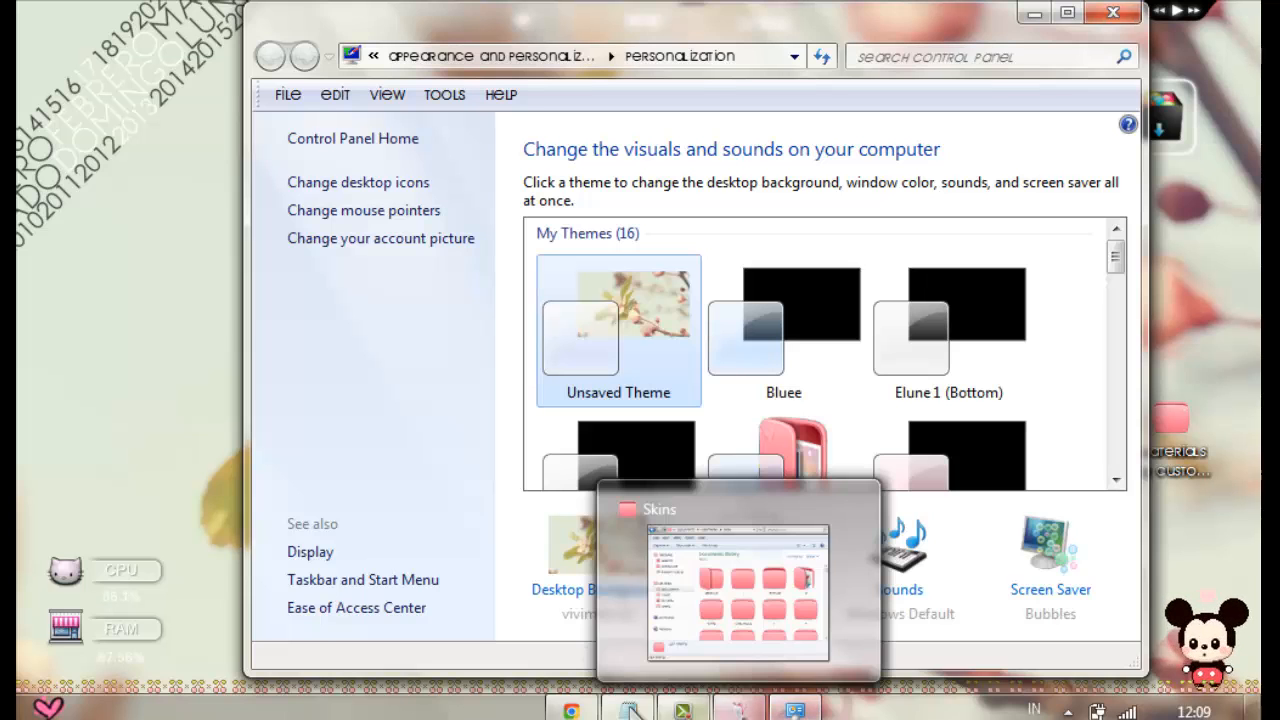
Glance at the Wallpapers folder in Explorer, then return to Personalization showing vivimita (1)
click(1108, 16)
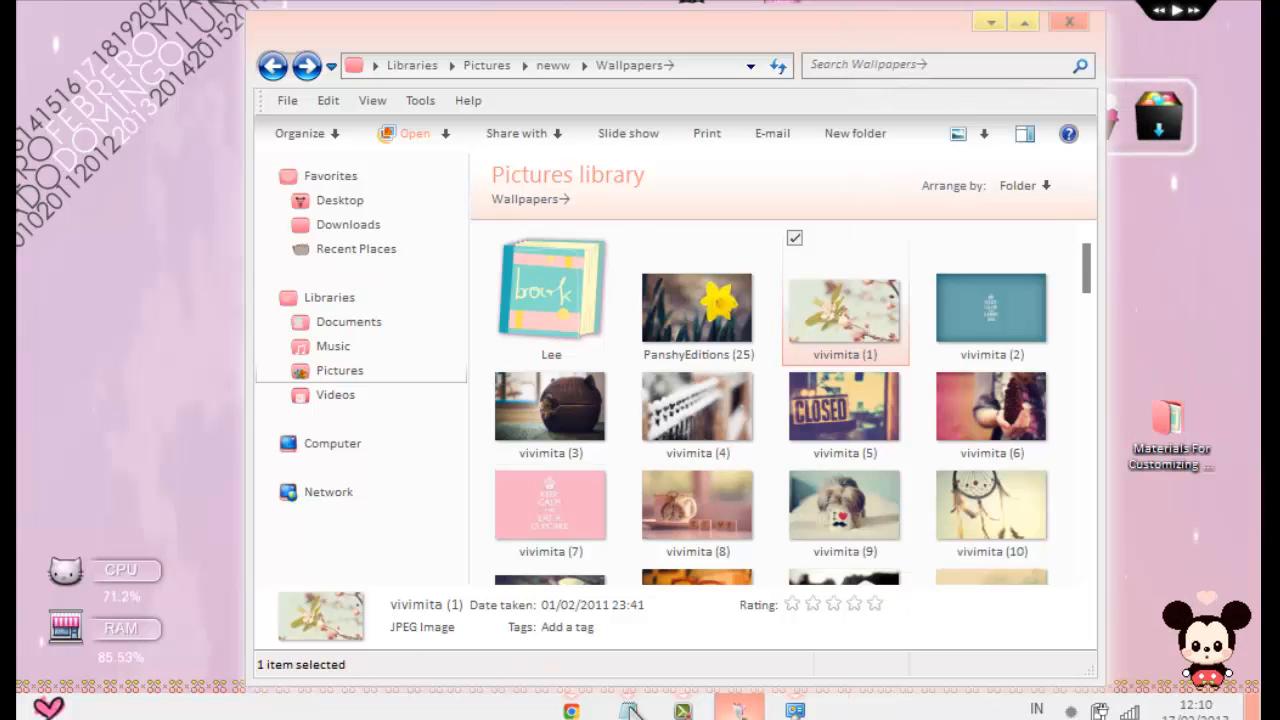
click(1064, 22)
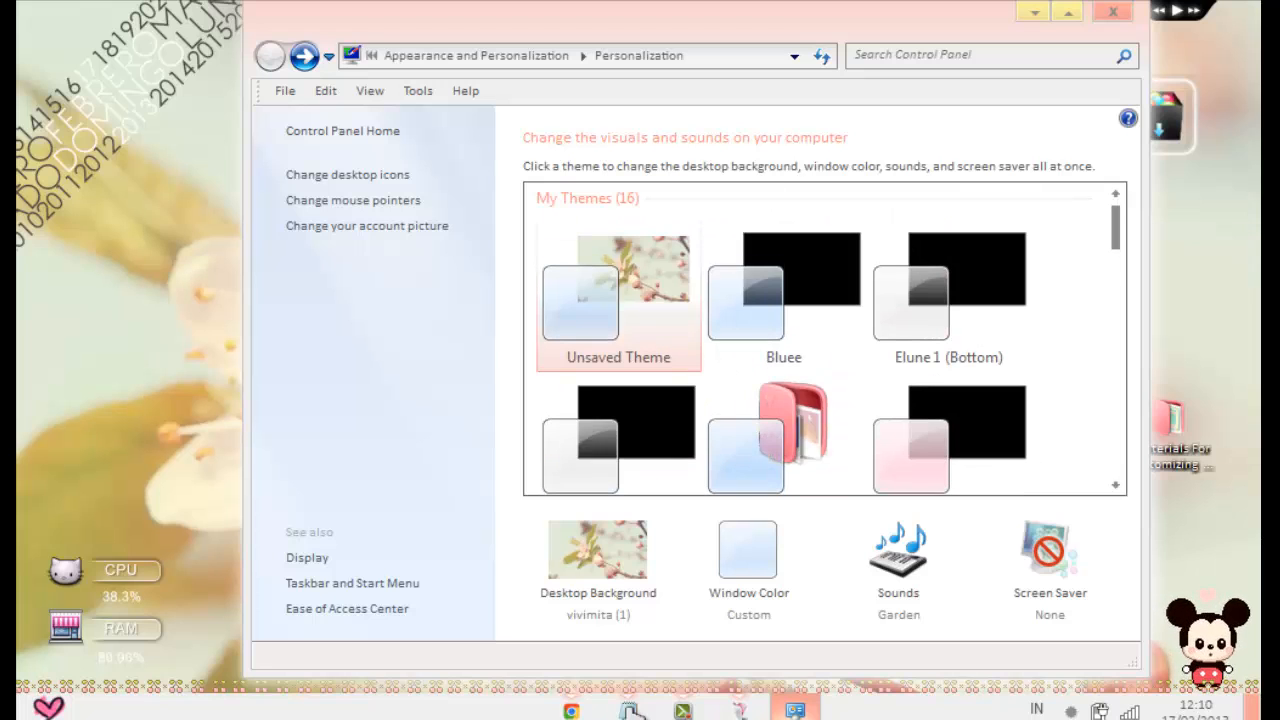
scroll(down, 3)
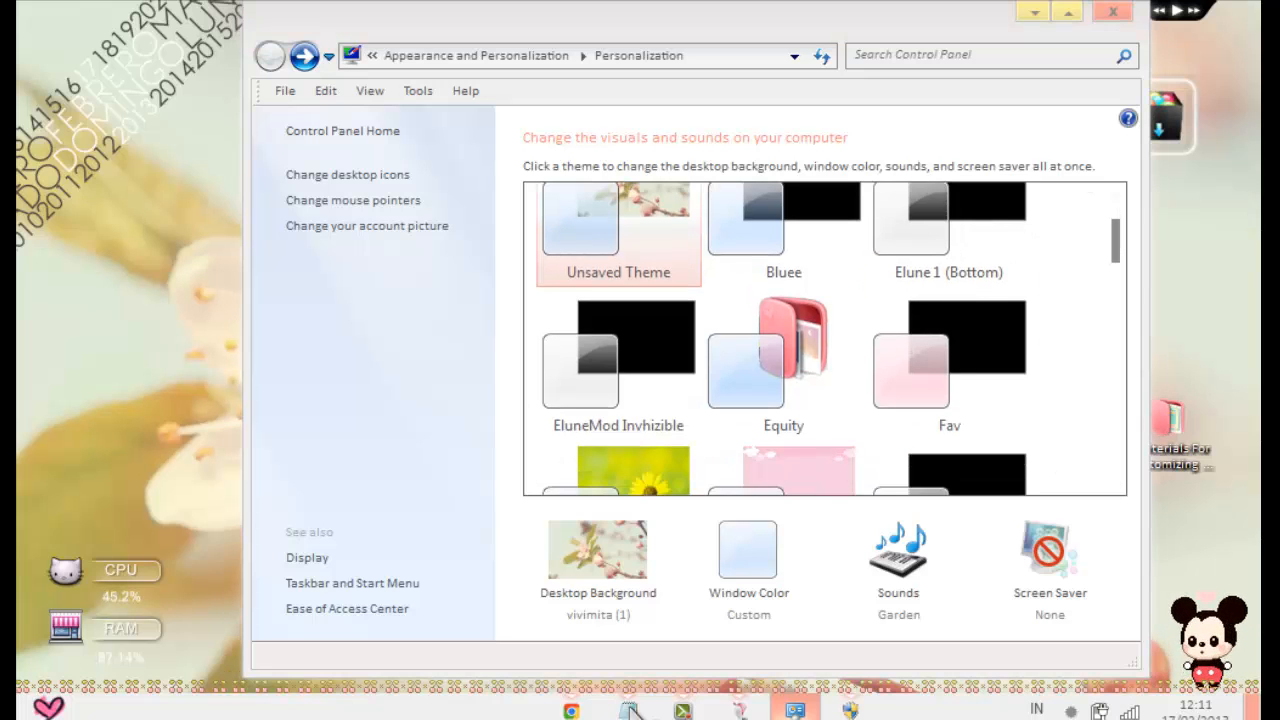
click(1048, 550)
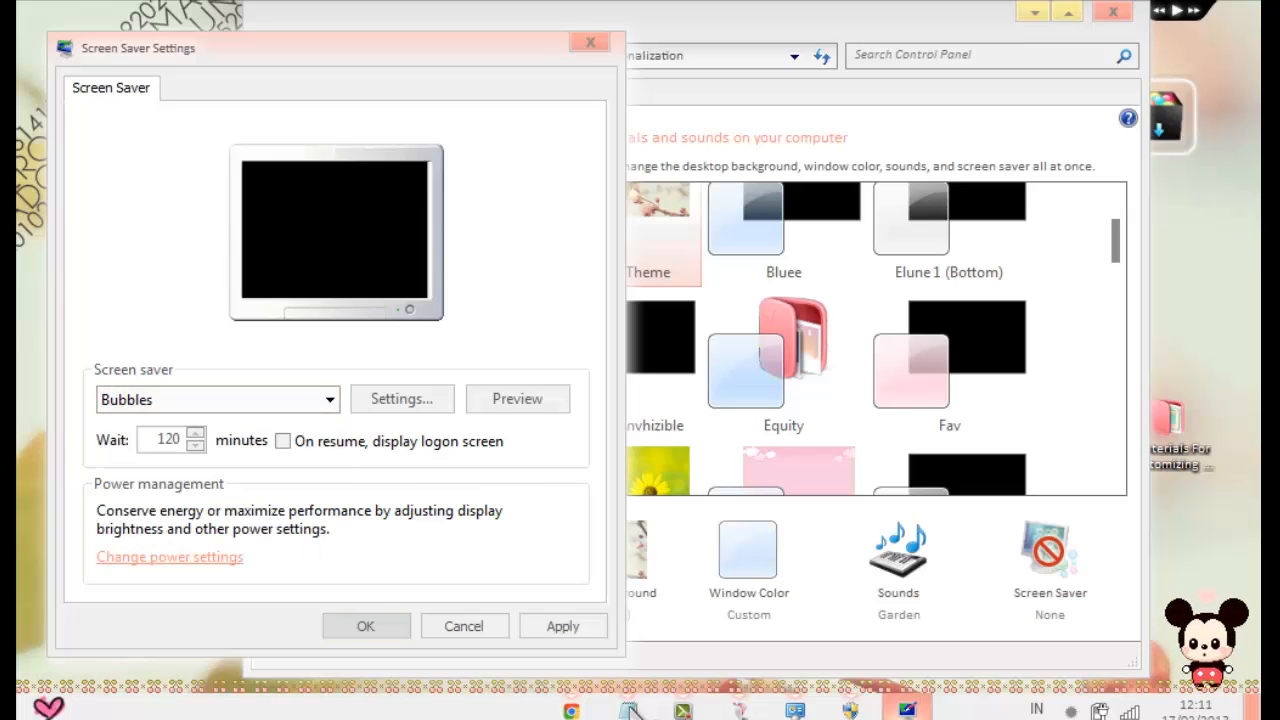
click(464, 624)
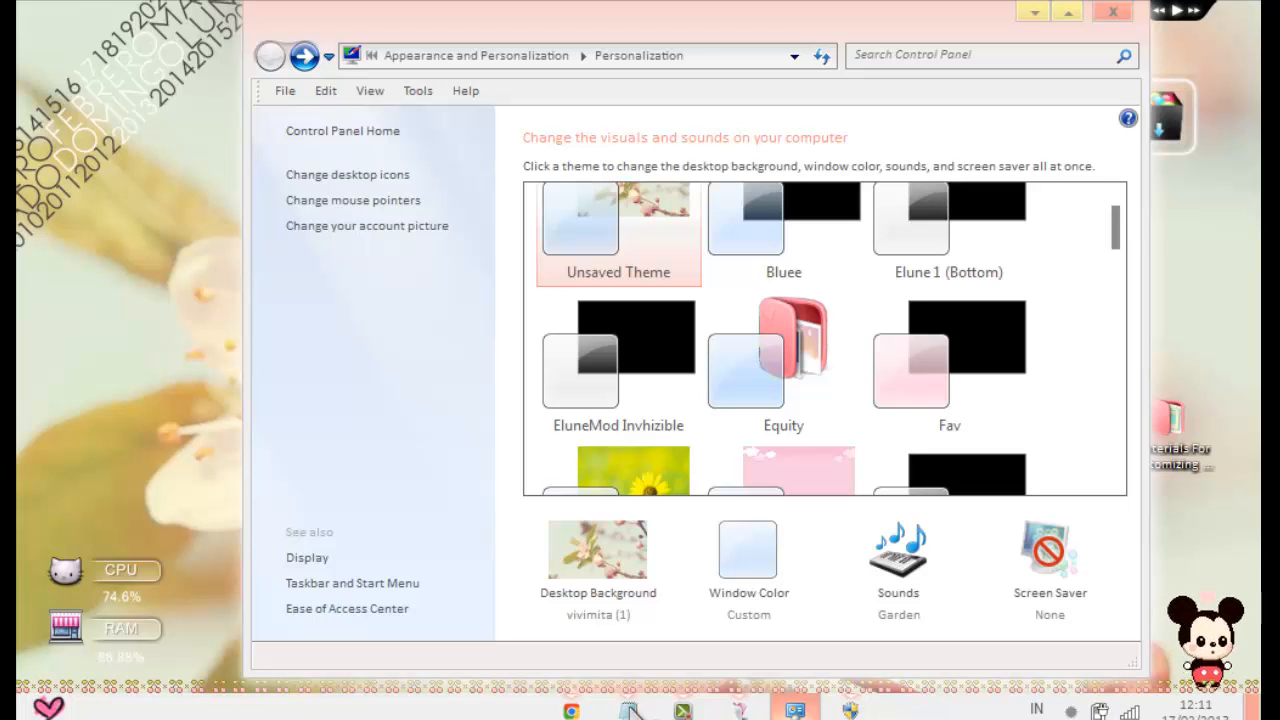
In Advanced appearance, give the Active Title Bar the 2Peas 4th of July font and confirm
click(748, 548)
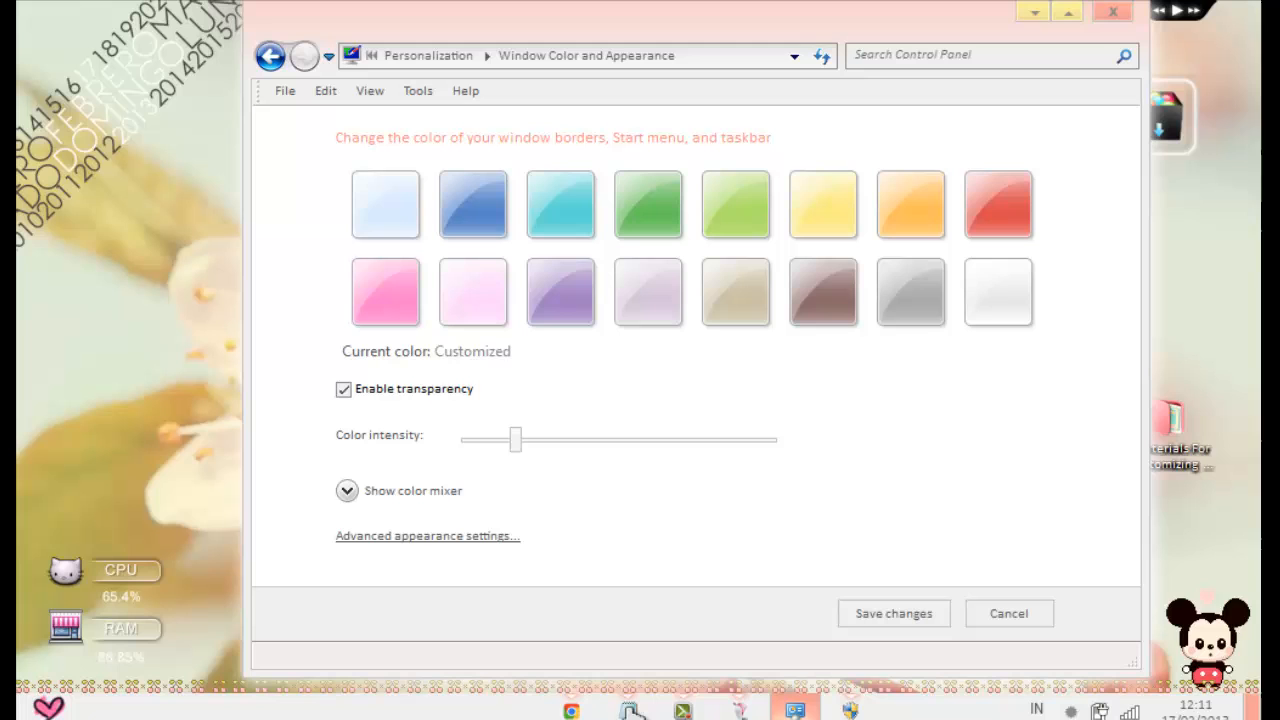
click(428, 536)
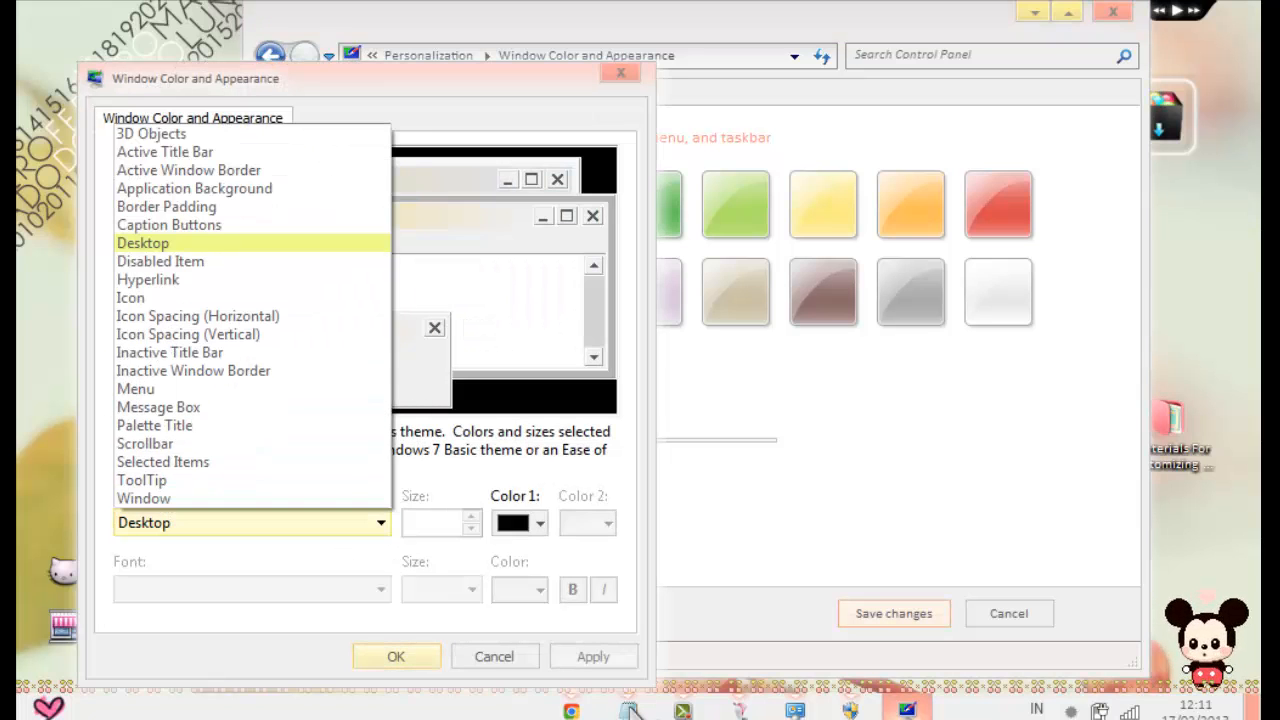
click(164, 152)
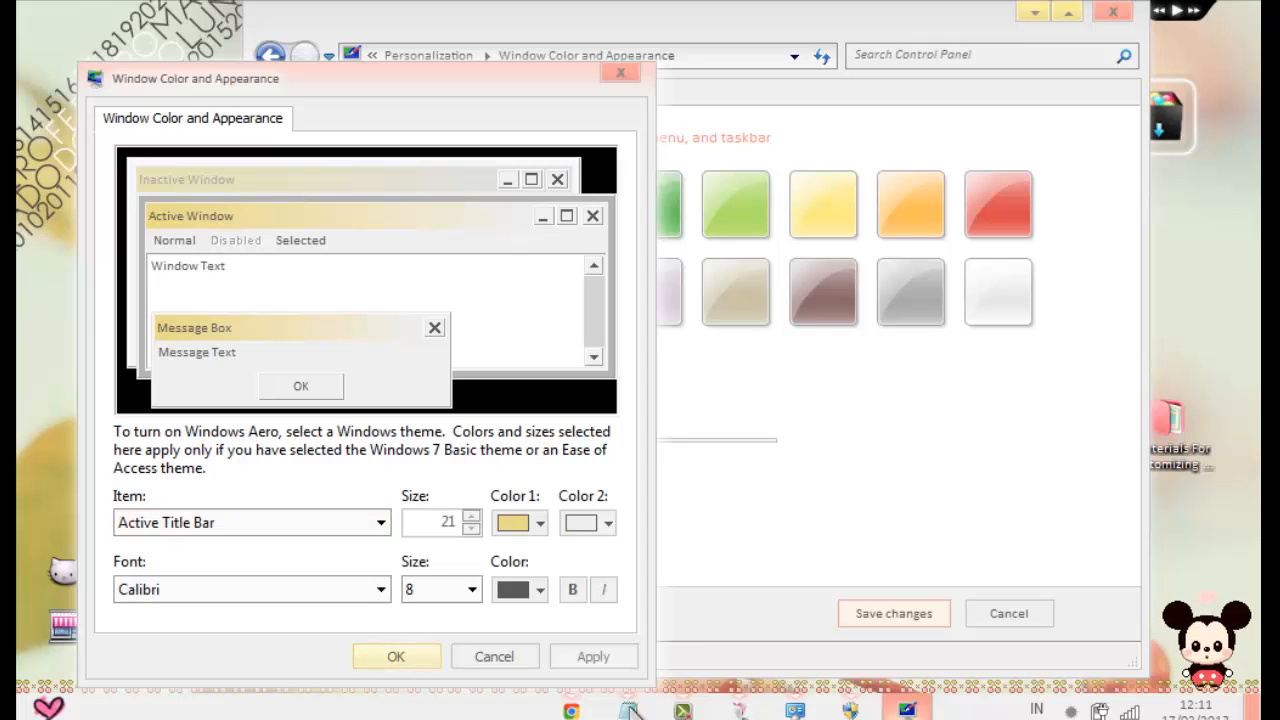
click(376, 590)
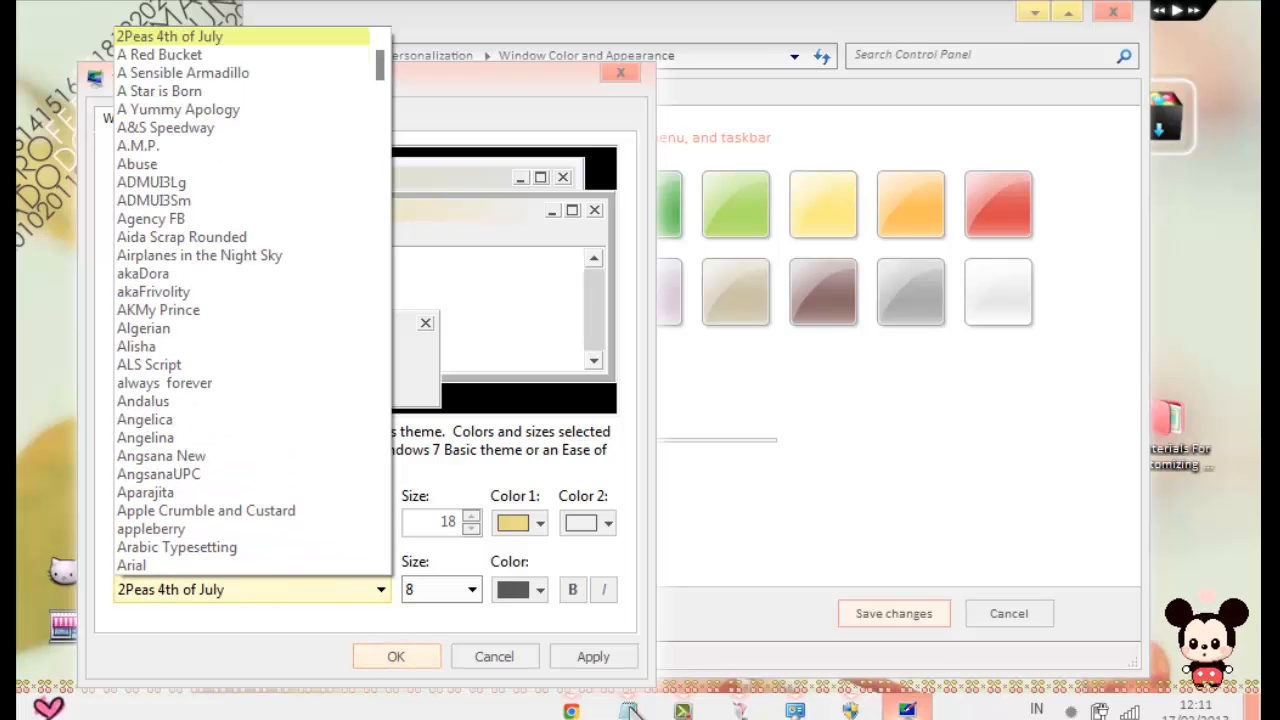
click(176, 548)
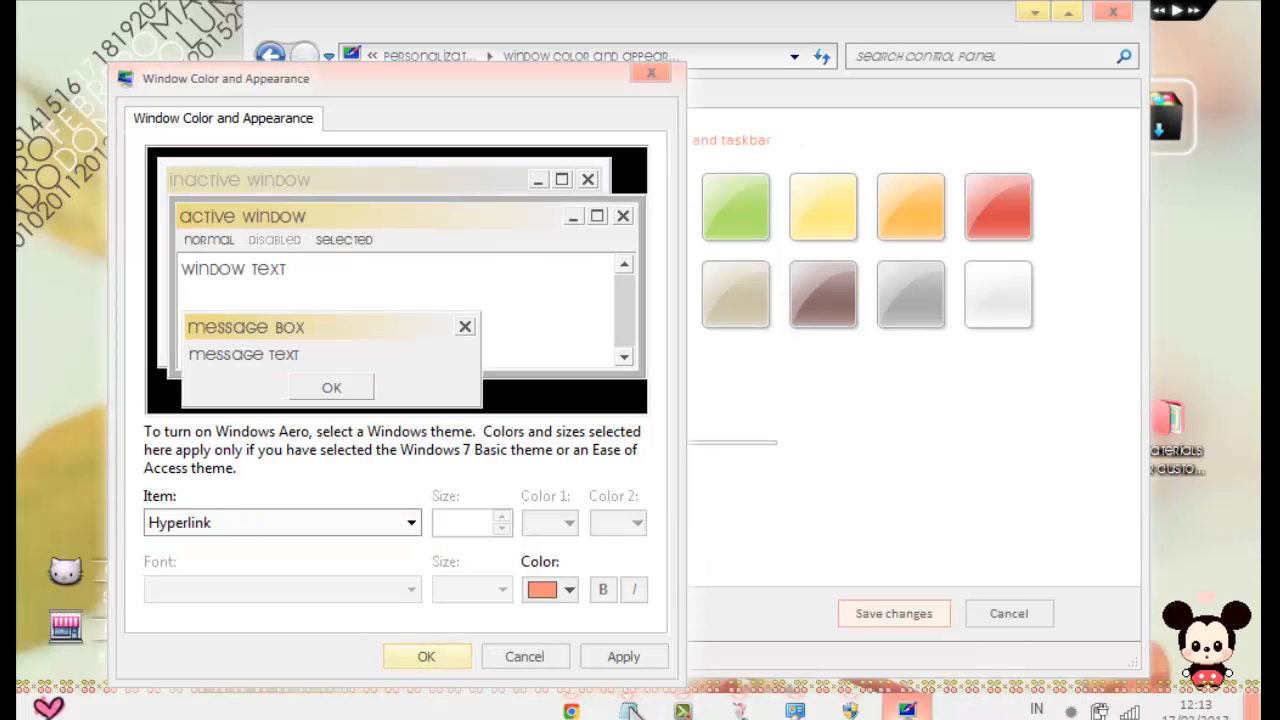
click(524, 656)
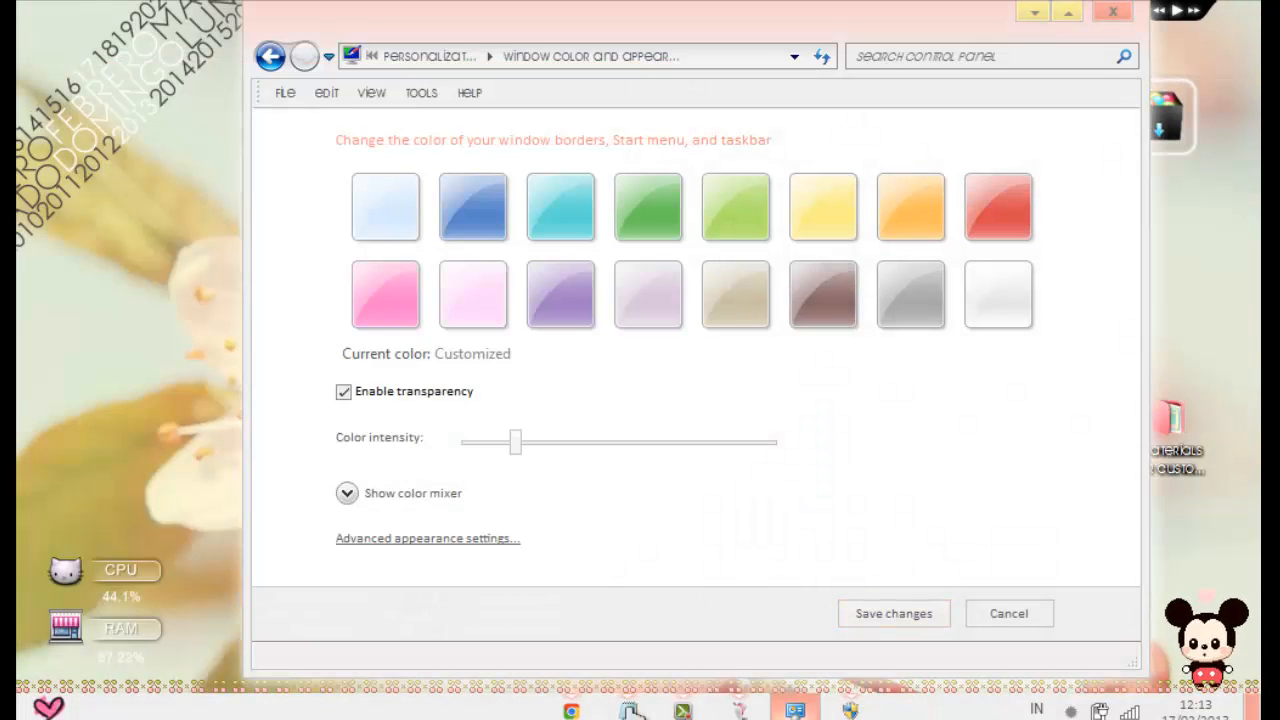
click(428, 538)
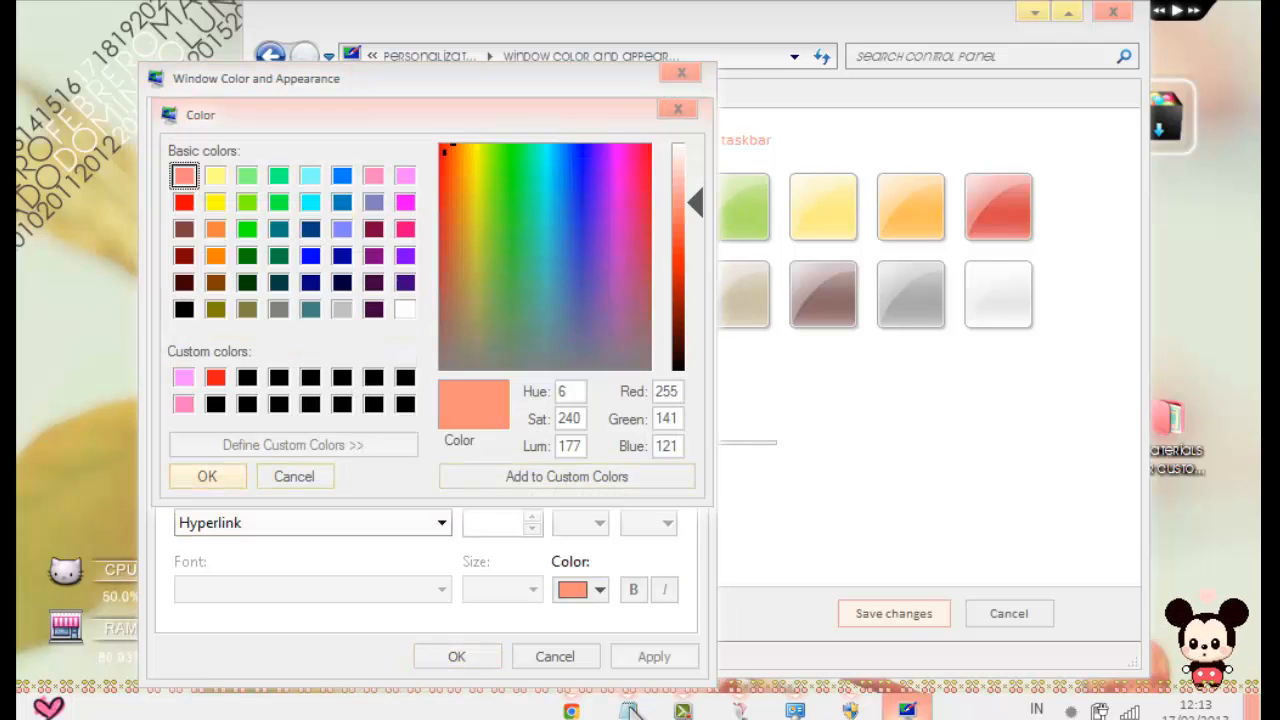
click(616, 150)
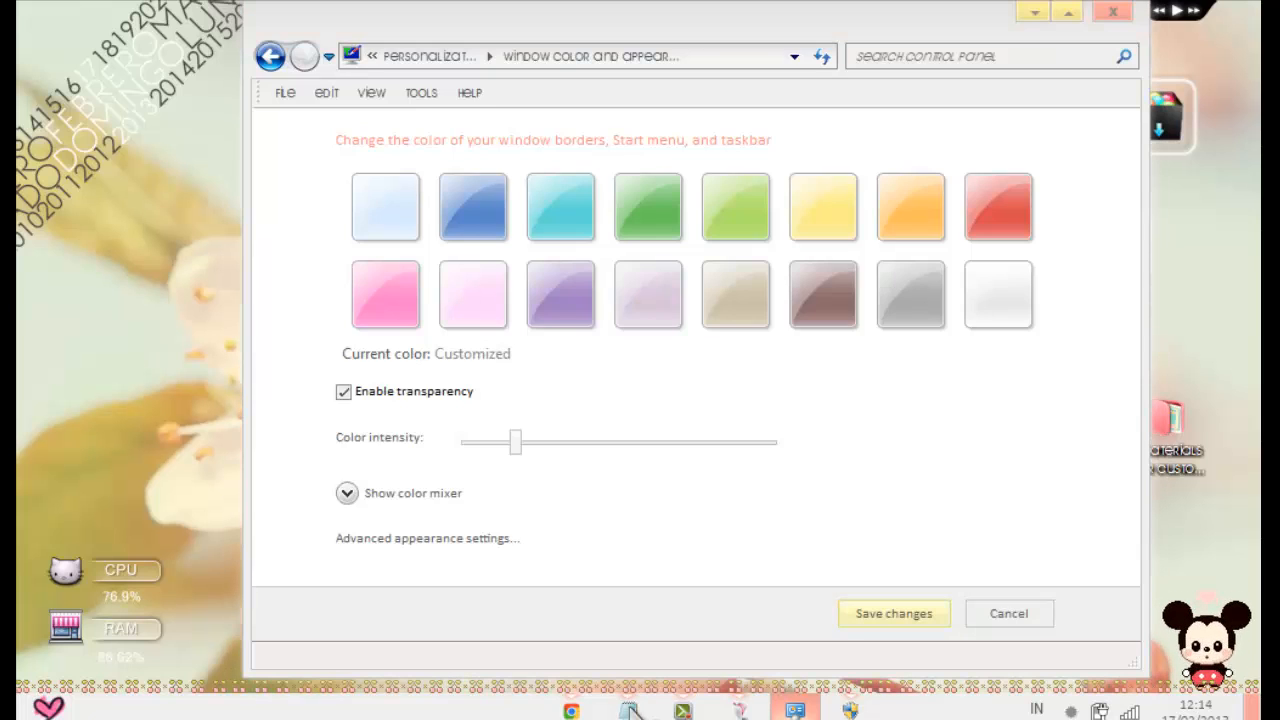
Set Selected Items Color 1 to a pink shade, save it as a custom colour and apply
click(428, 538)
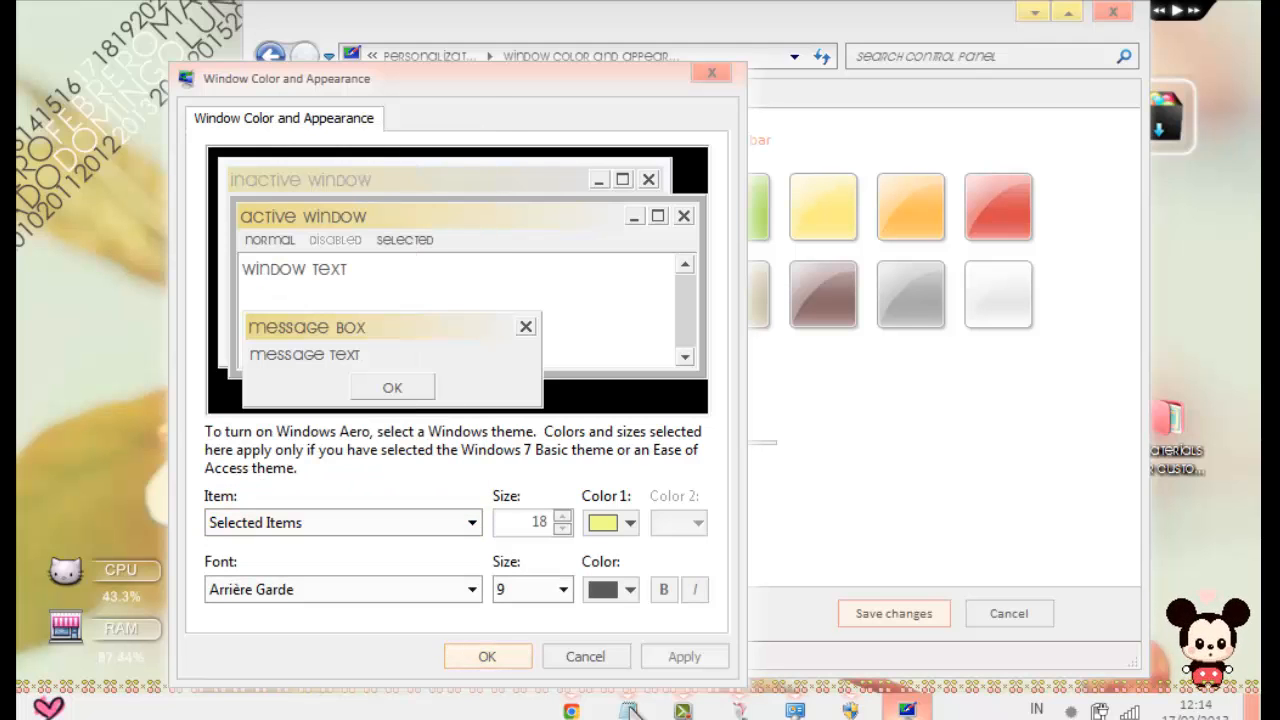
click(628, 524)
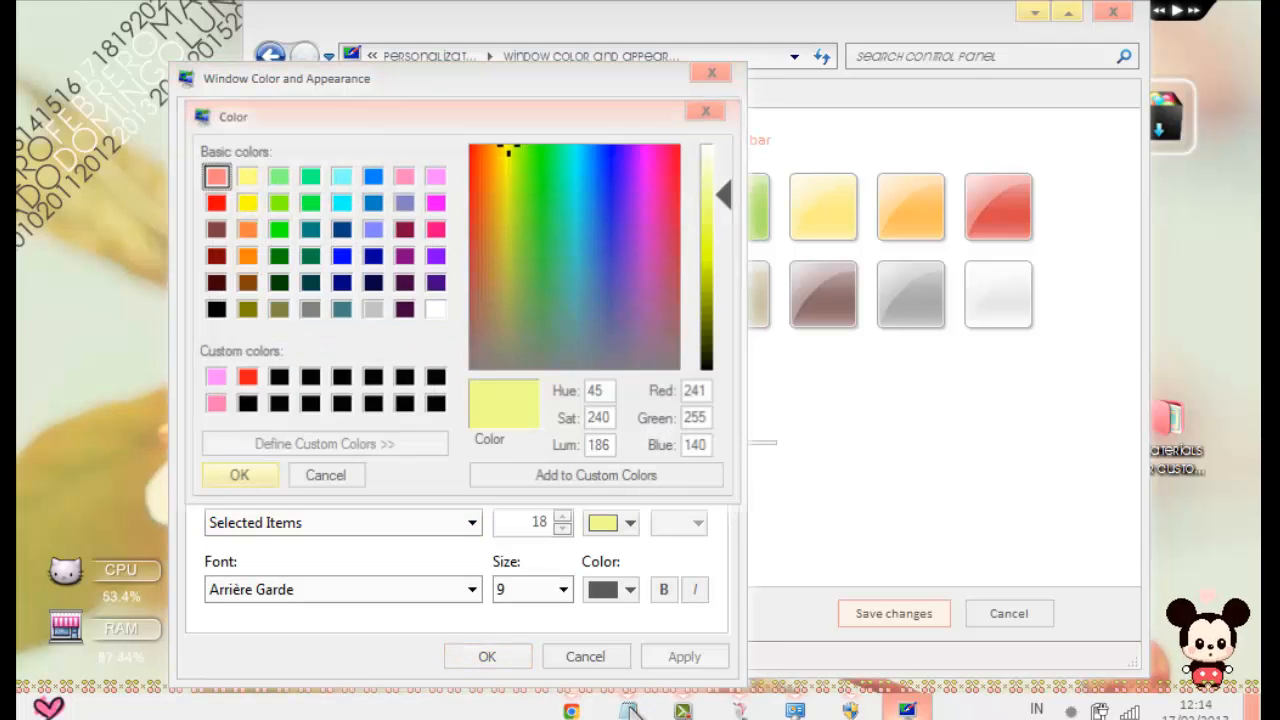
click(596, 476)
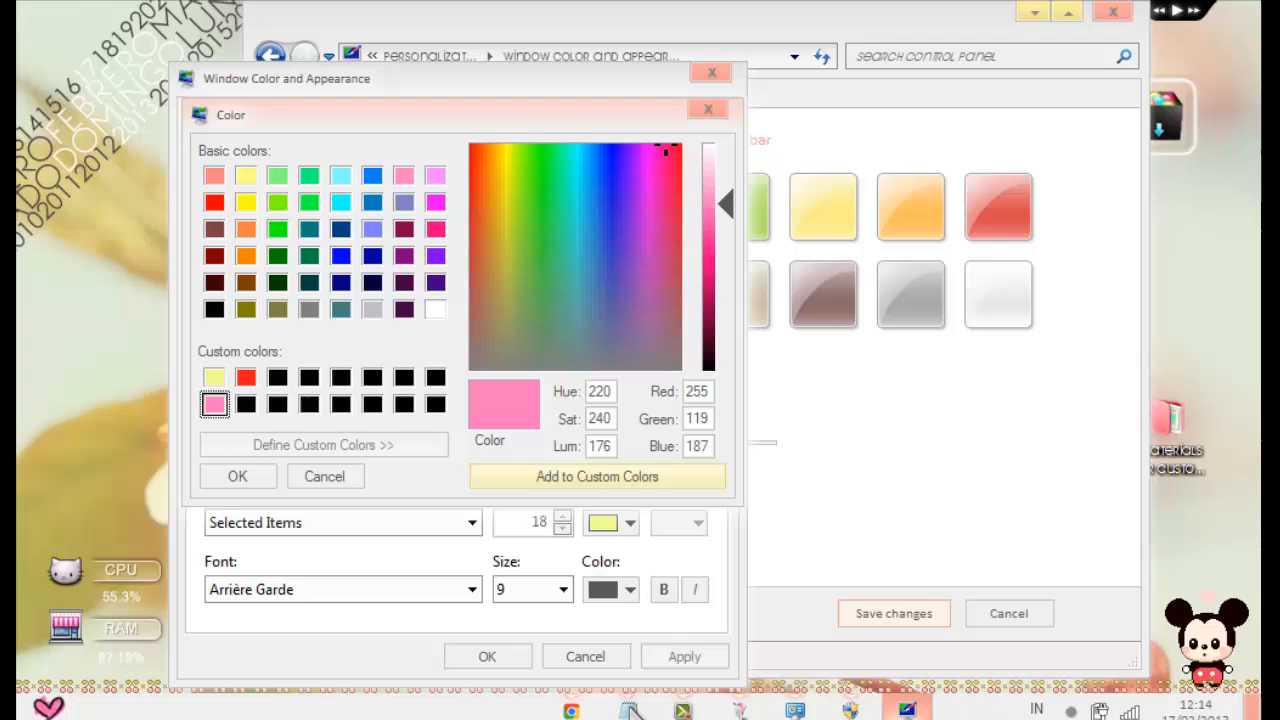
click(434, 174)
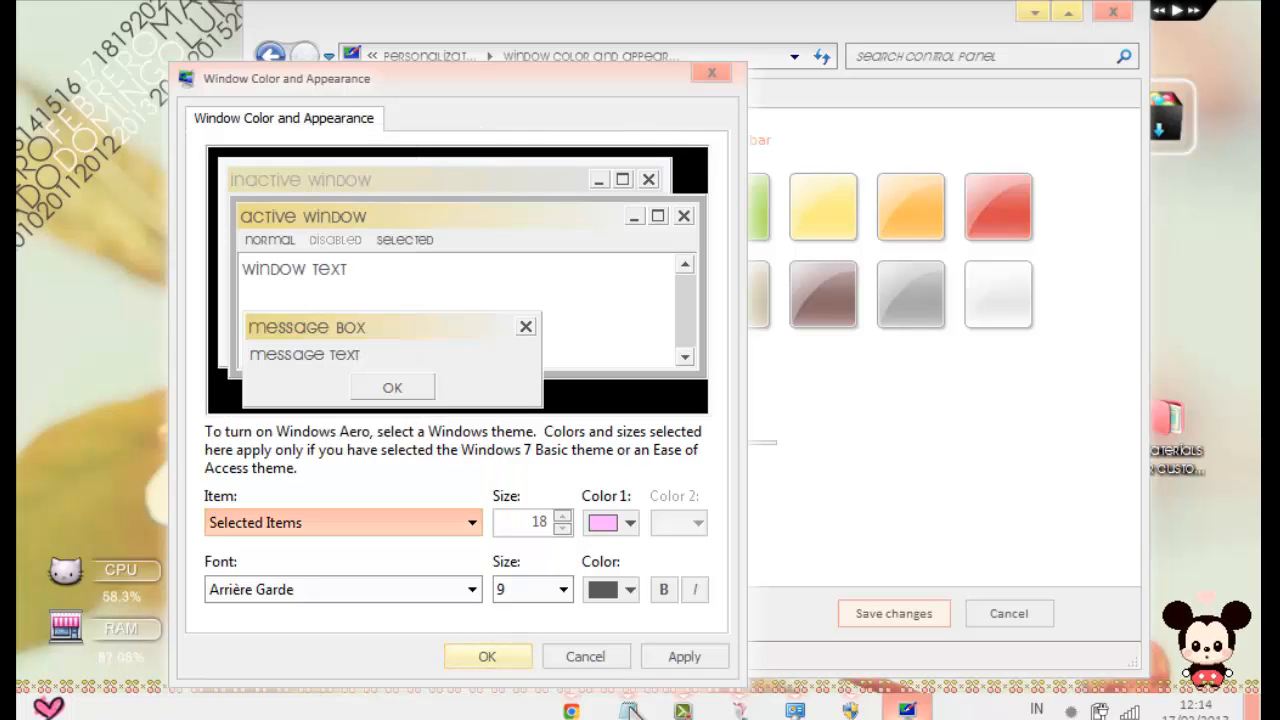
click(684, 656)
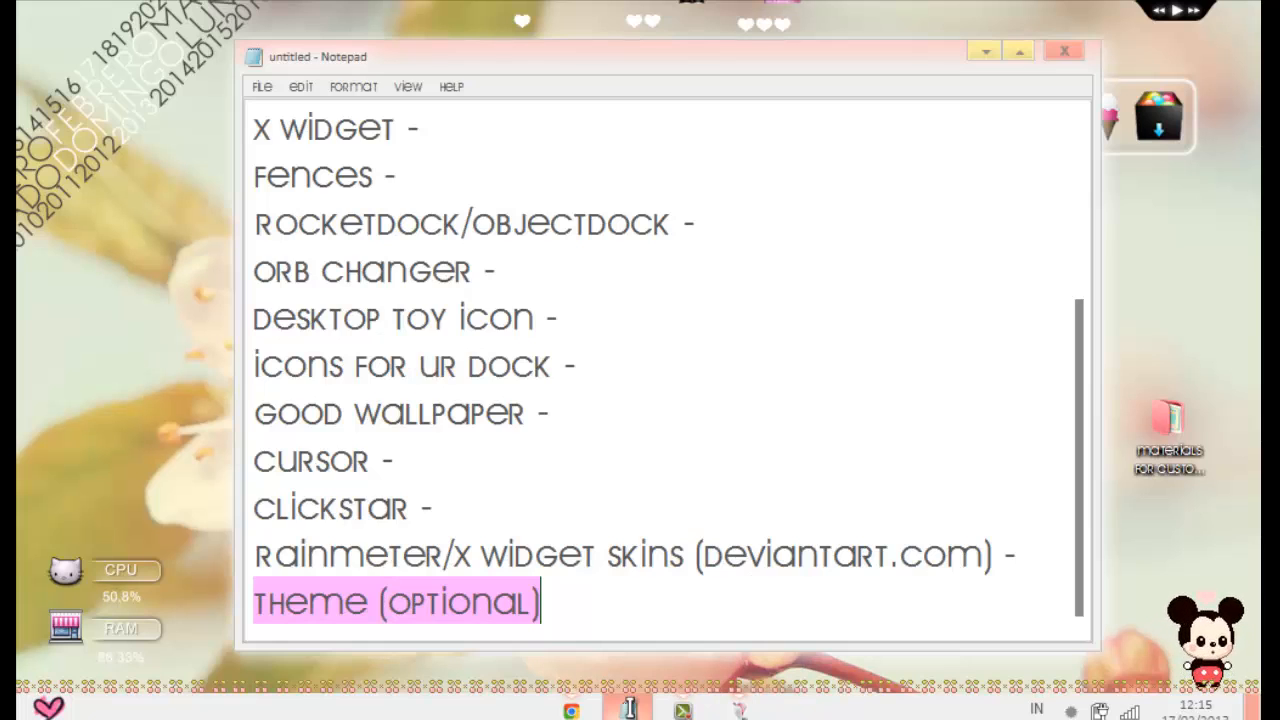
Add a dash after 'theme (optional)' and drag the Notepad window aside
text(-)
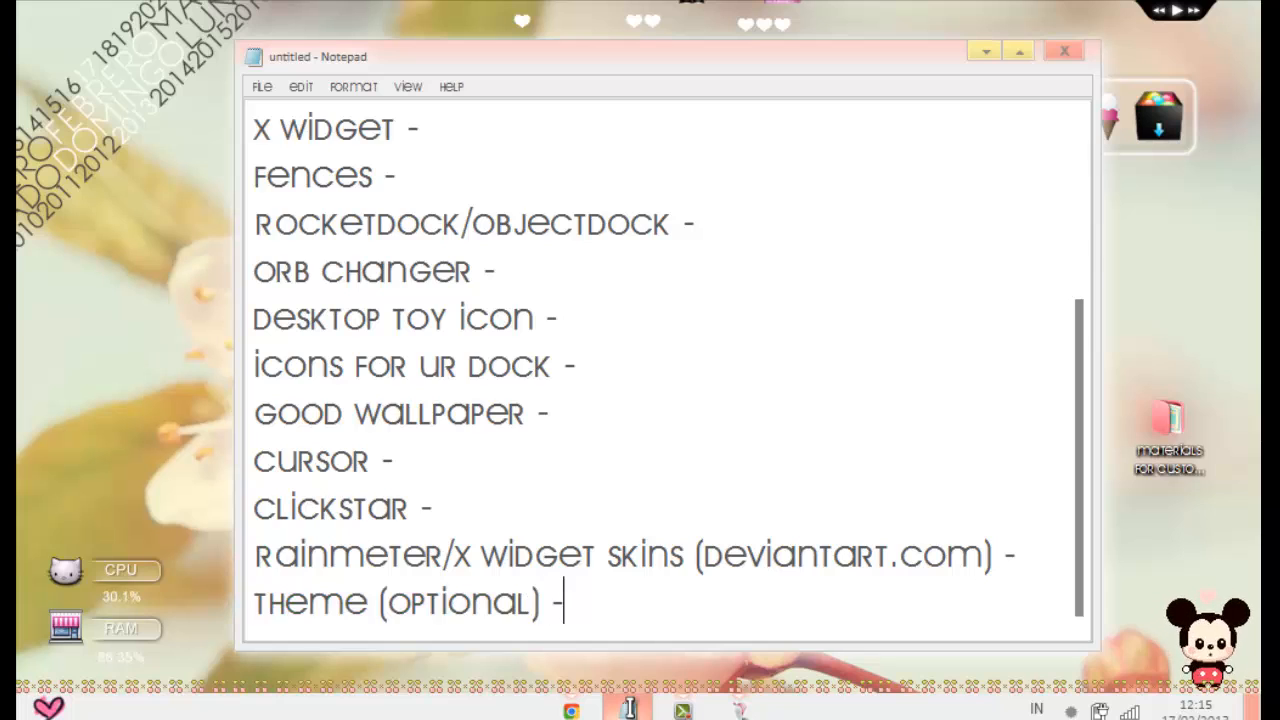
drag(298, 224, 496, 224)
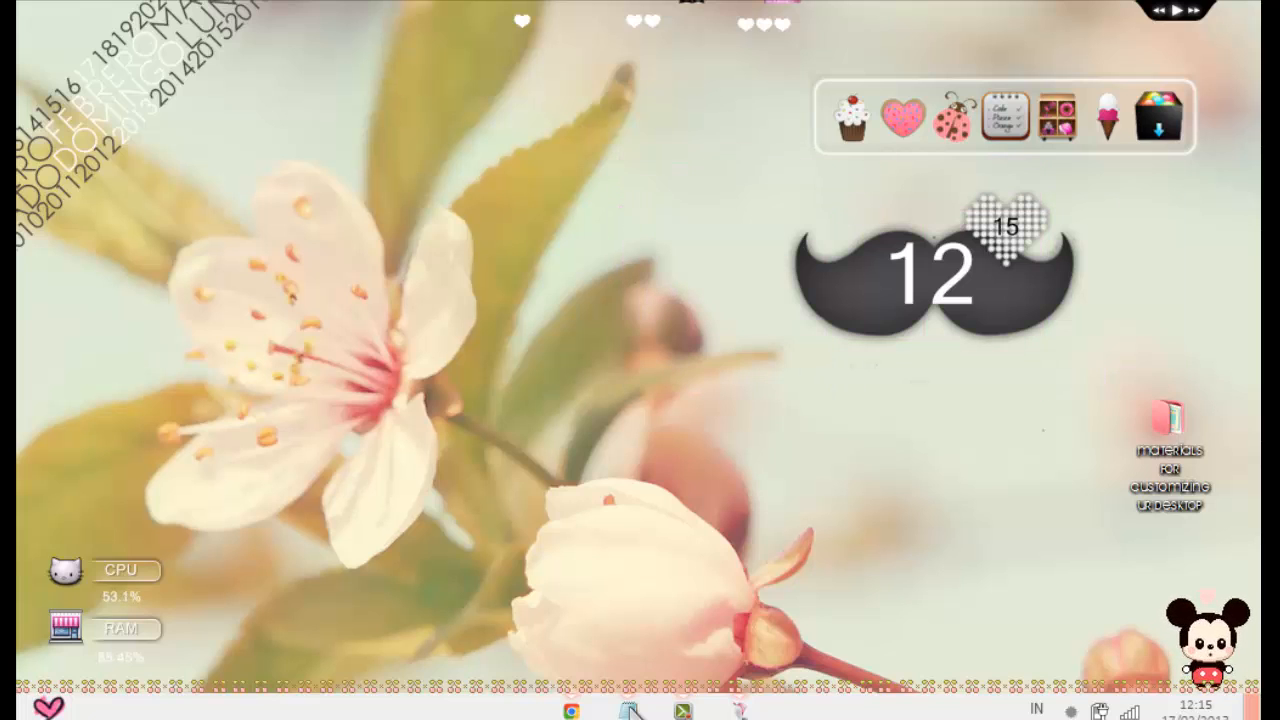
click(1168, 424)
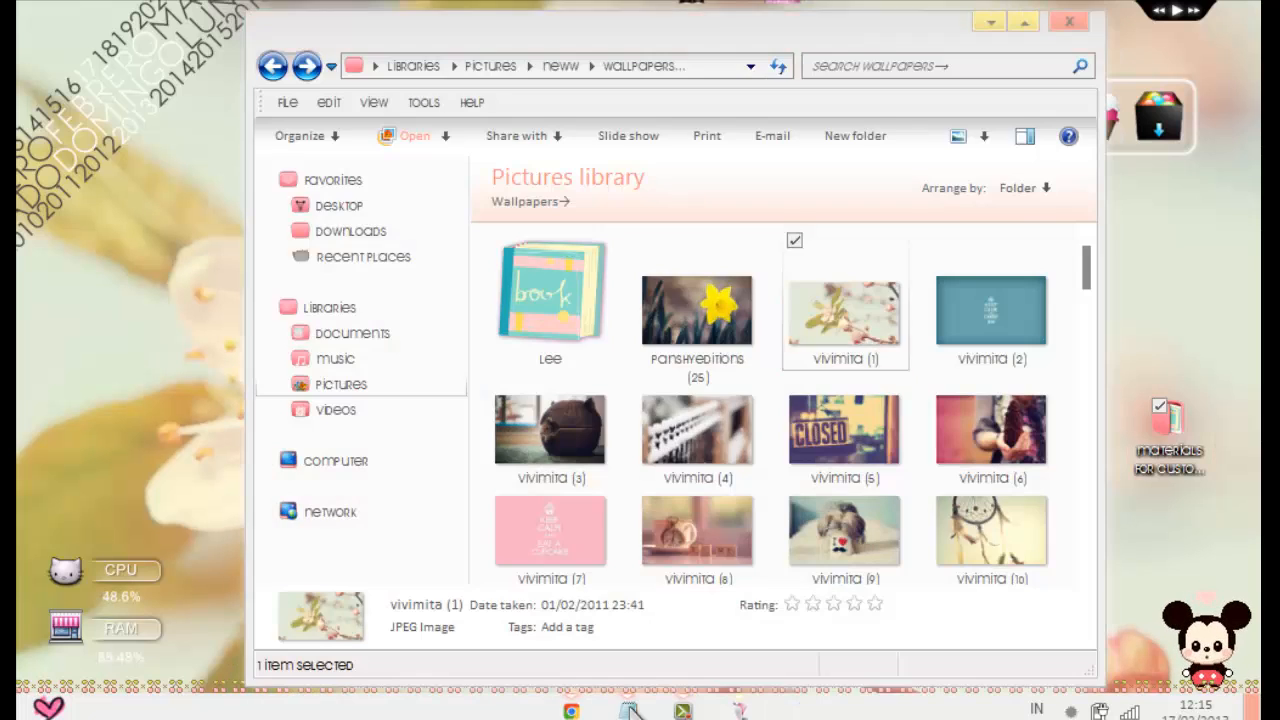
click(1064, 24)
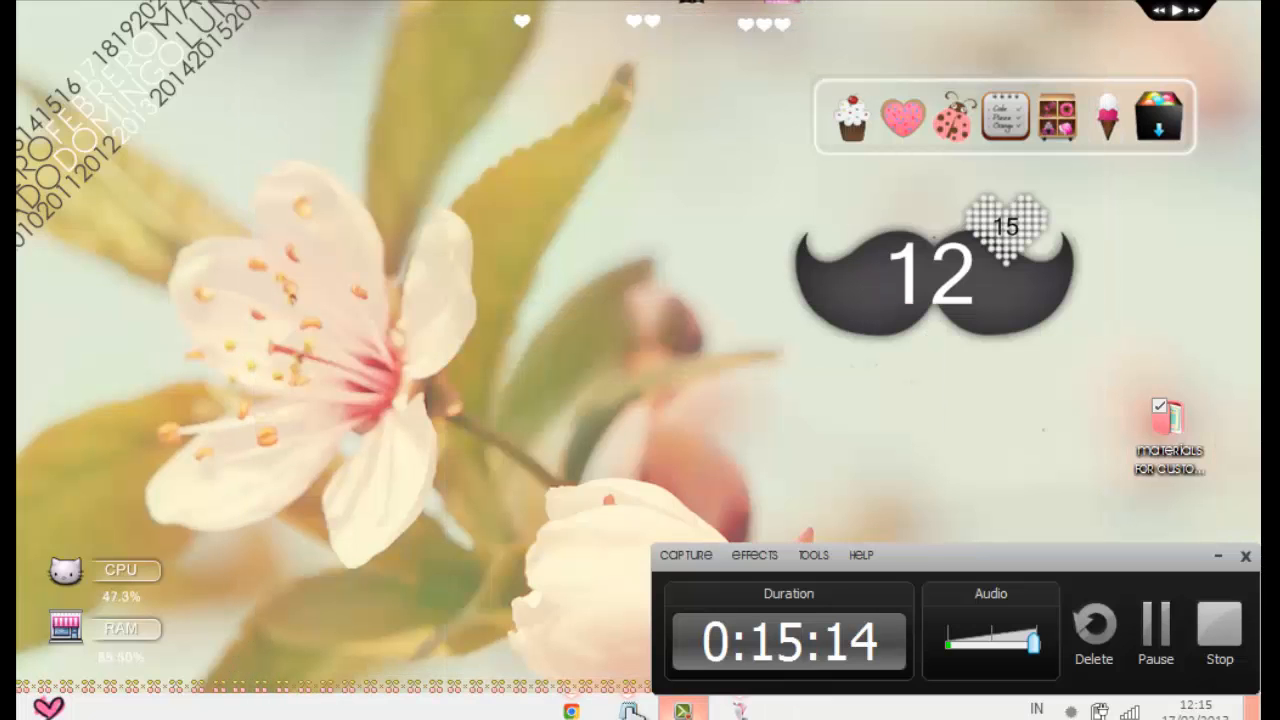